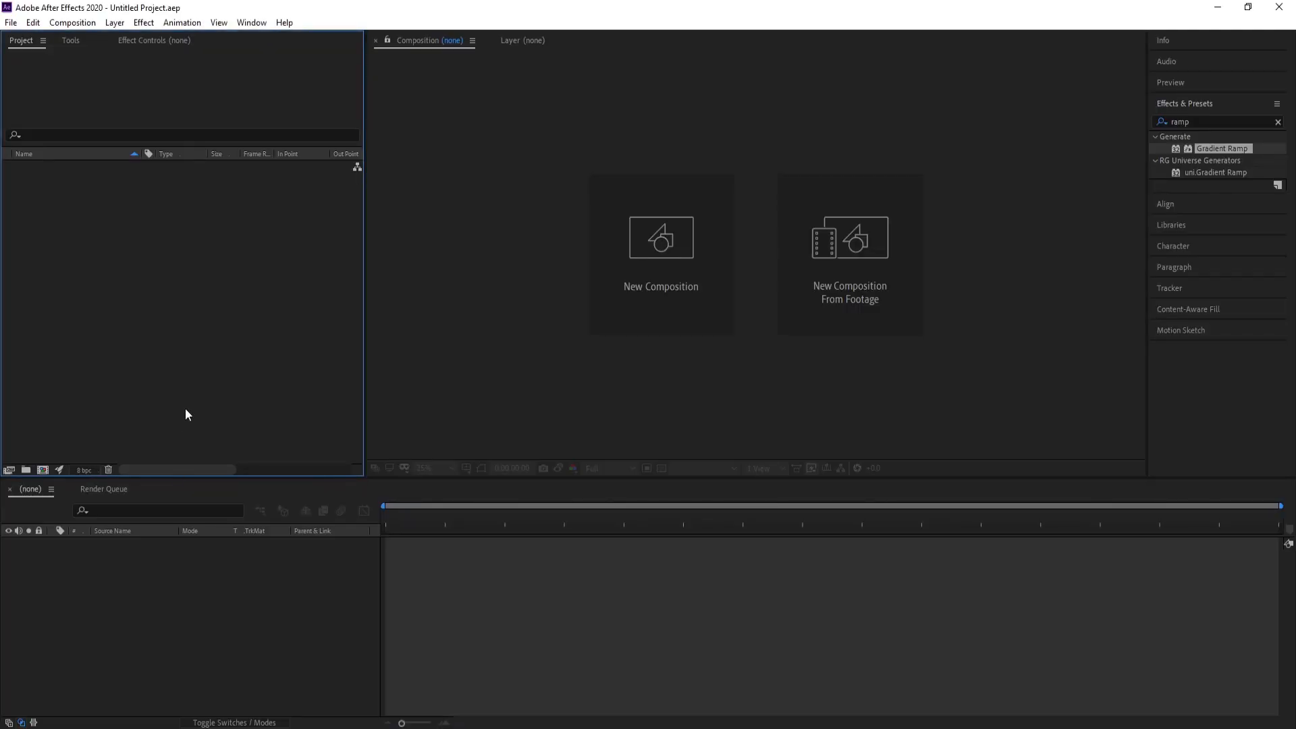
Create Comp 1 at 1920×1080, 60 fps, 10 seconds via New Composition
left_click(71, 21)
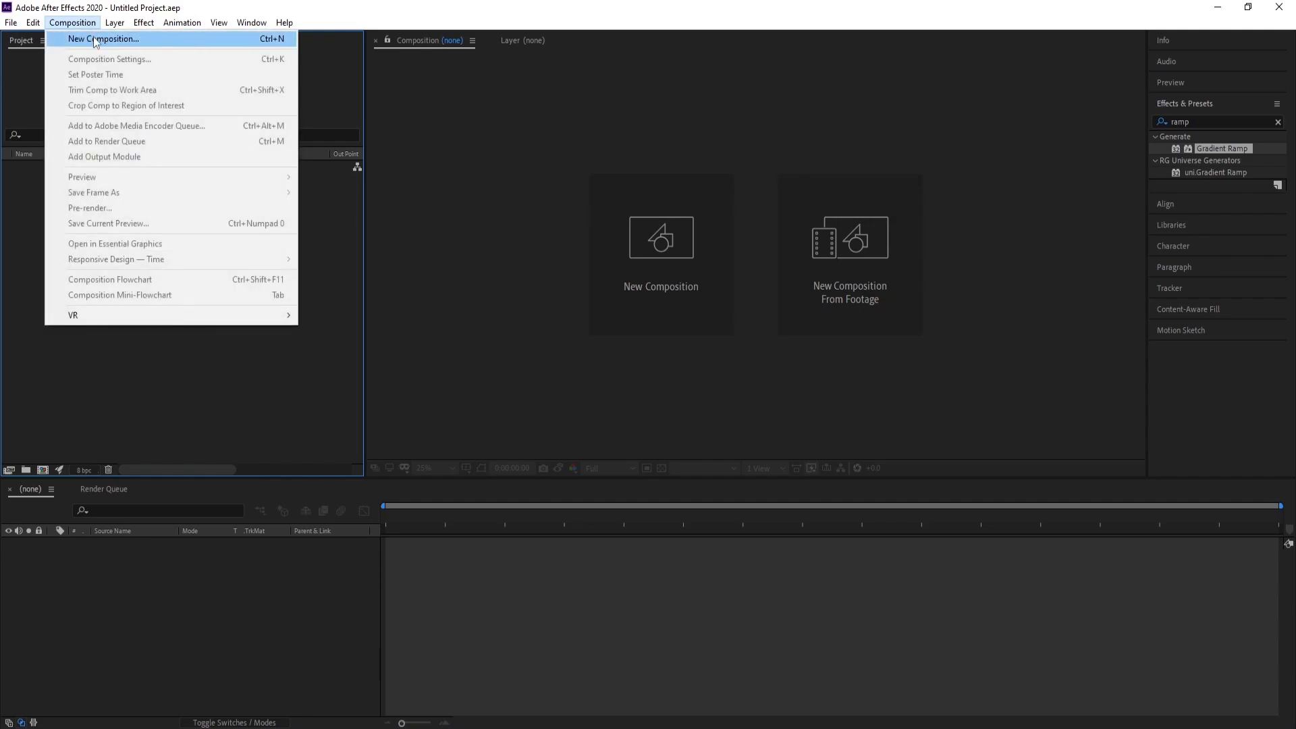
left_click(104, 39)
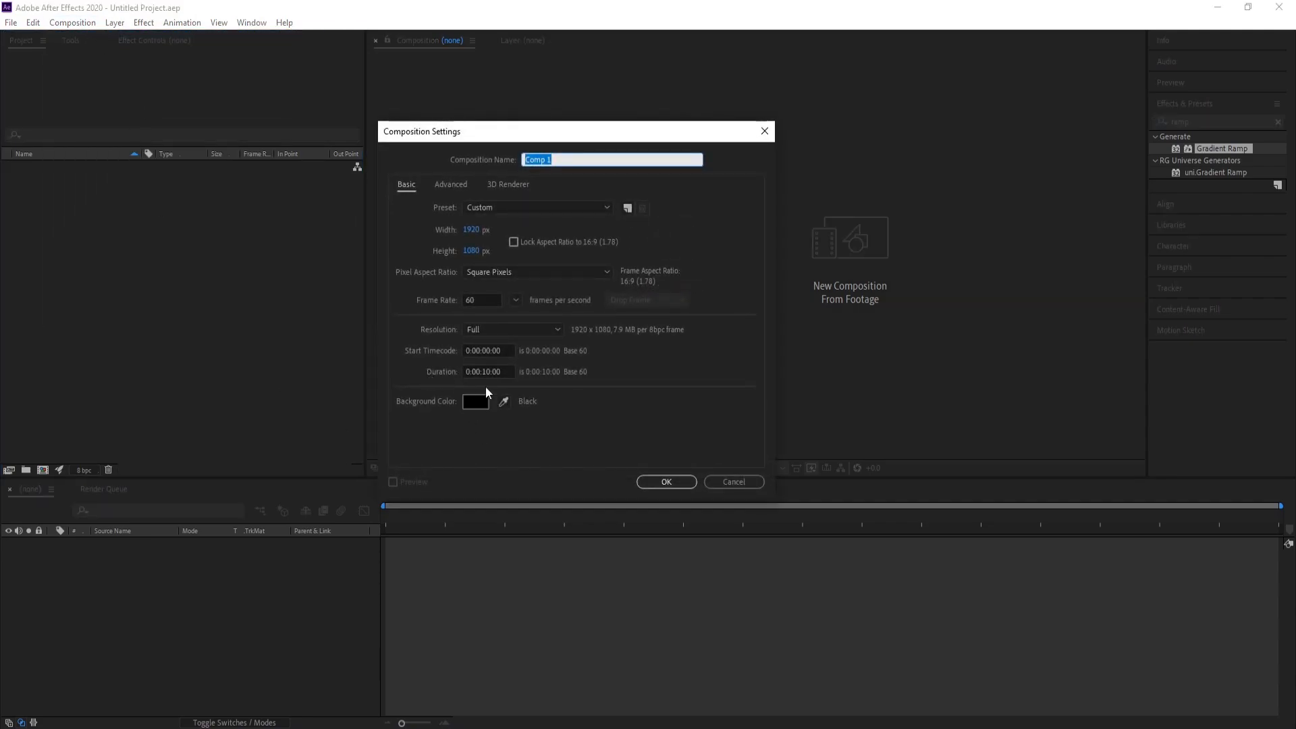
mouse_move(684, 494)
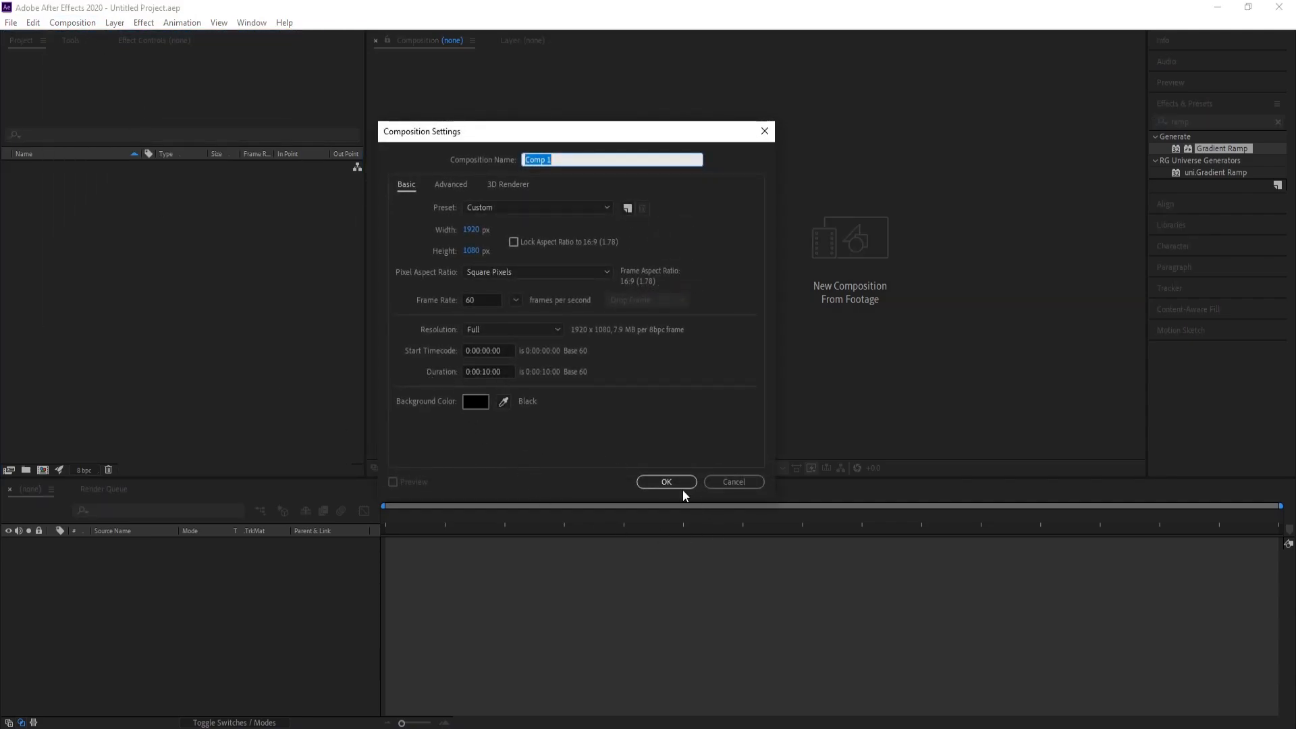
left_click(666, 482)
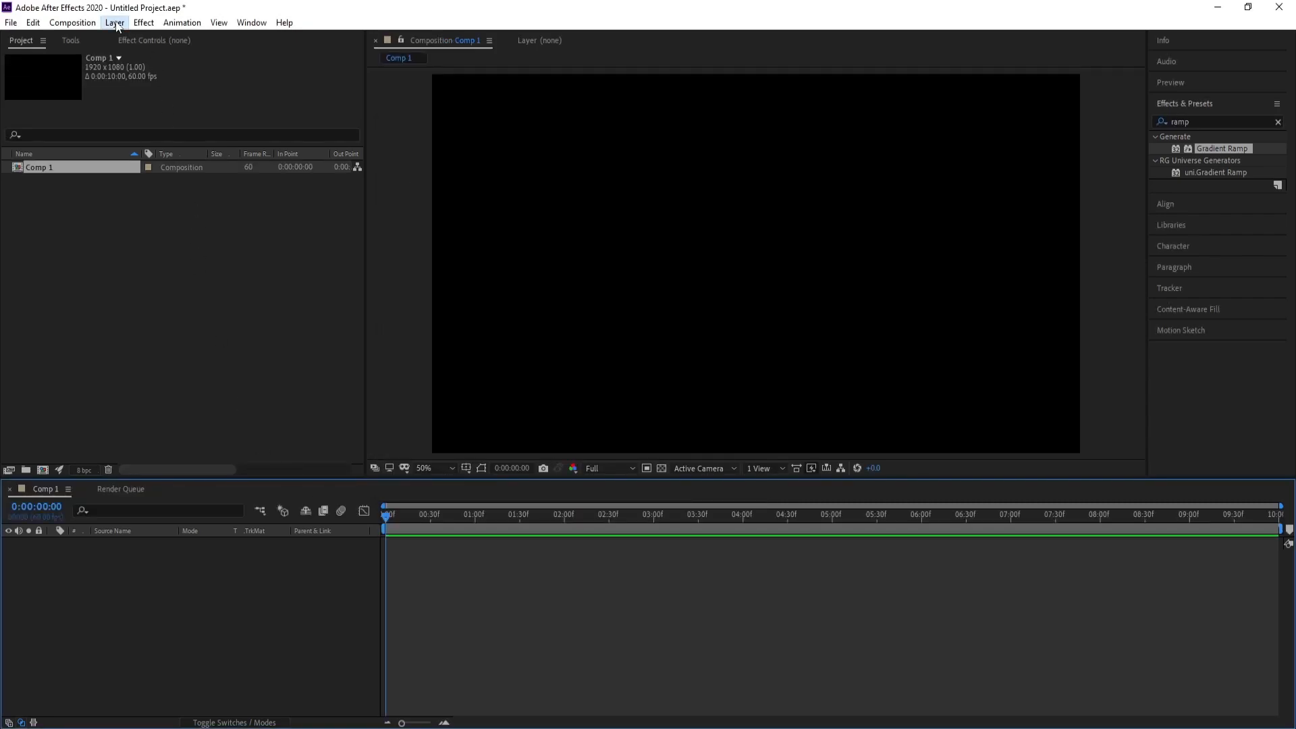
Create a solid layer named Particular and apply RG Trapcode Particular to it
left_click(112, 22)
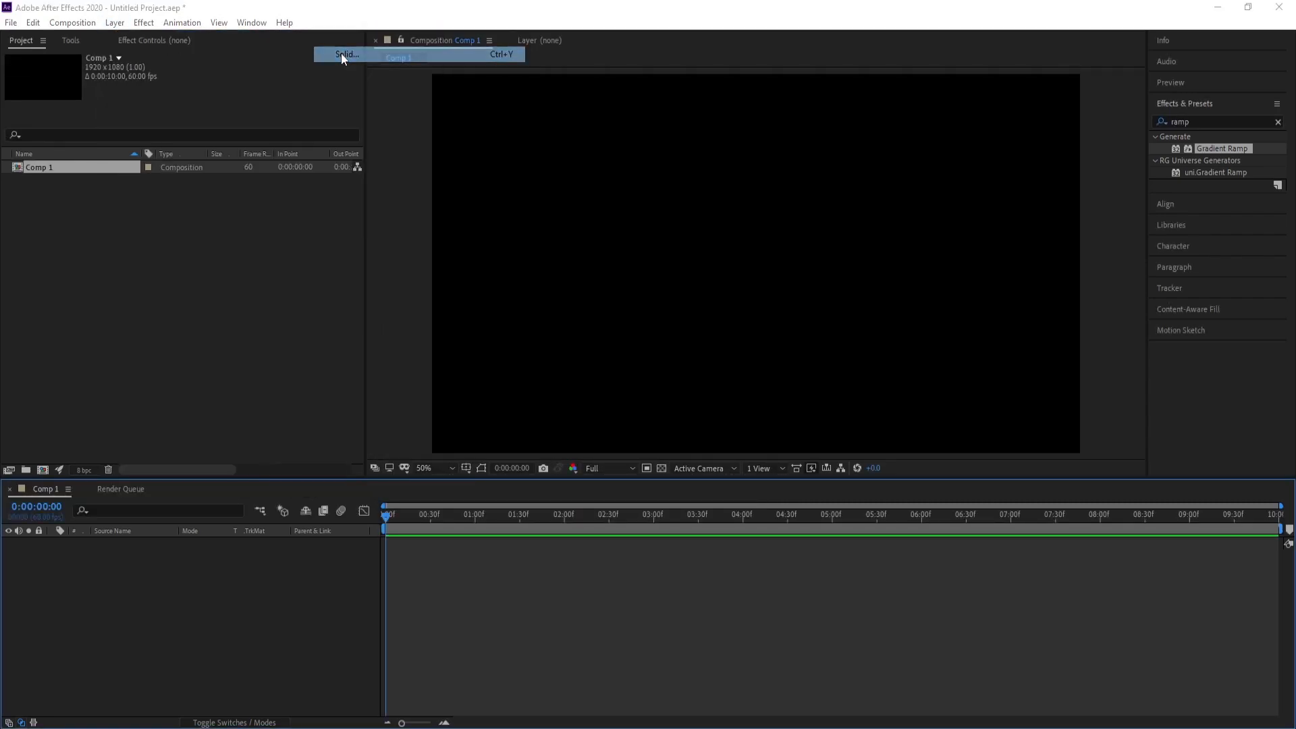
left_click(344, 54)
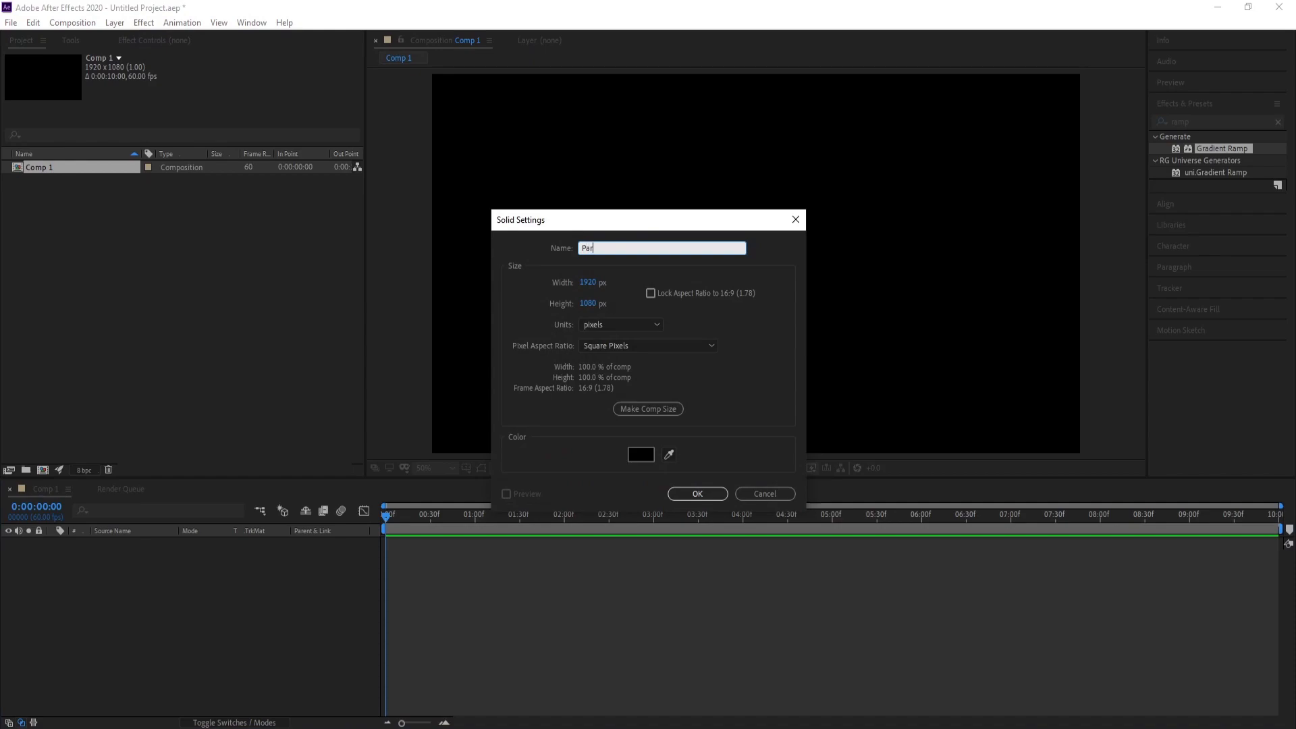
left_click(696, 494)
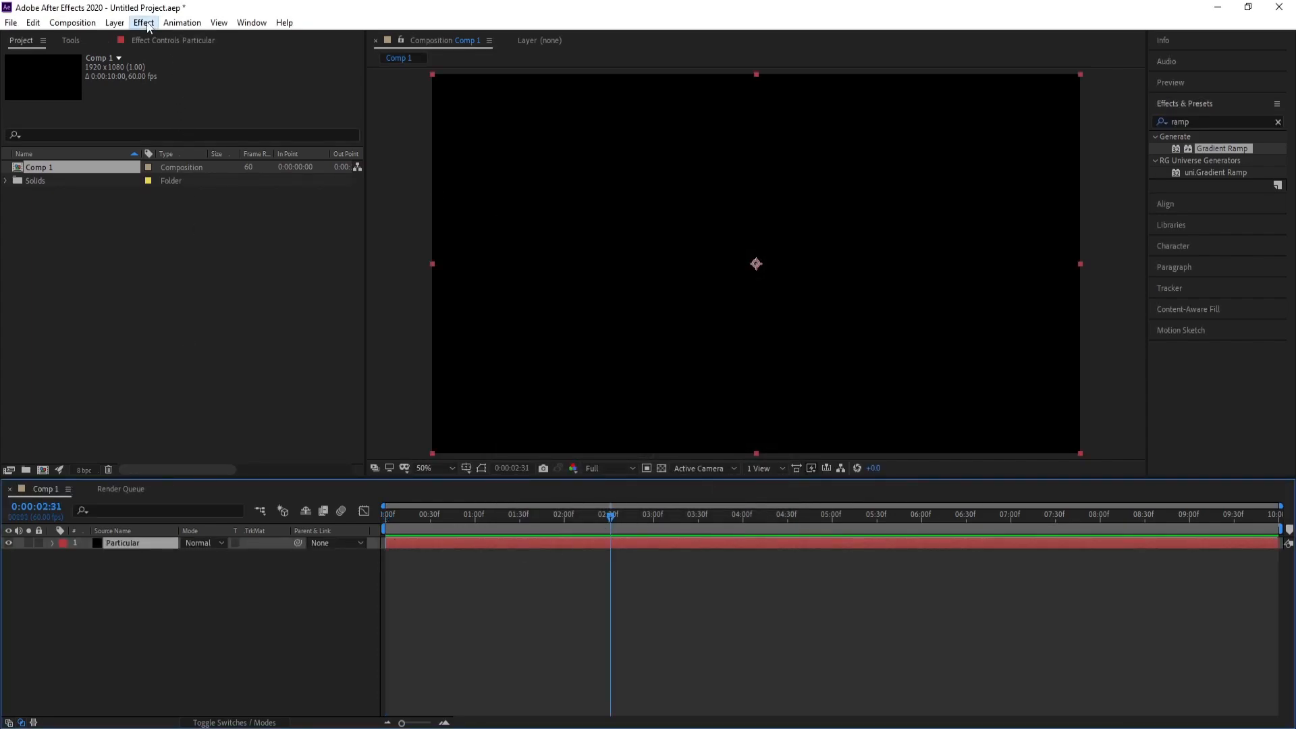
left_click(143, 22)
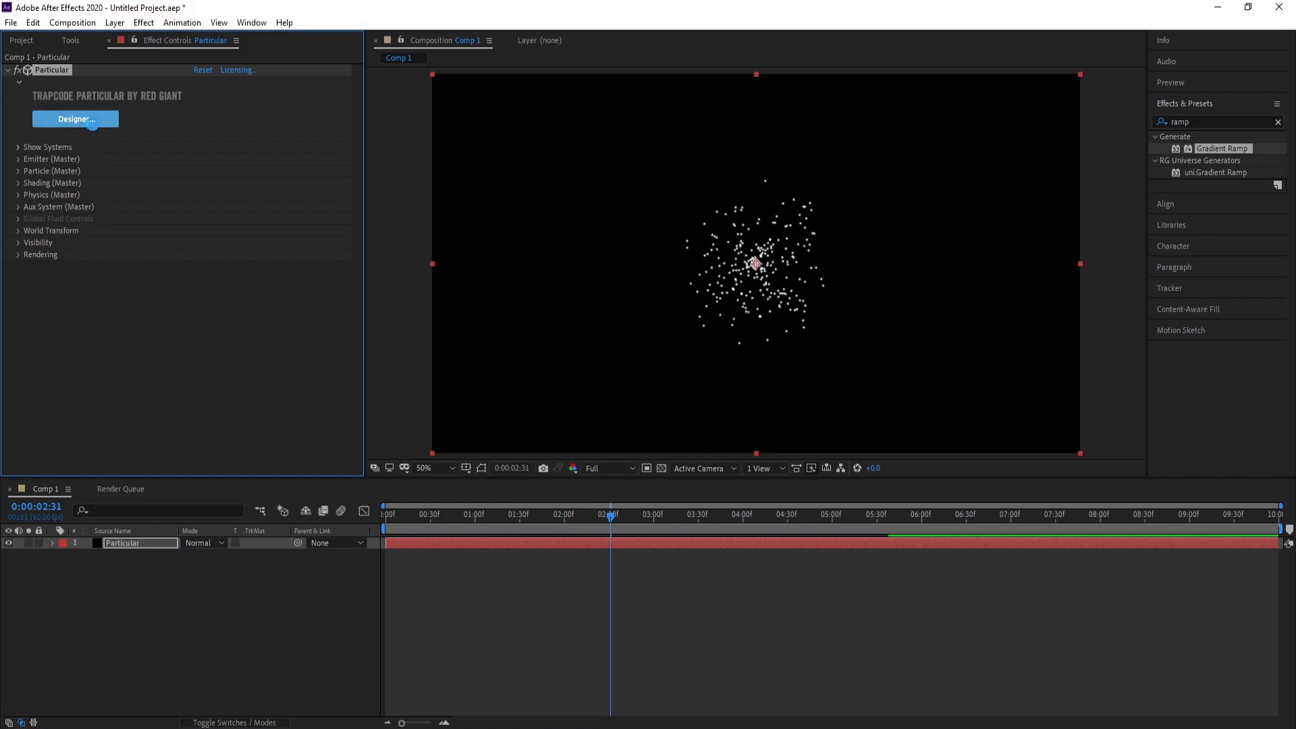
In Designer presets, choose Blue Swarm with Trail under Light and Magic and apply it
left_click(75, 119)
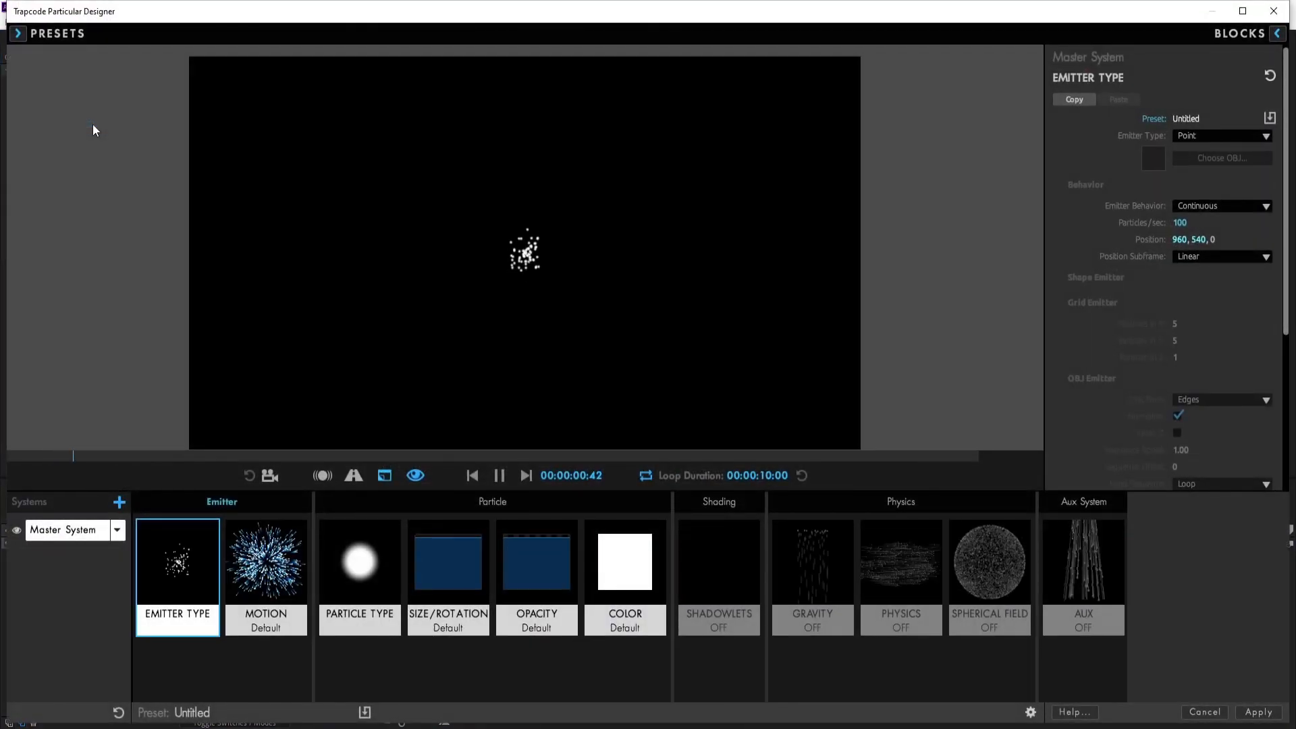
left_click(19, 32)
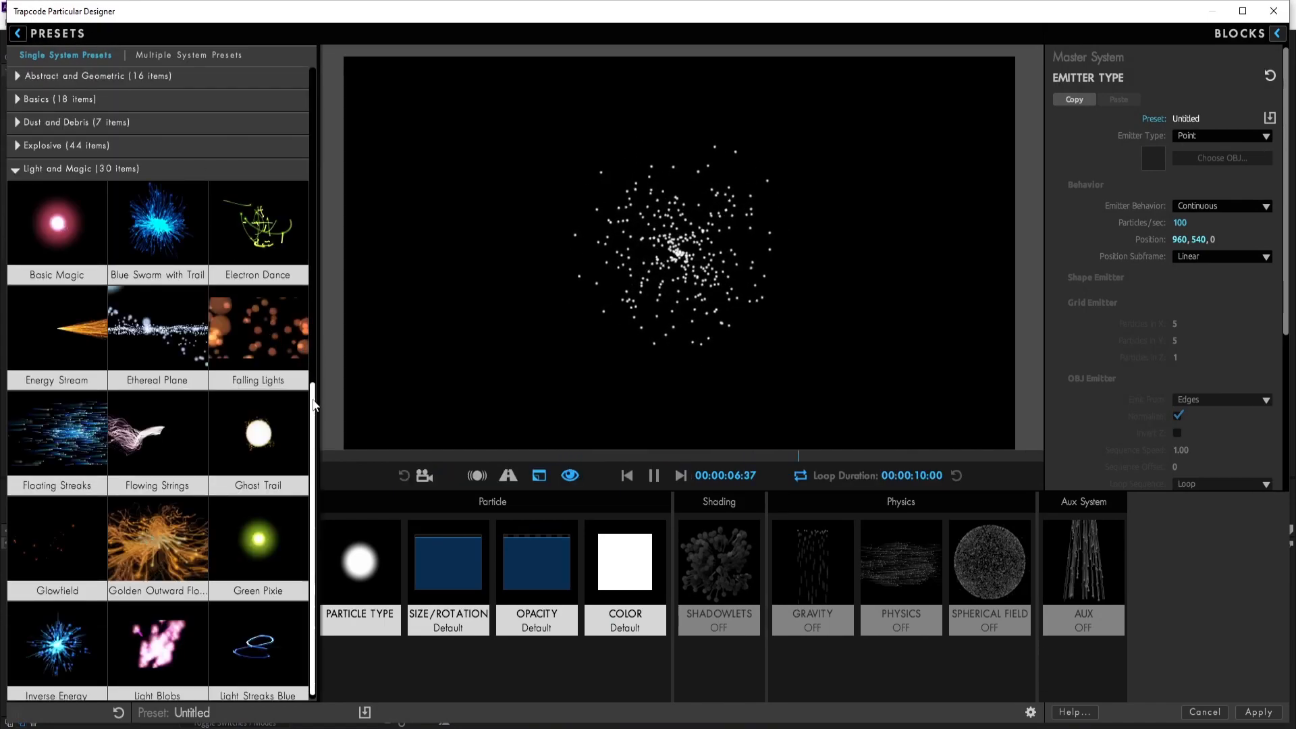
scroll("down", 3)
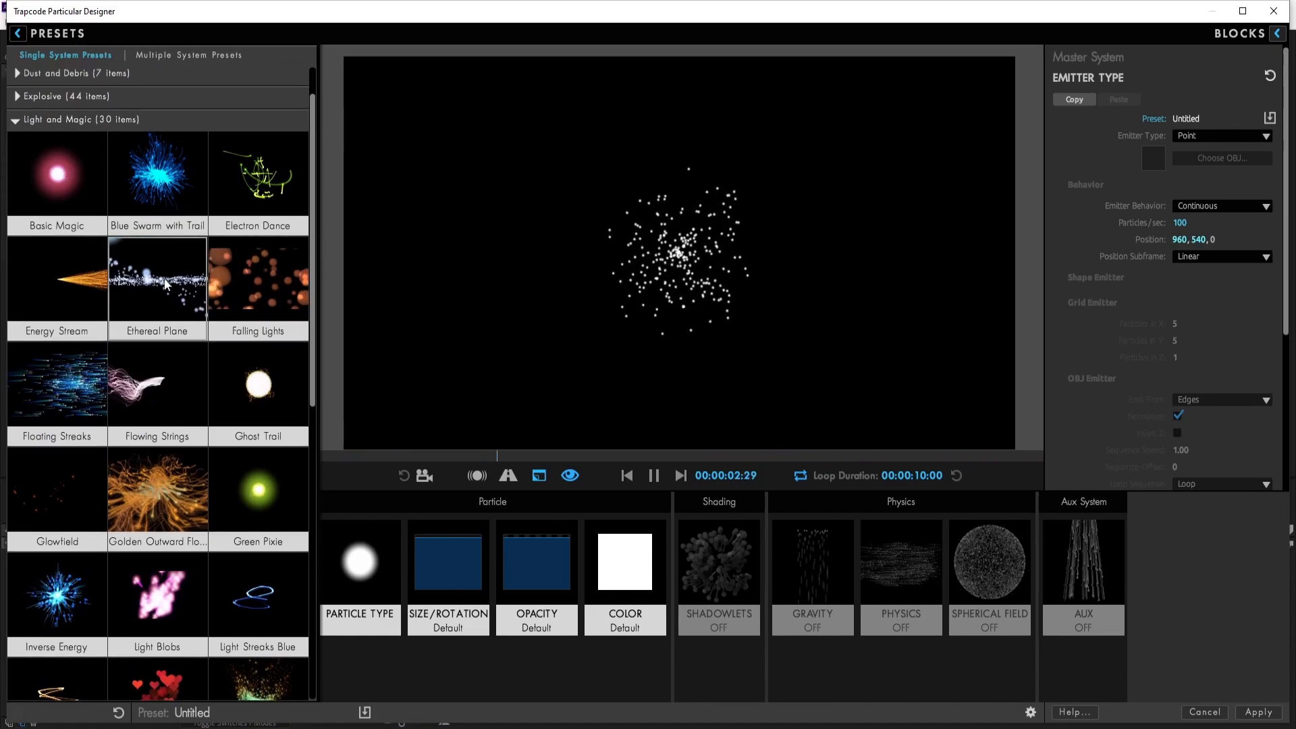
left_click(157, 174)
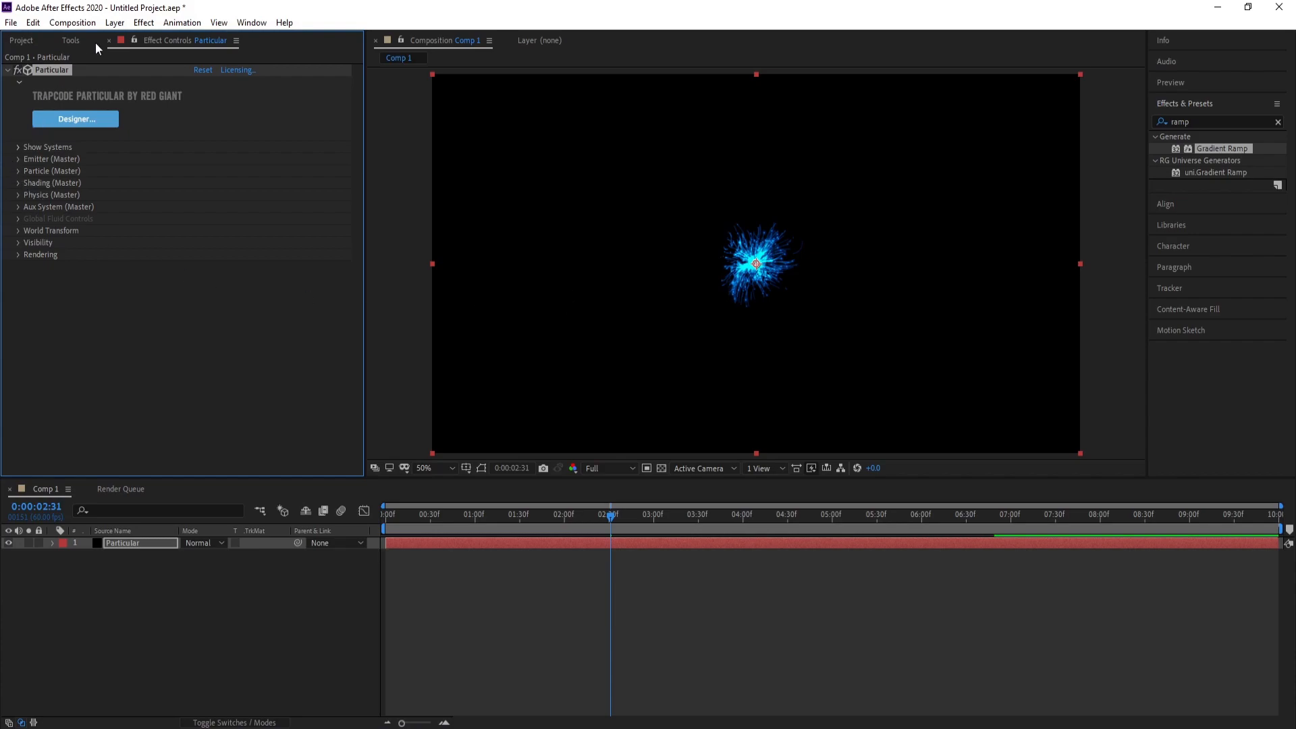
Add a light layer named Emitter and set Particular's Emitter Type to Light(s)
left_click(113, 22)
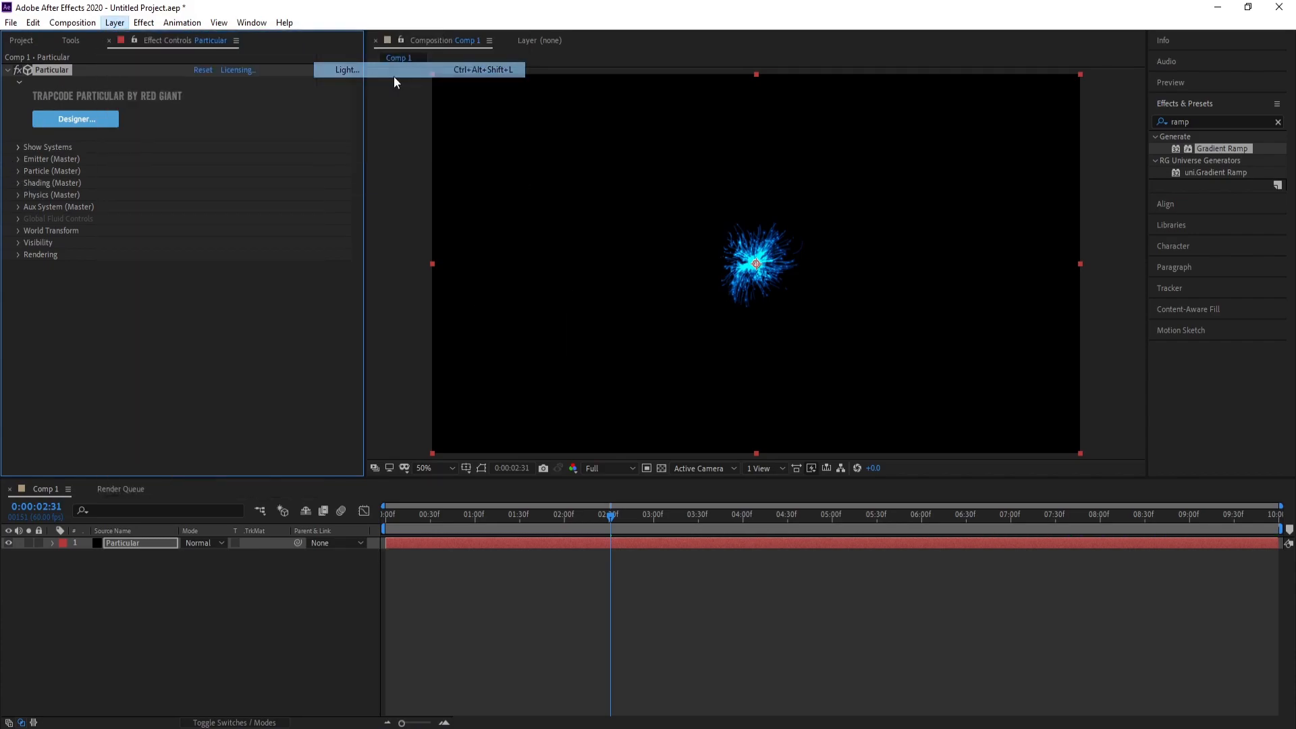
left_click(345, 71)
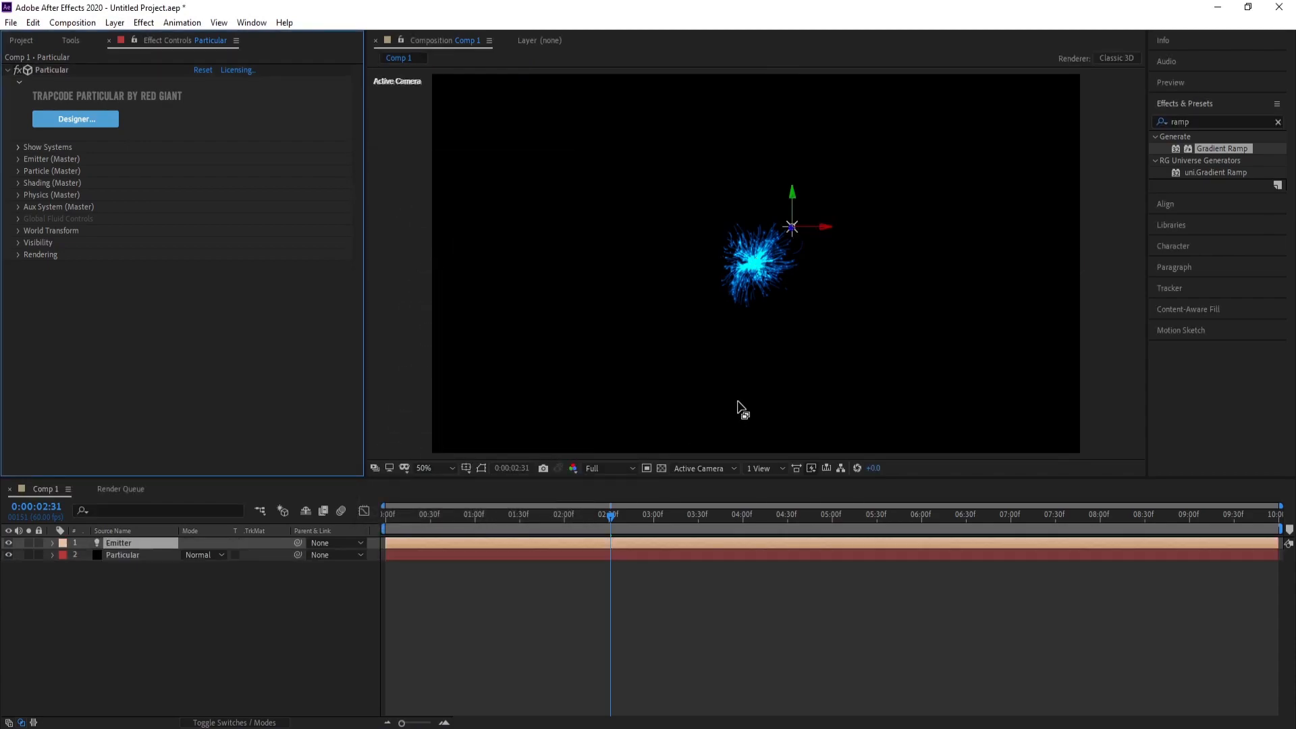
left_click(118, 543)
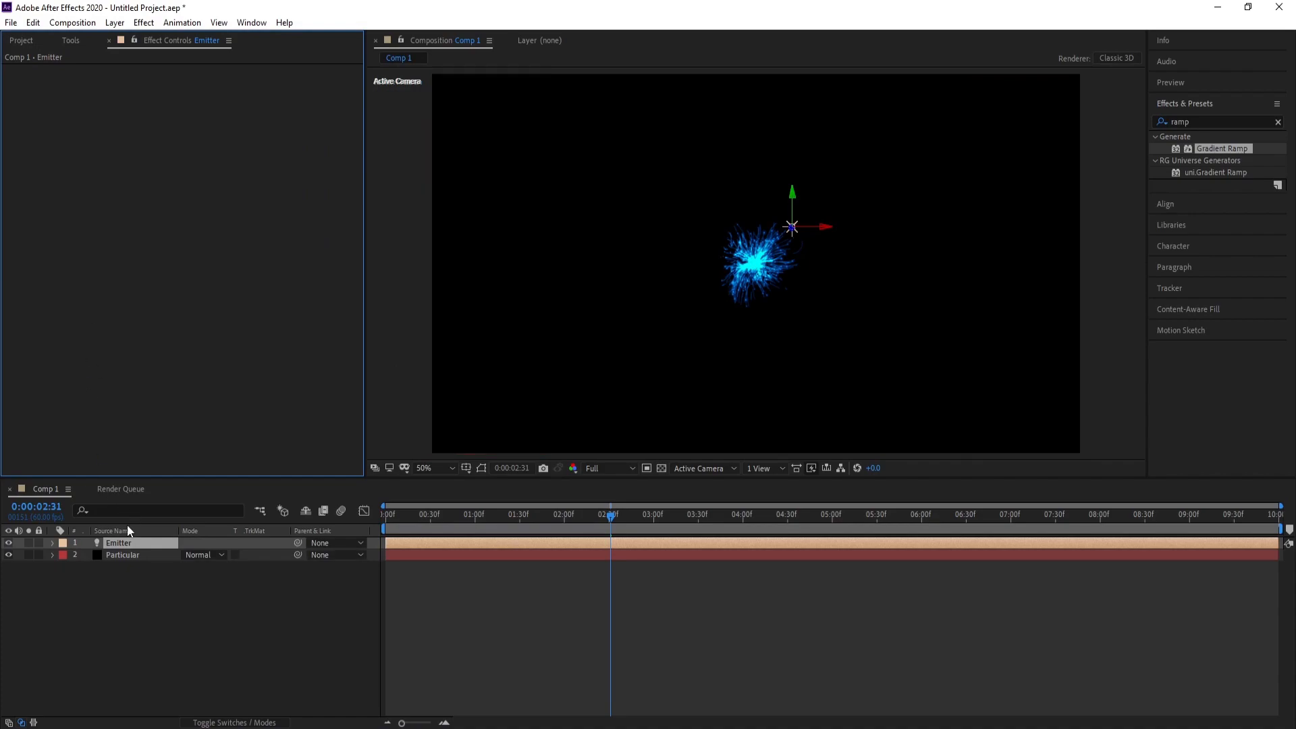
left_click(122, 555)
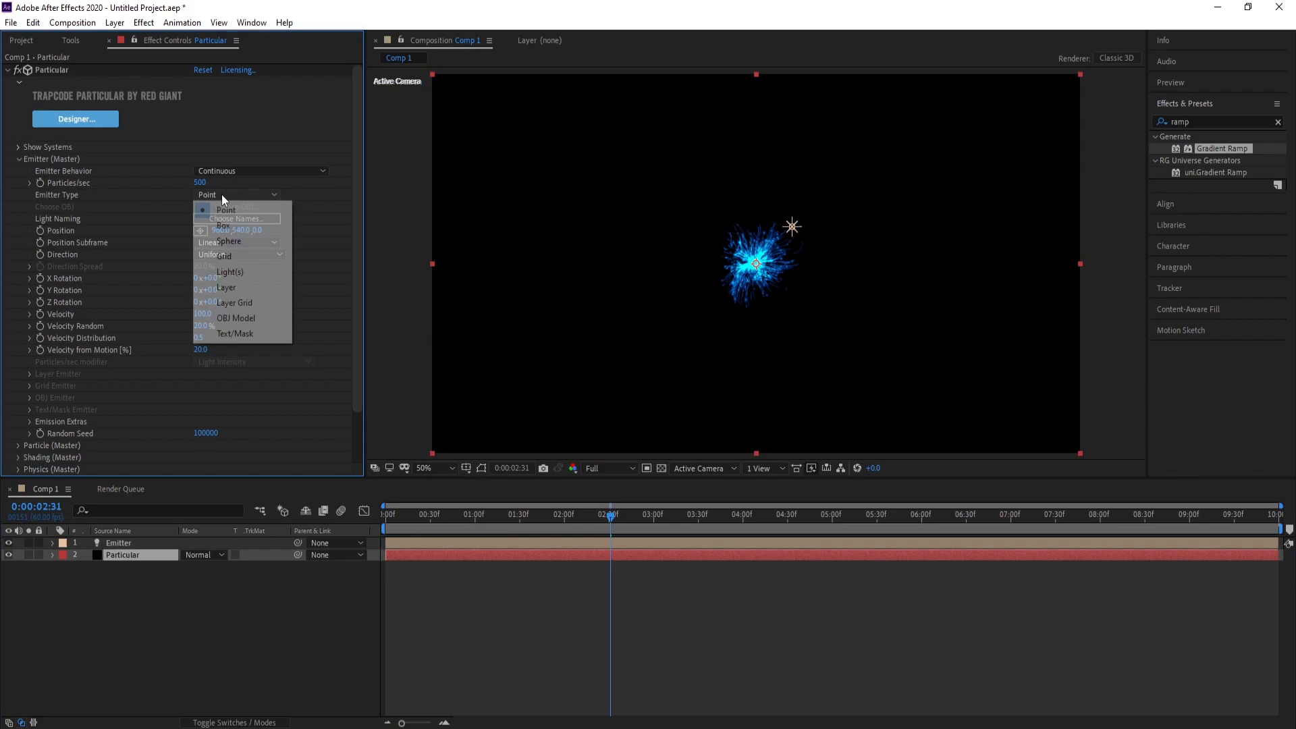
left_click(229, 271)
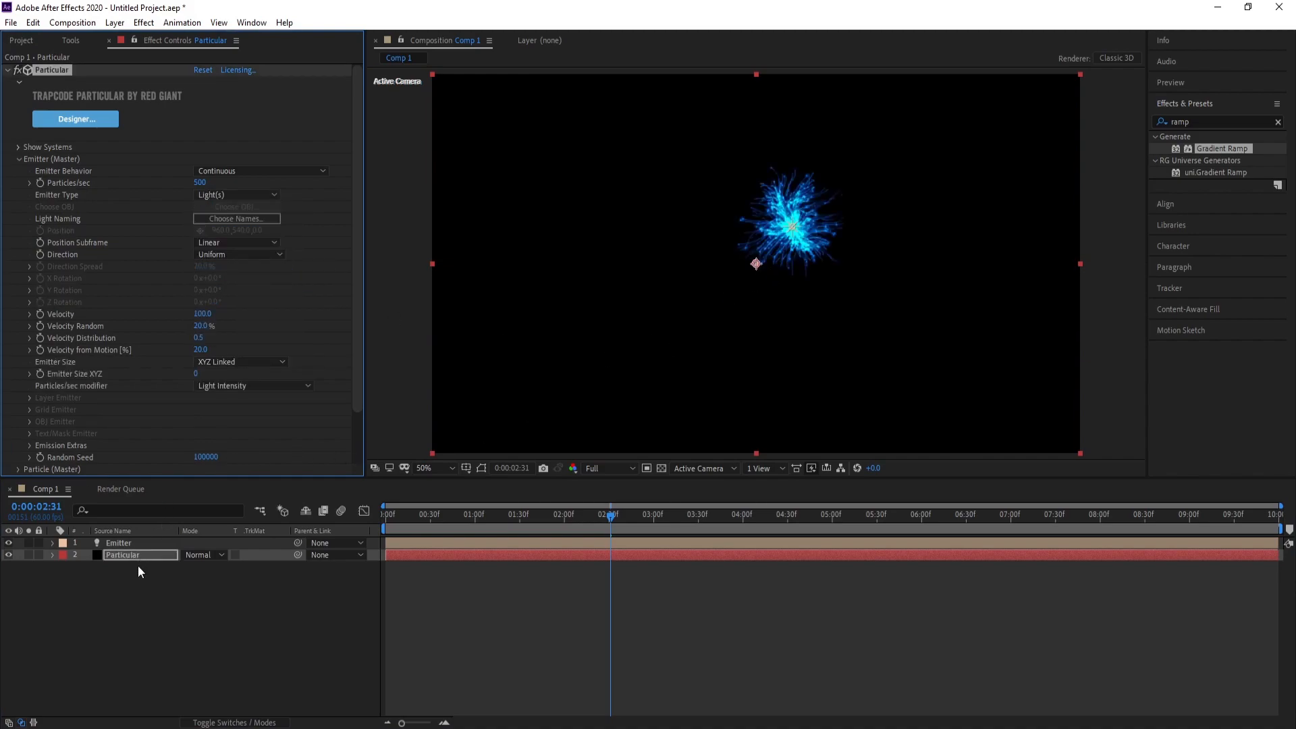
Add Null 1 and copy the Emitter light's Position values onto it
left_click(121, 22)
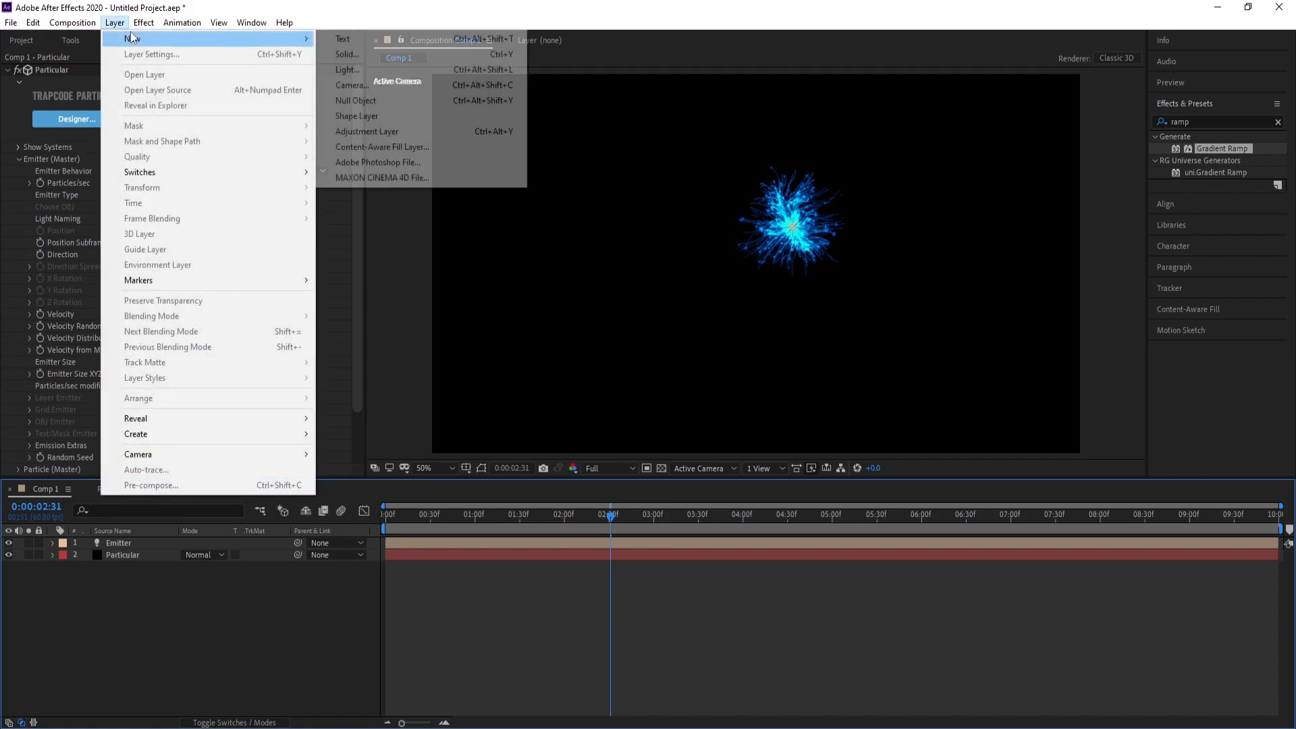
left_click(356, 100)
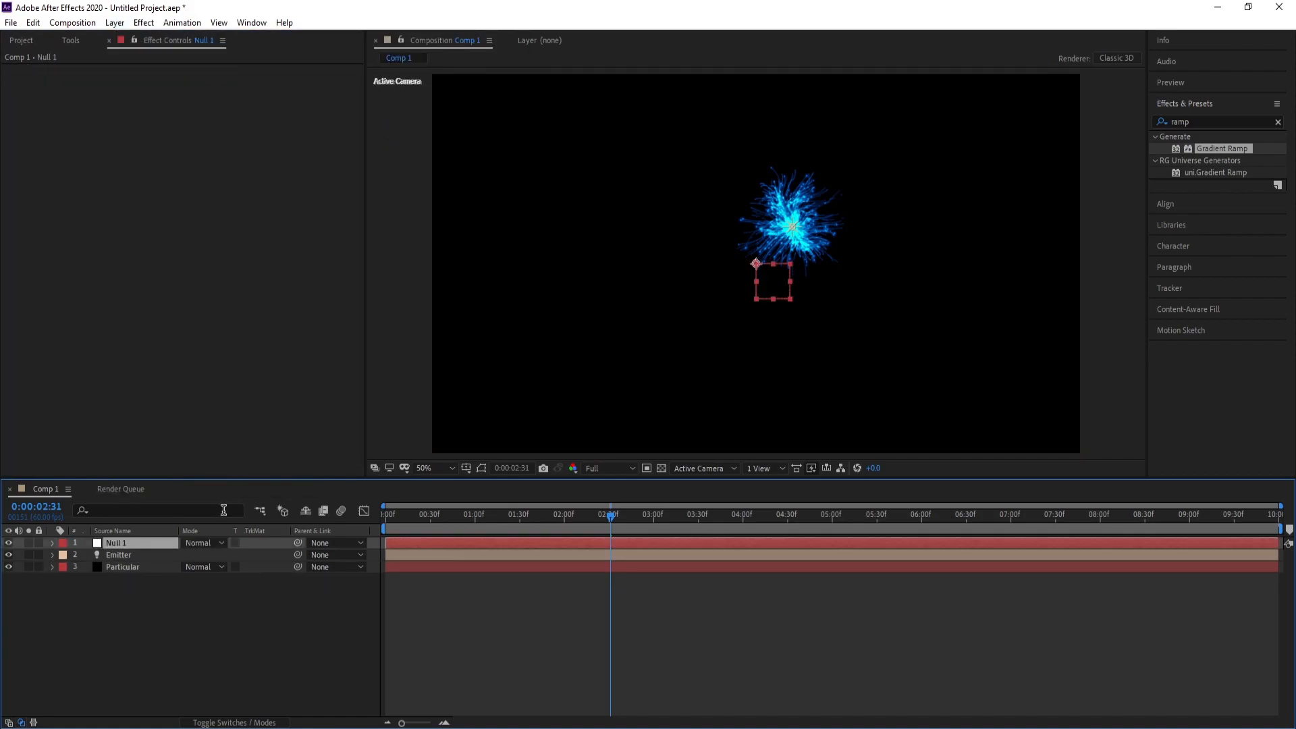
left_click(119, 555)
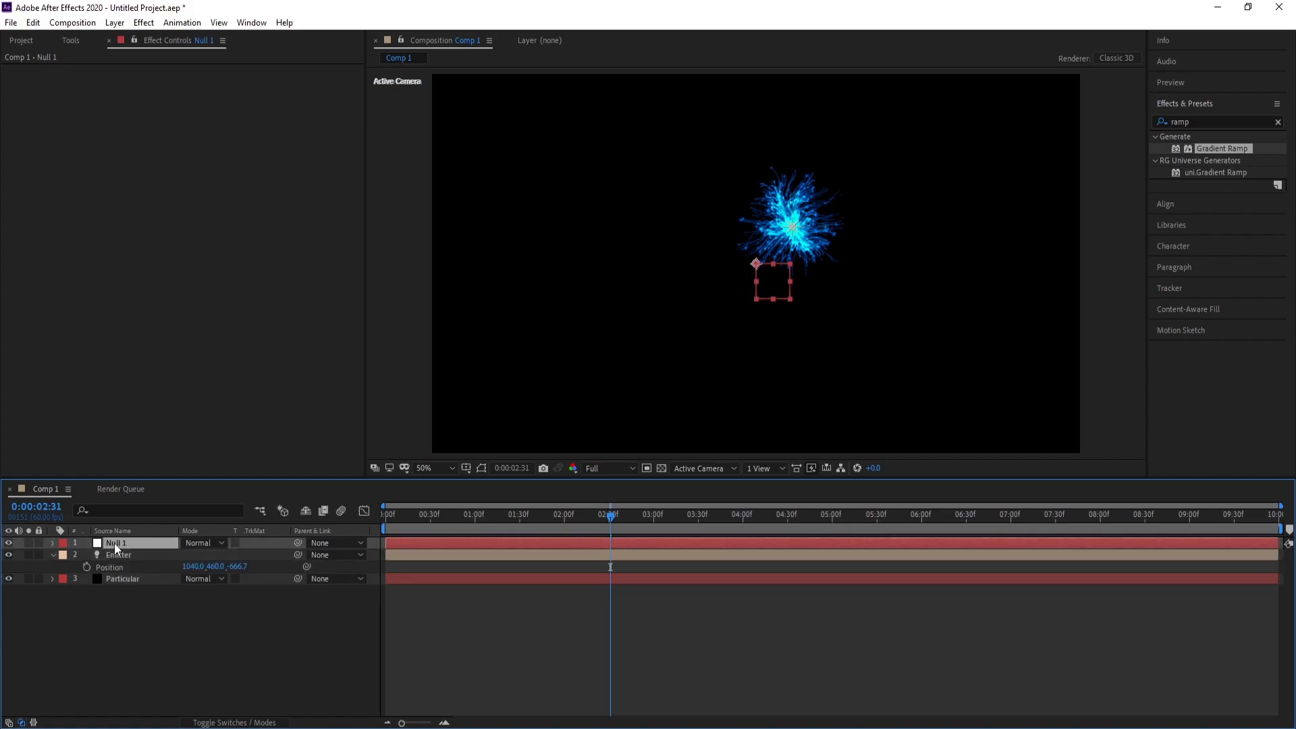
left_click(52, 543)
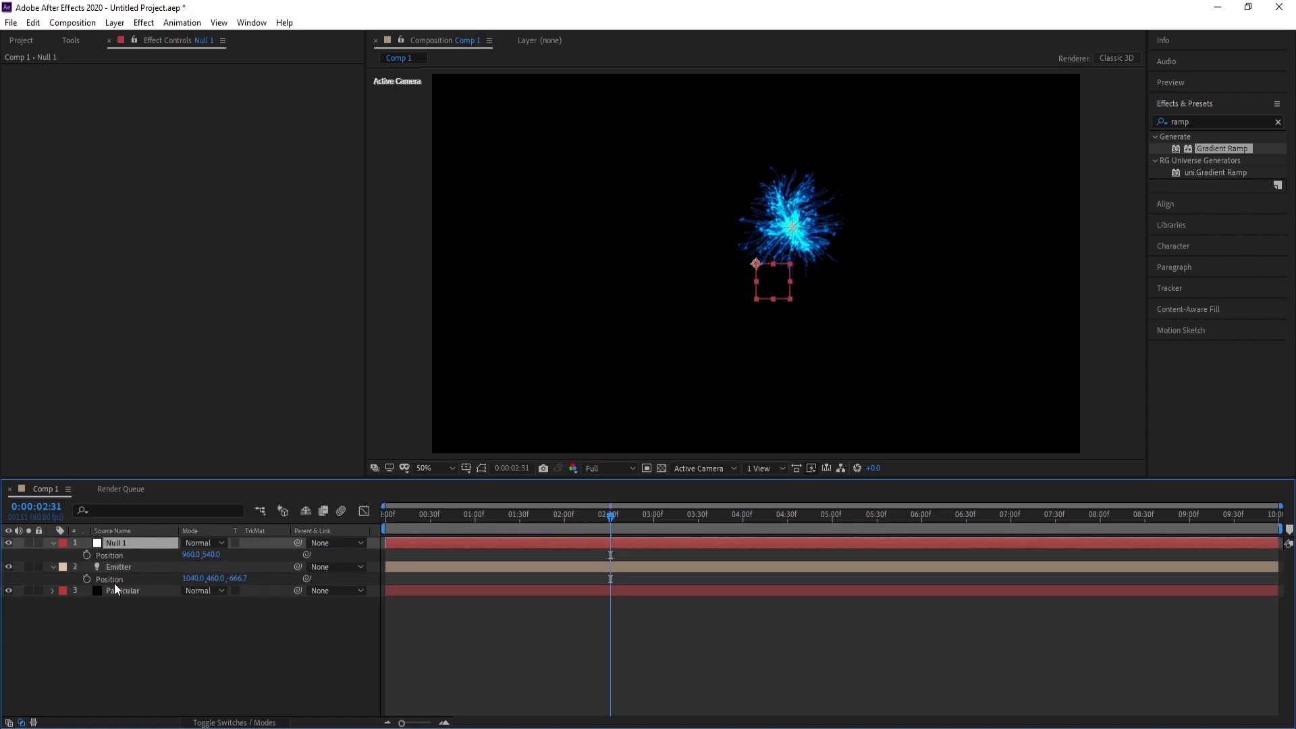
left_click(119, 565)
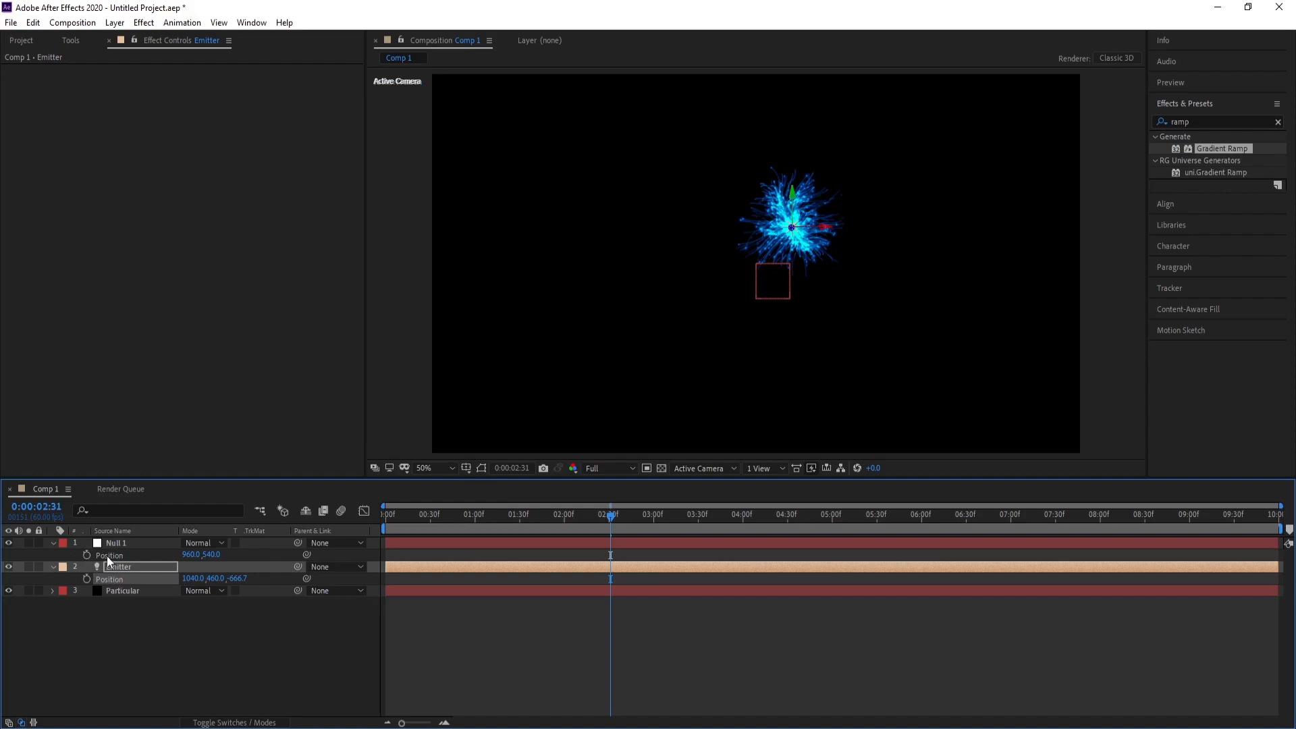
left_click(116, 543)
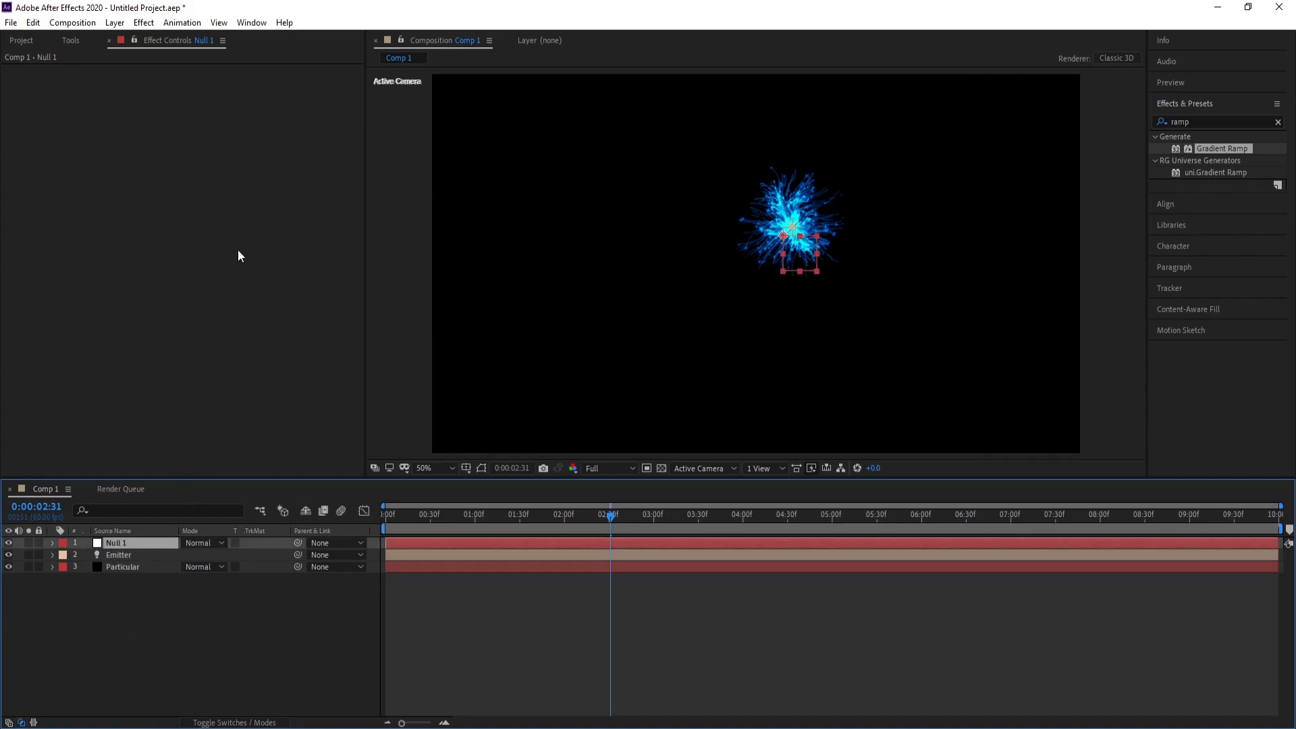
With Motion Sketch, capture a looping figure-eight path as Position keyframes on Null 1
left_click(251, 21)
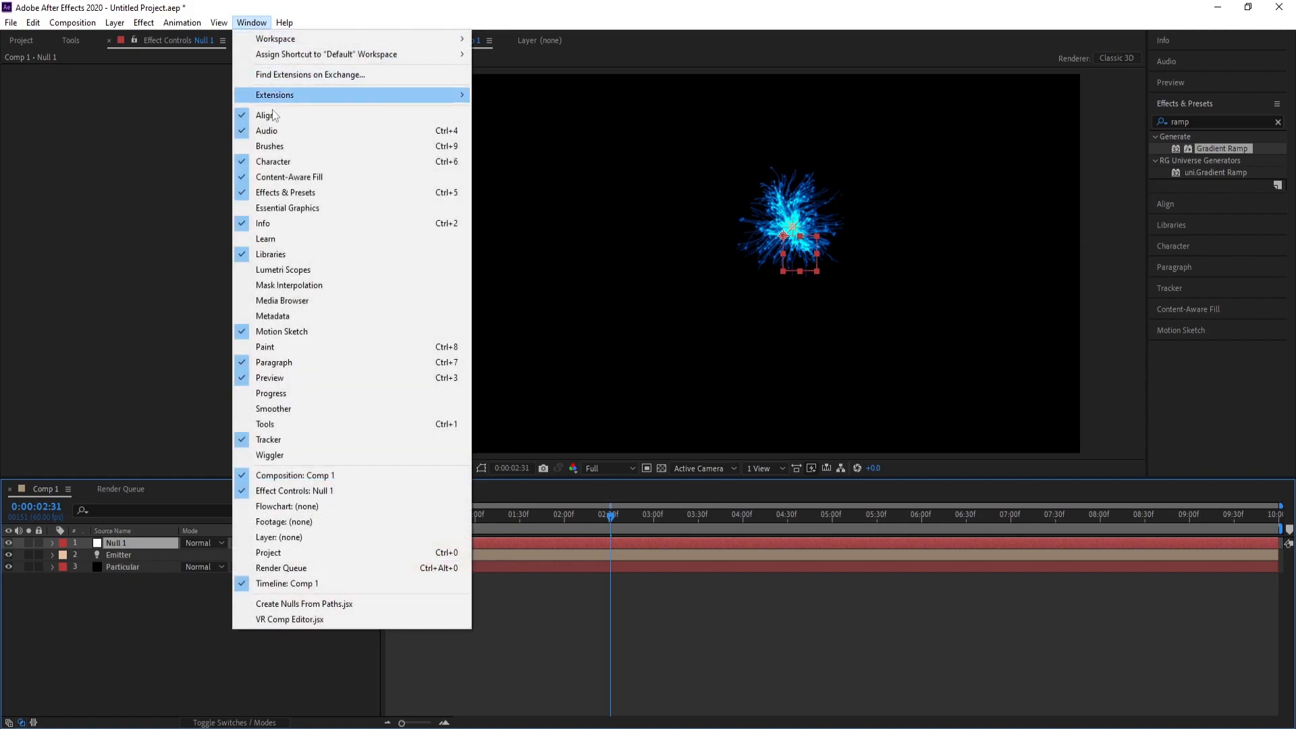
mouse_move(297, 332)
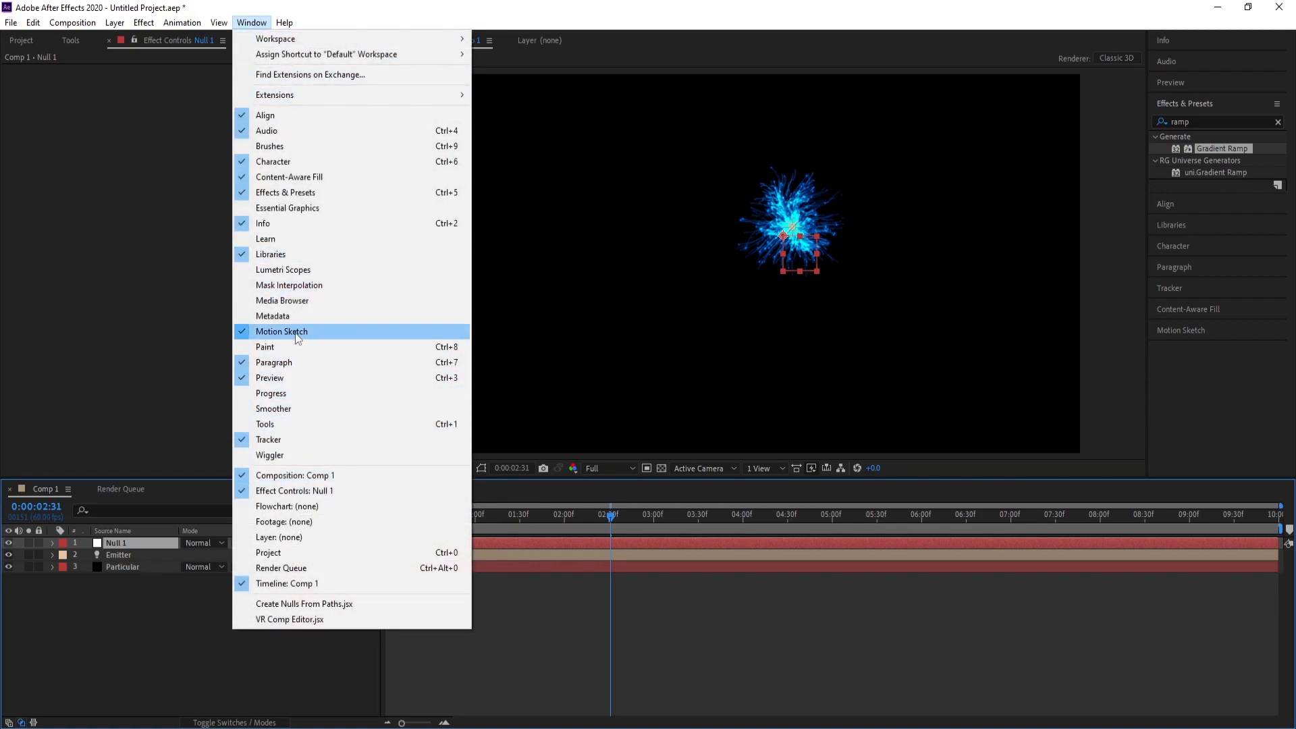
mouse_move(326, 54)
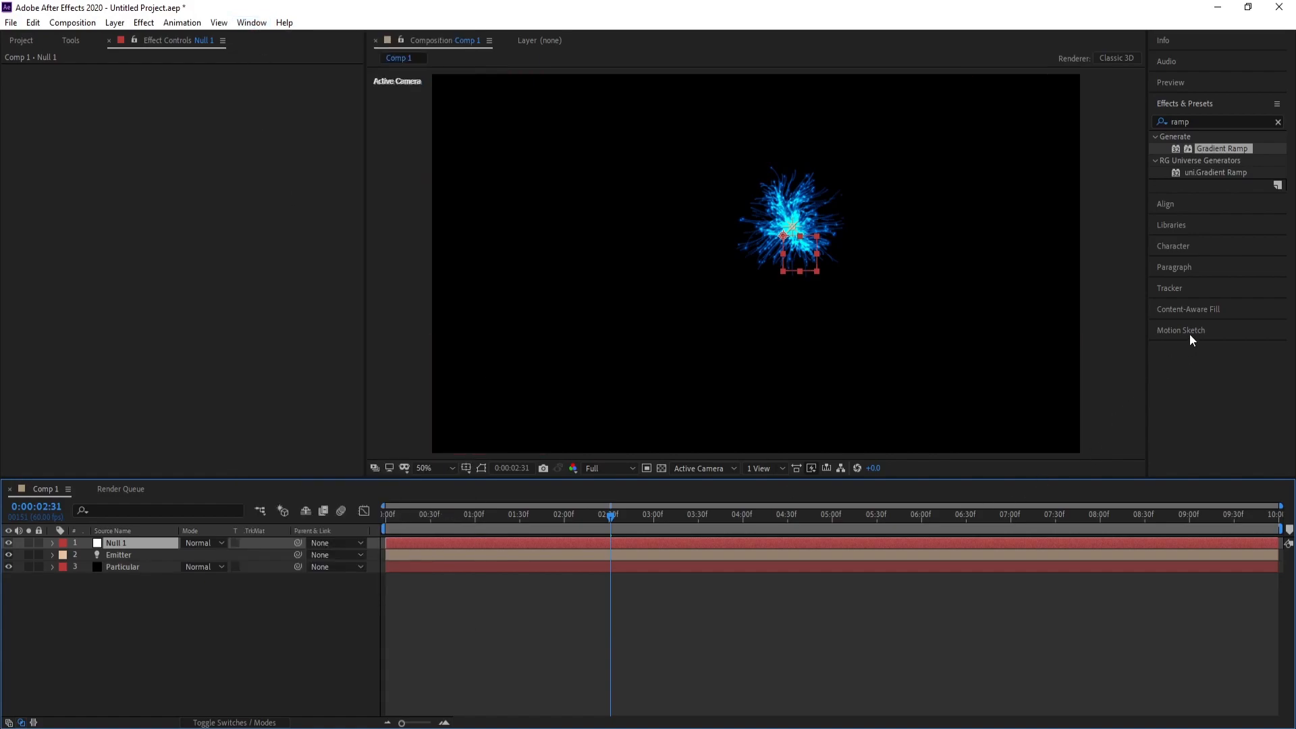
left_click(1180, 329)
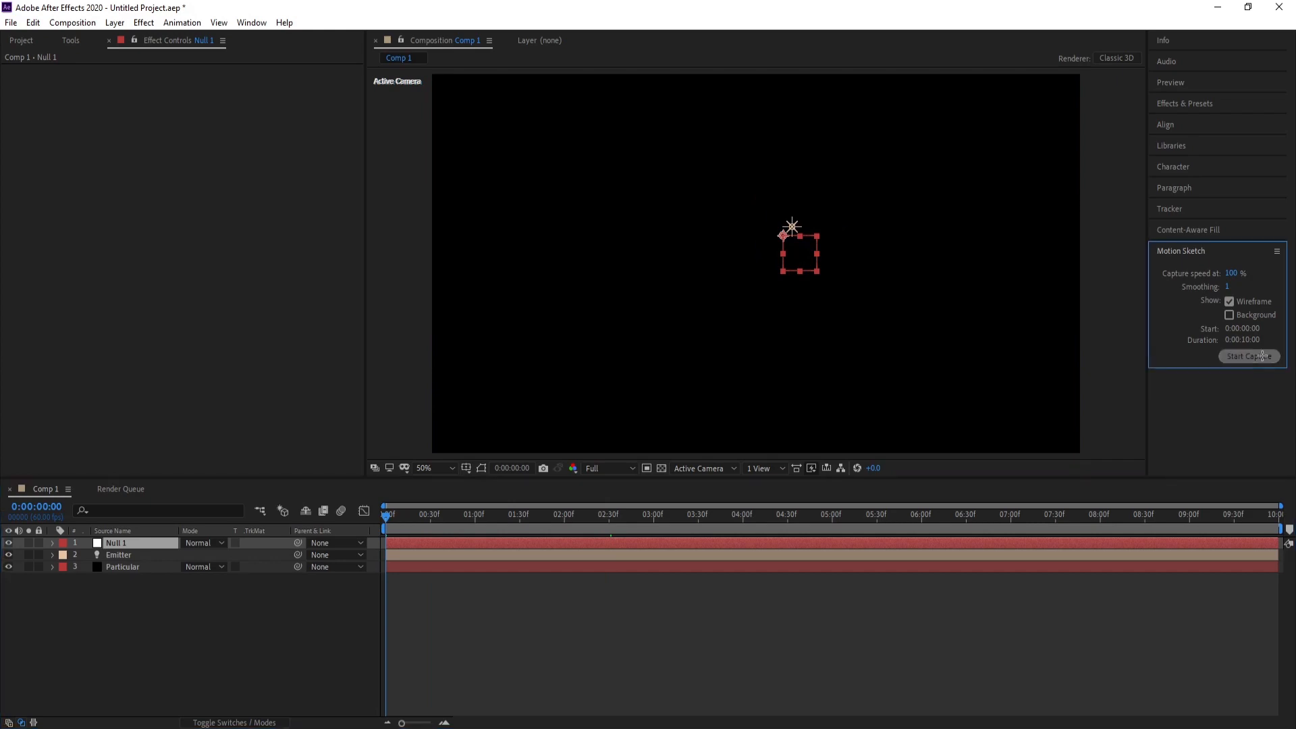
mouse_move(442, 108)
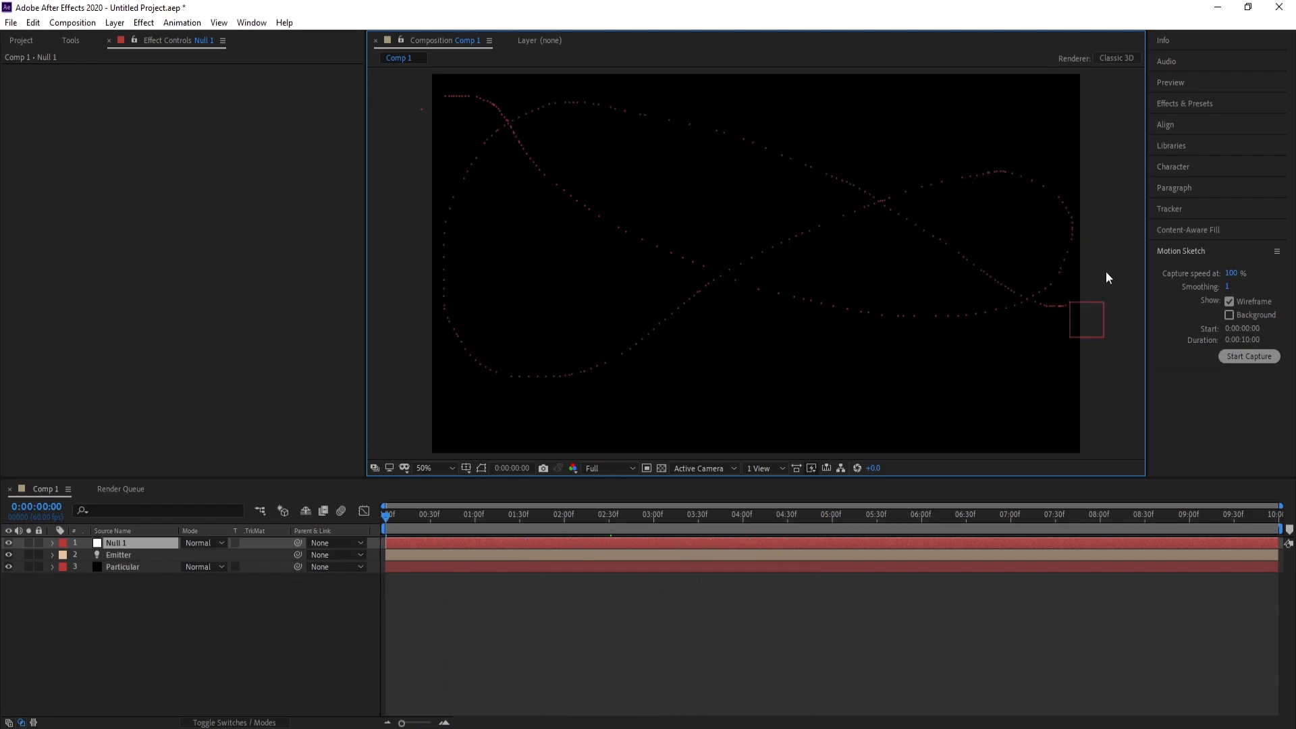
left_click_drag(1086, 318, 475, 284)
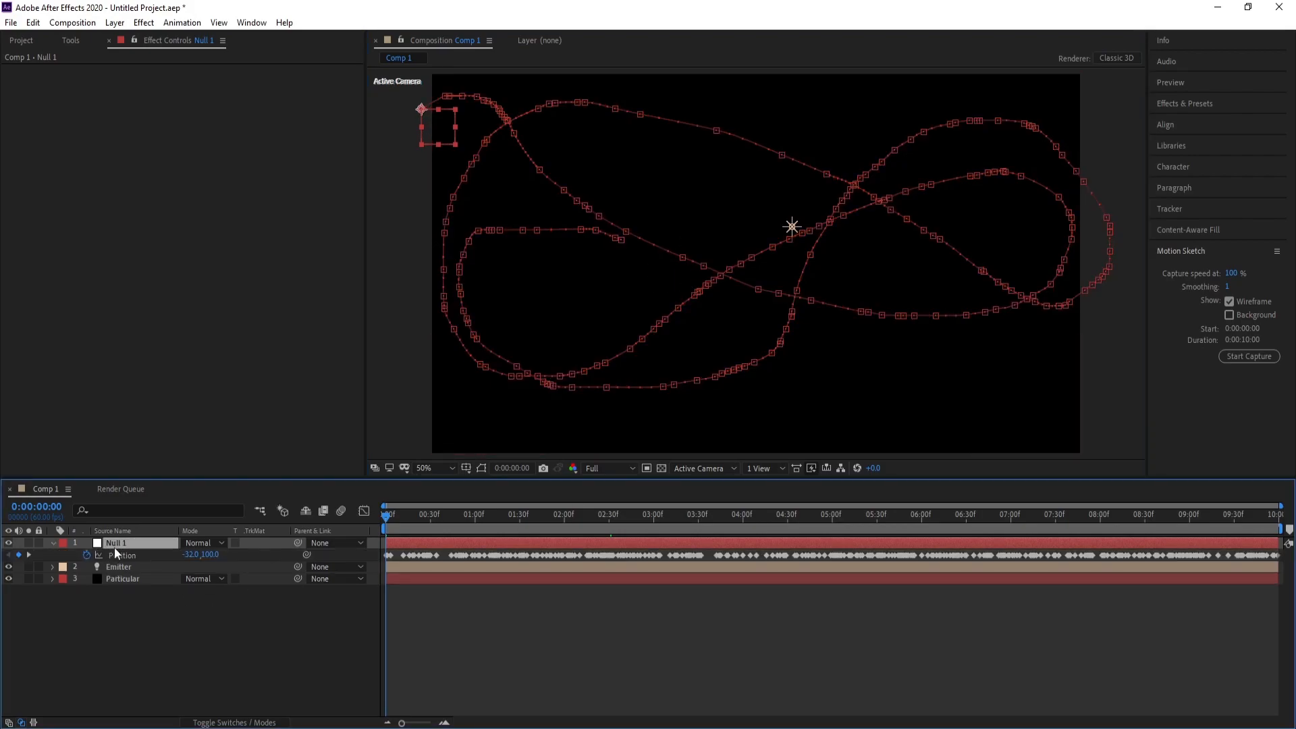
Paste Null 1's sketched Position keyframes onto the Emitter light, remove the null, and scrub to see the trail
left_click(118, 565)
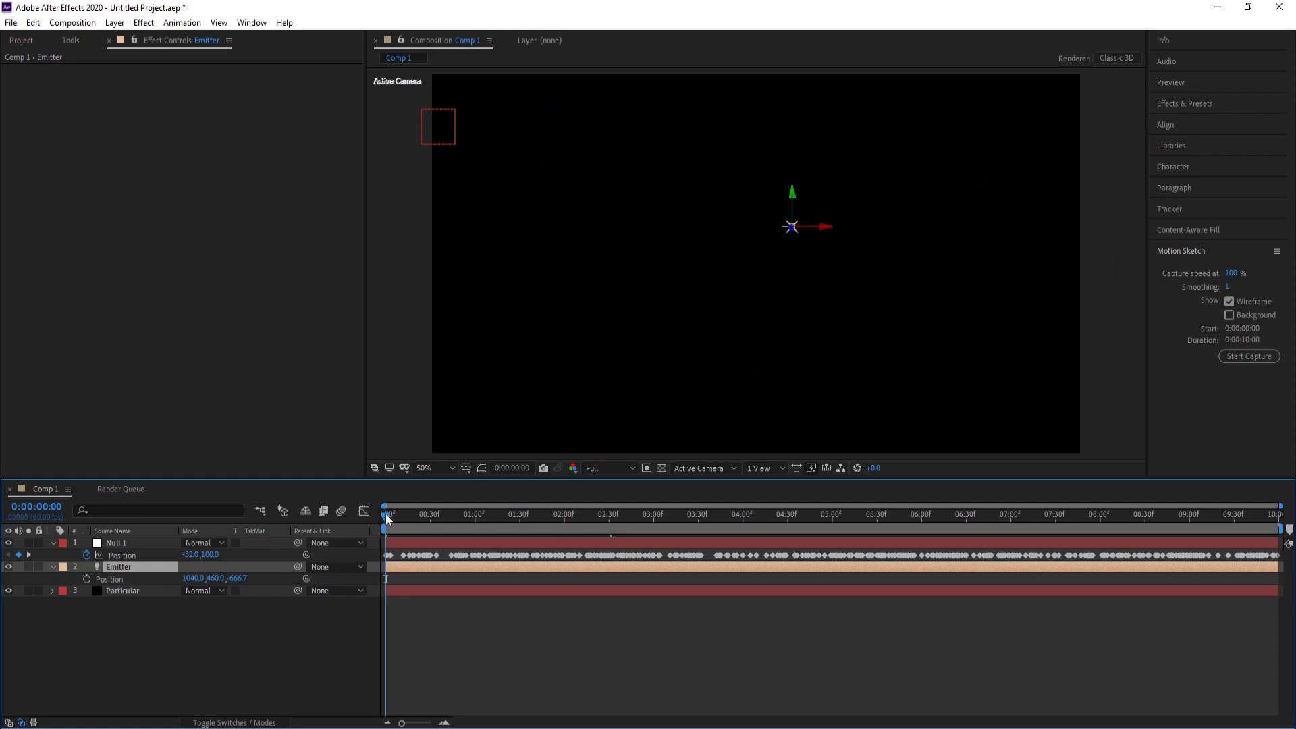
left_click(119, 543)
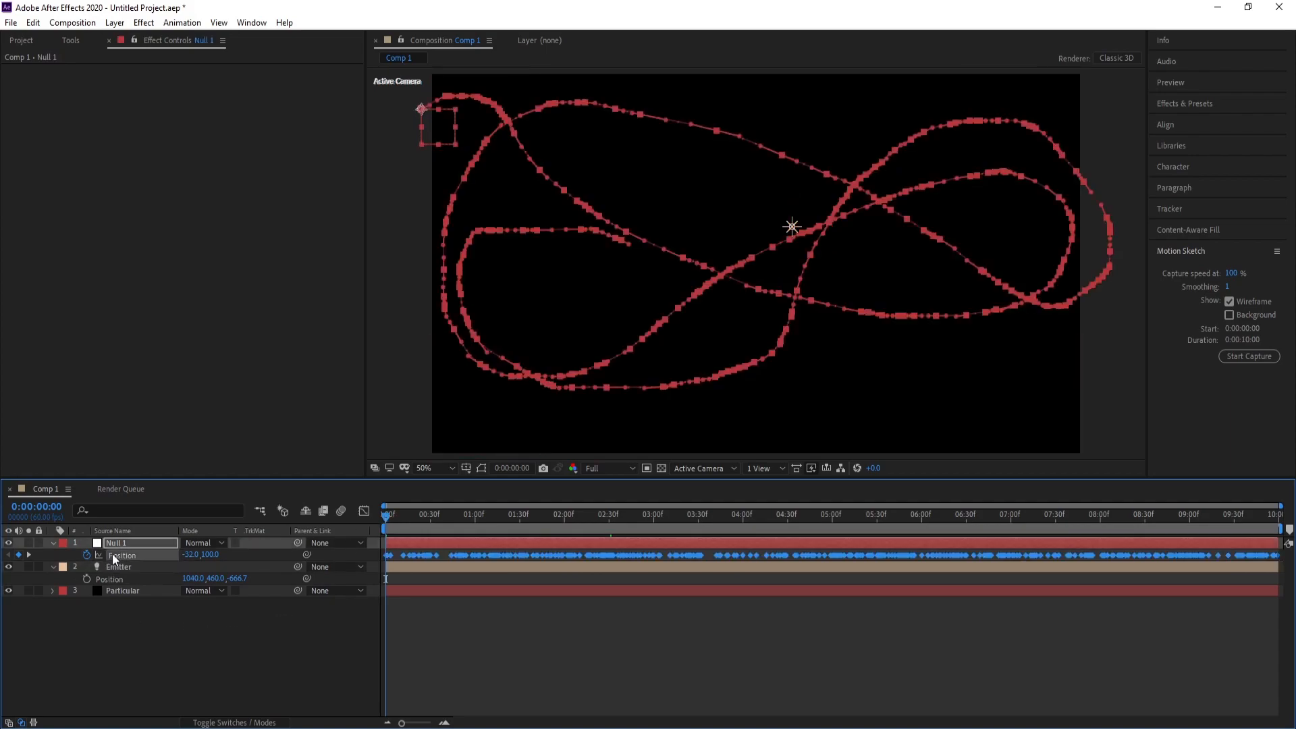
left_click(119, 566)
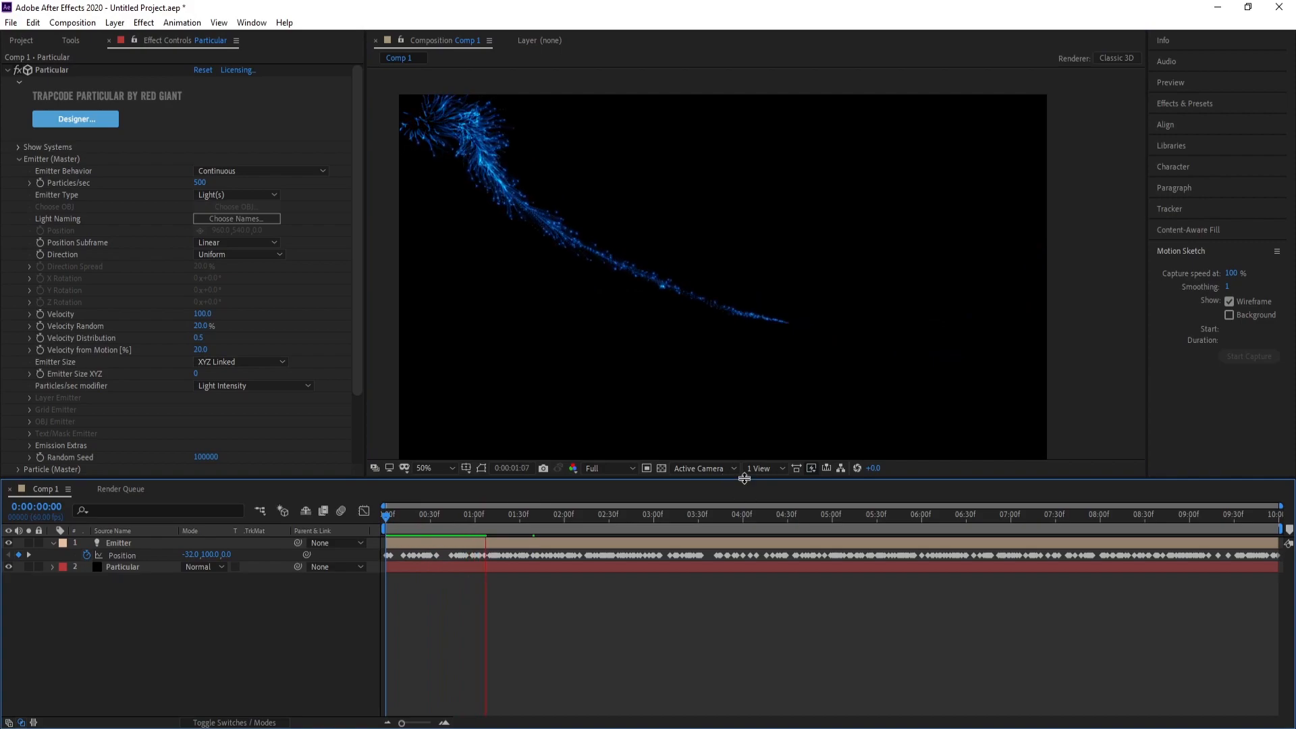
left_click(514, 515)
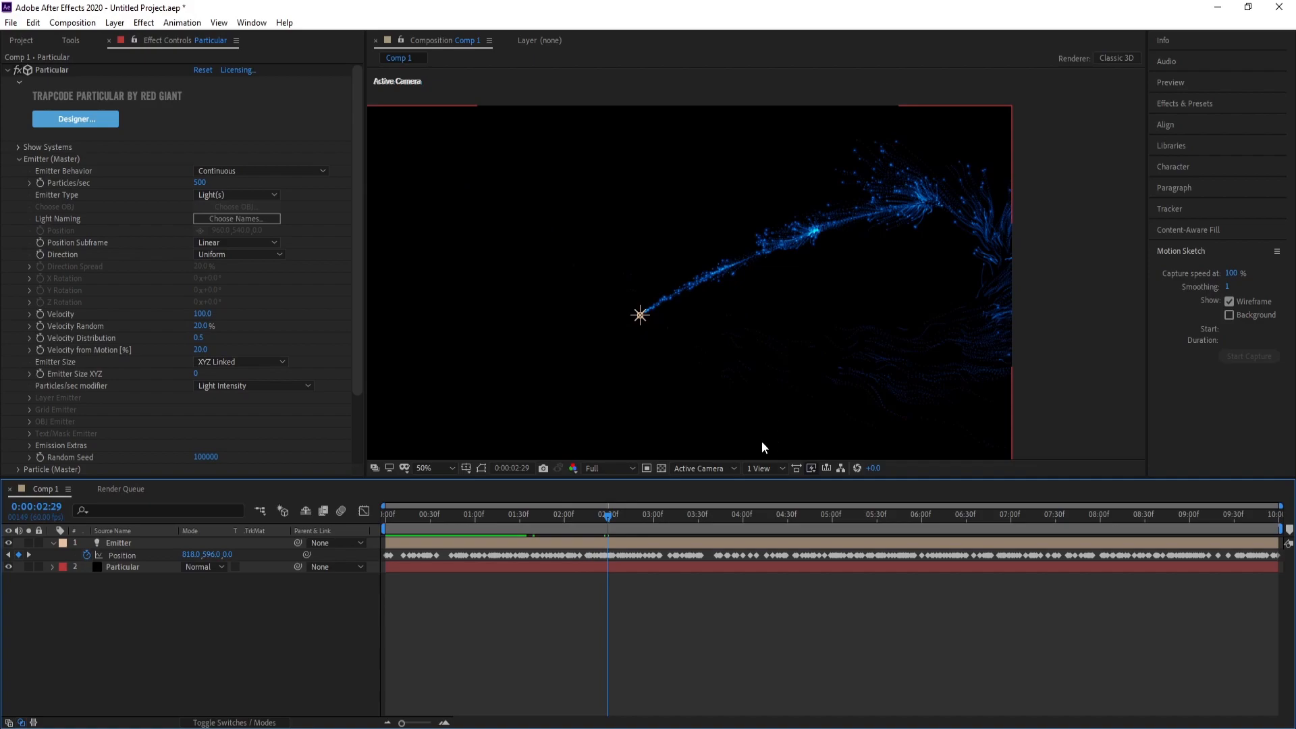
Under Particle, set Color Over Life to a pale-pink-to-magenta Color Ramp
left_click(16, 160)
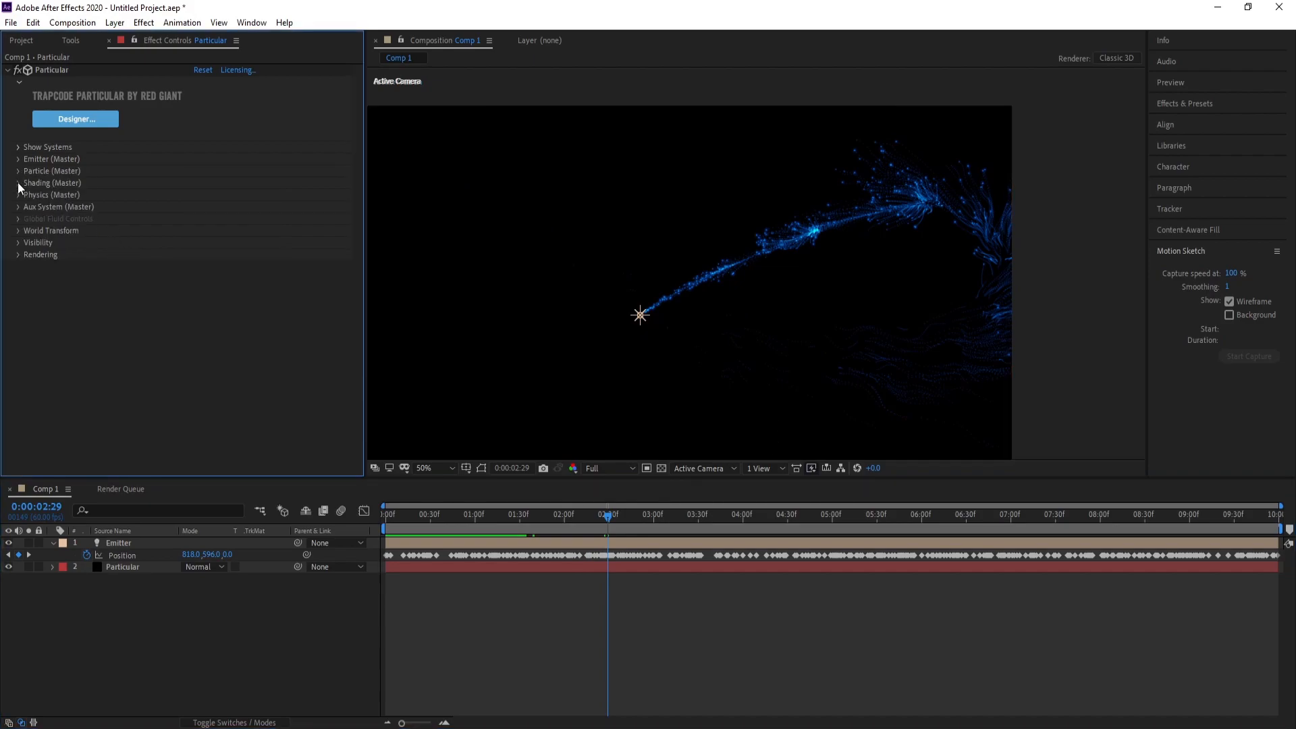
left_click(16, 172)
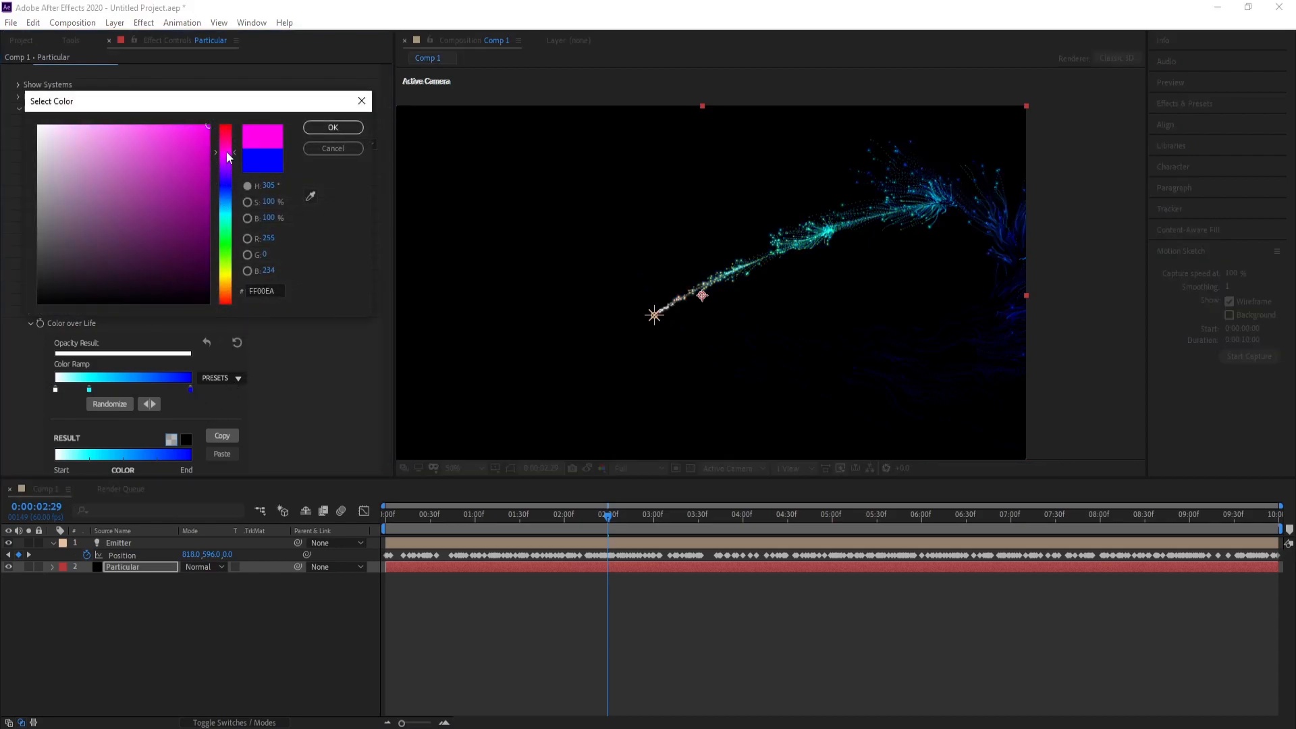
left_click(332, 126)
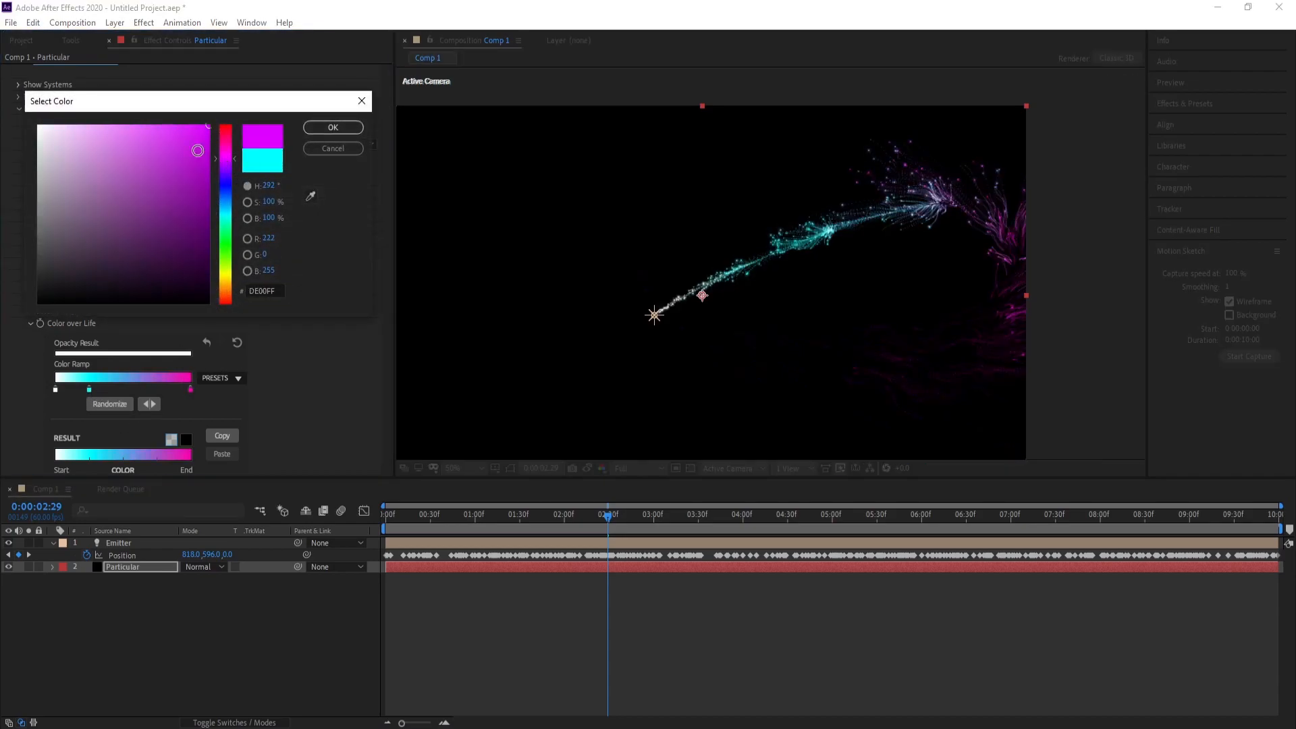
left_click(332, 127)
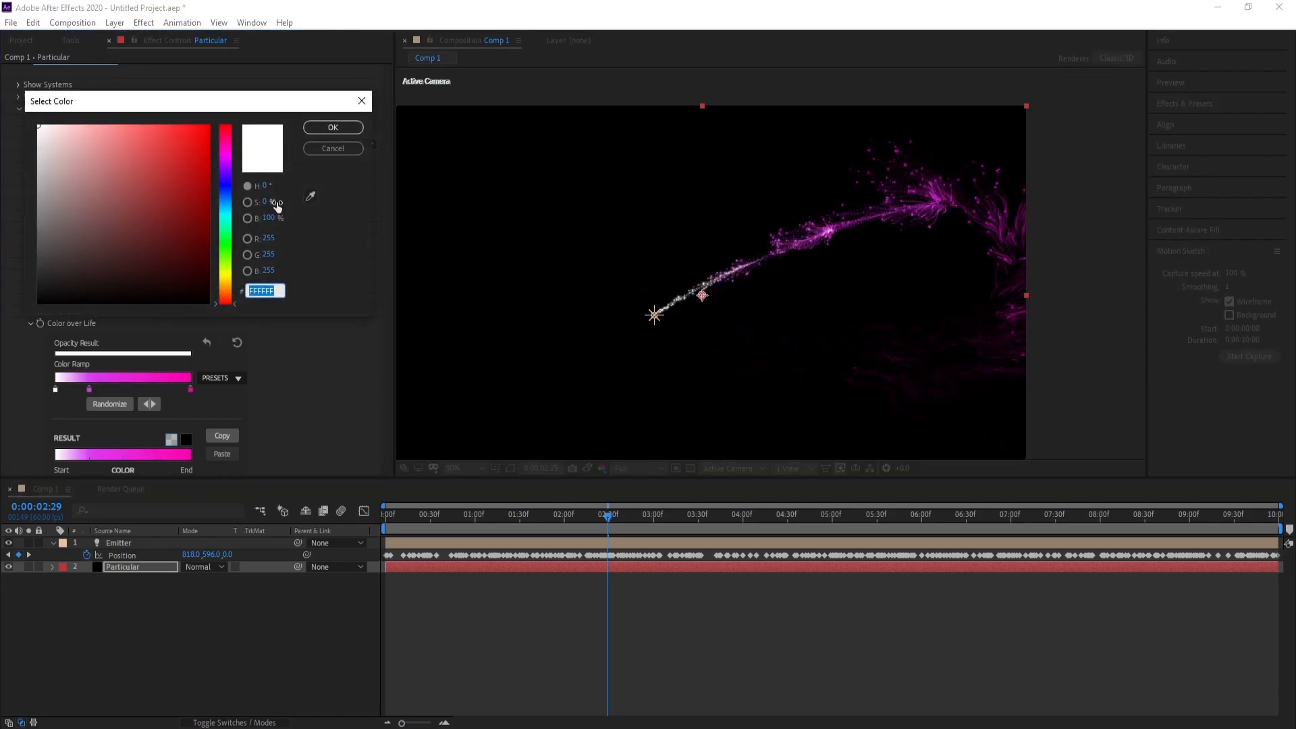
left_click(127, 122)
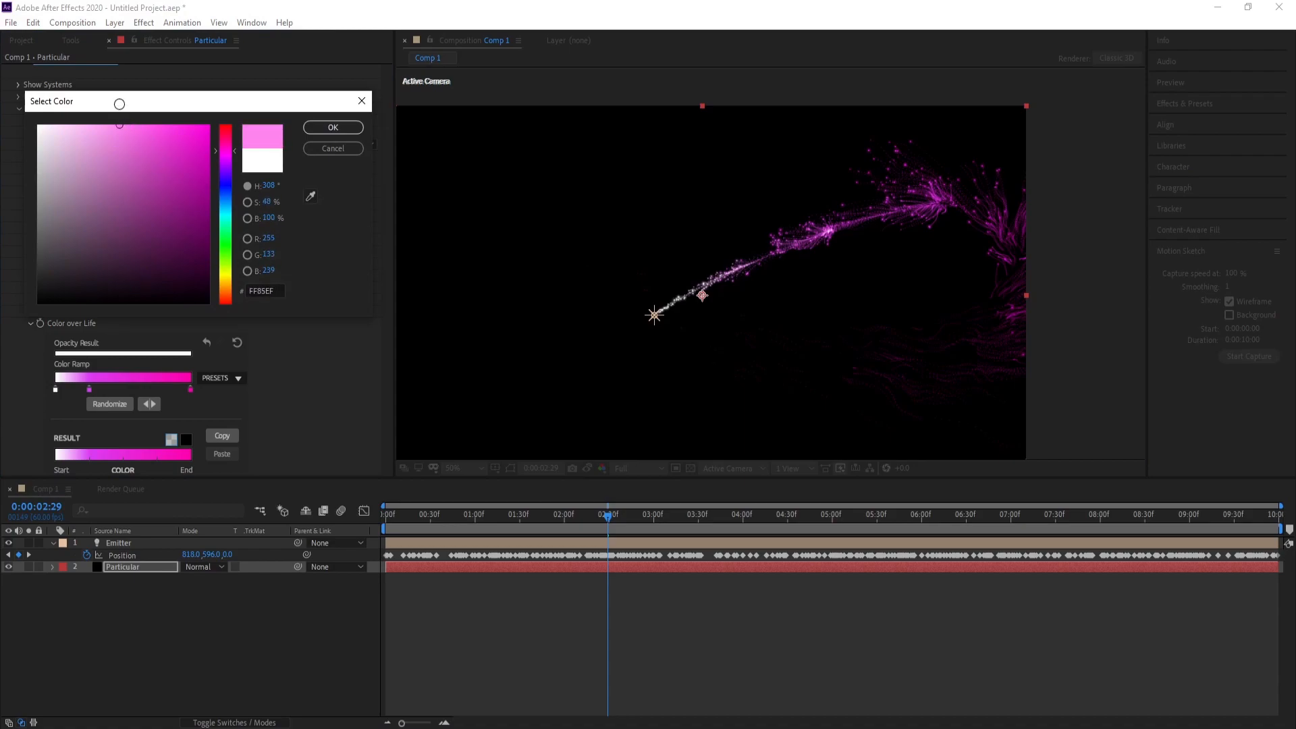
left_click(333, 127)
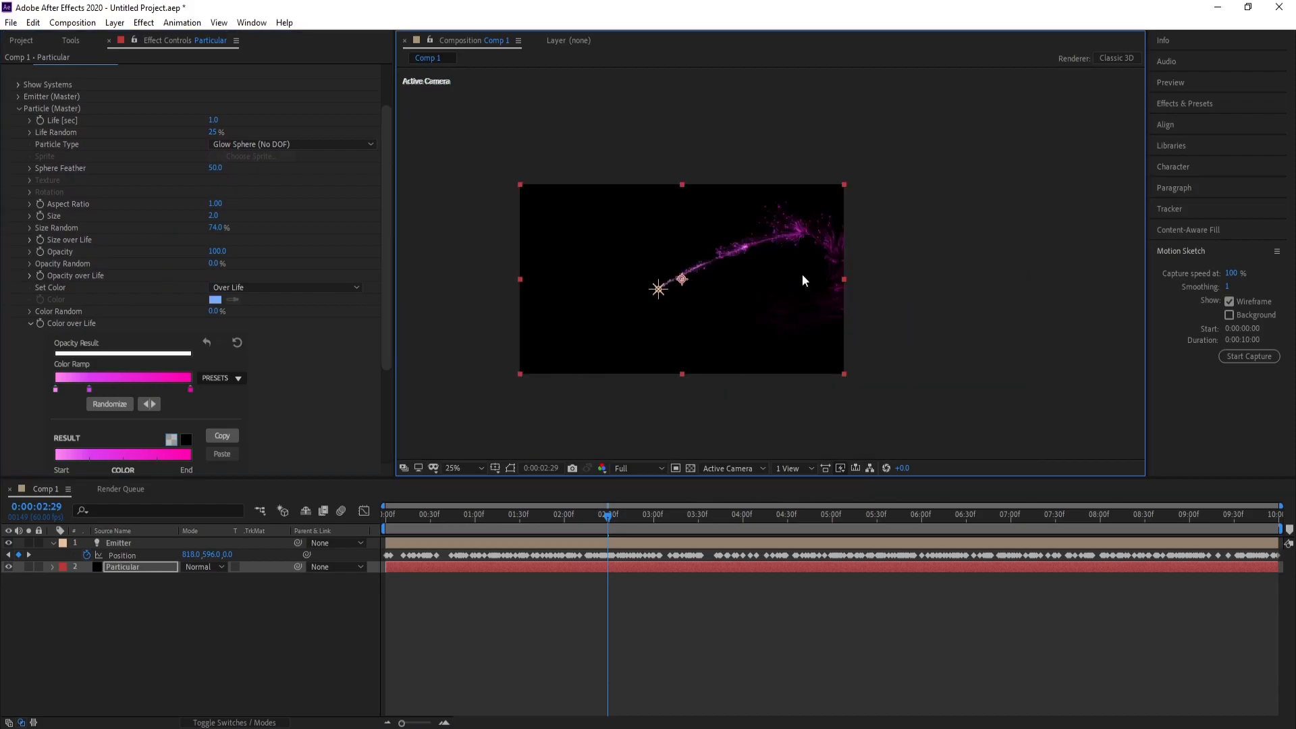
Set Aux System (Master) to emit continuously so the trail spawns secondary particles
left_click(453, 467)
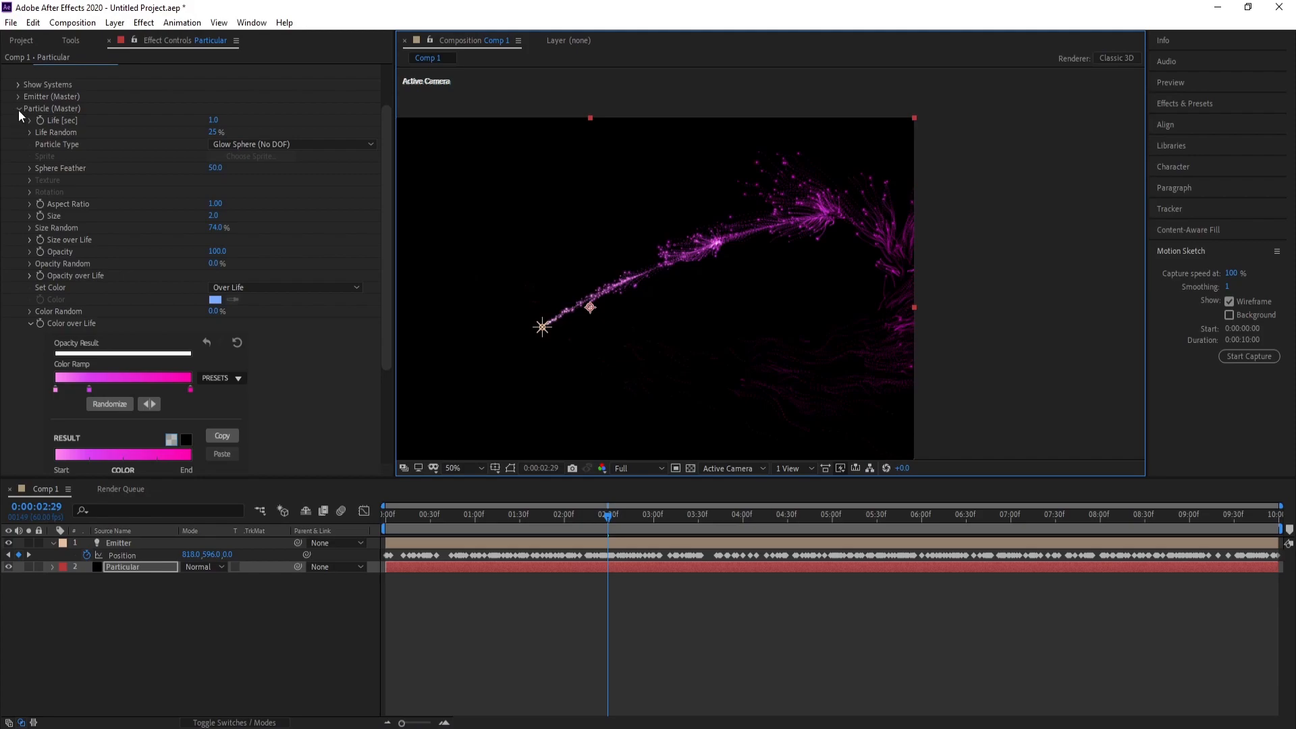
left_click(16, 108)
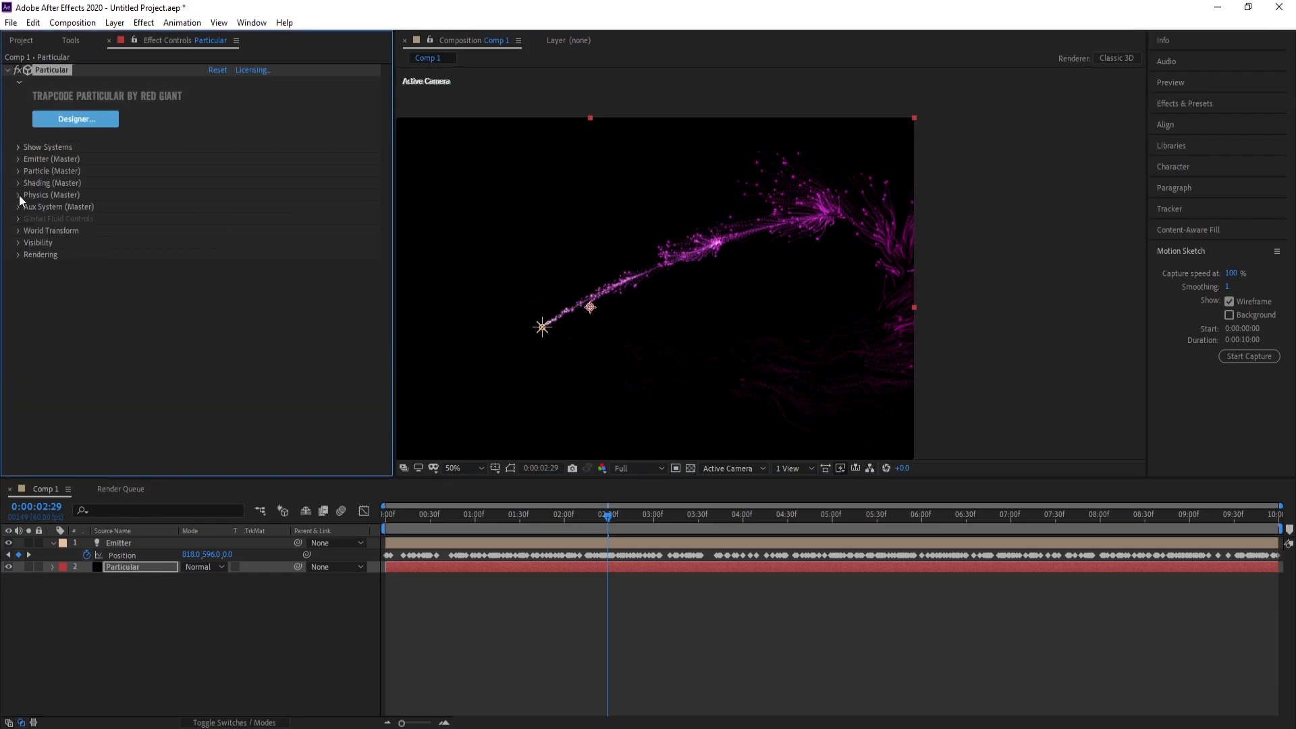
left_click(16, 205)
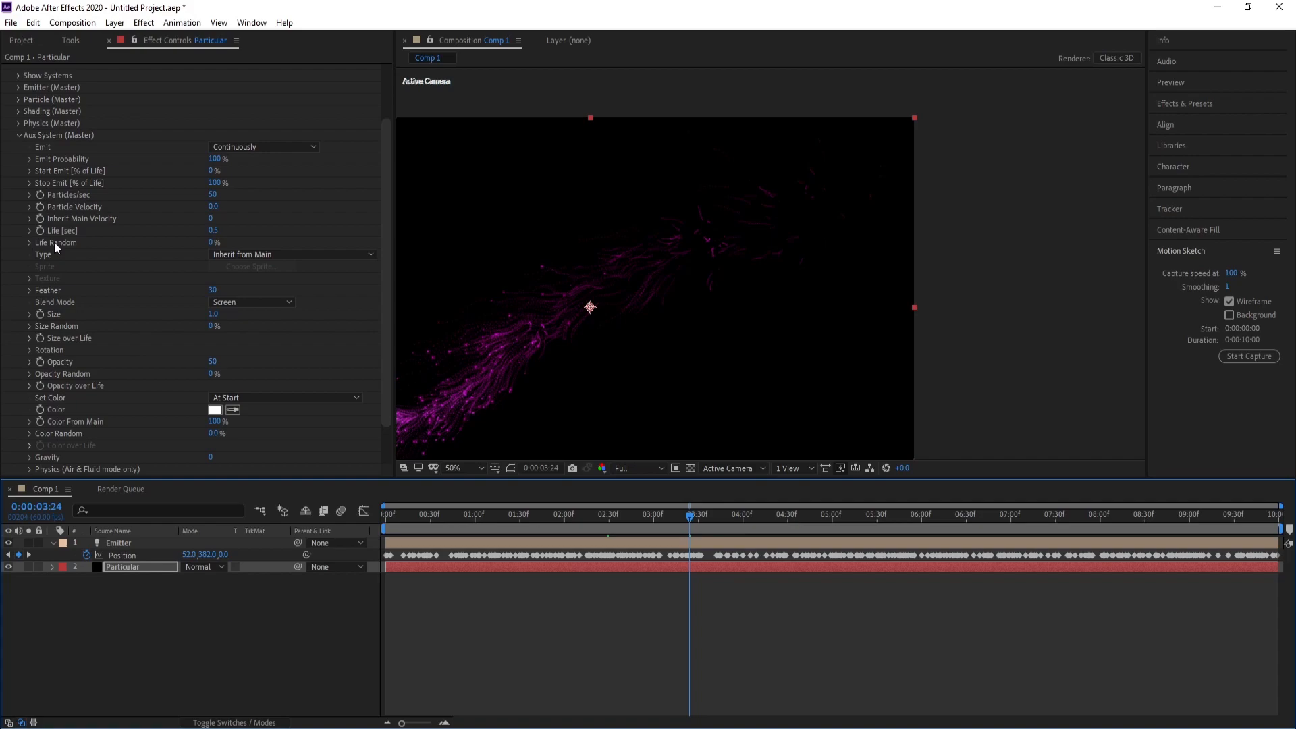
left_click(213, 230)
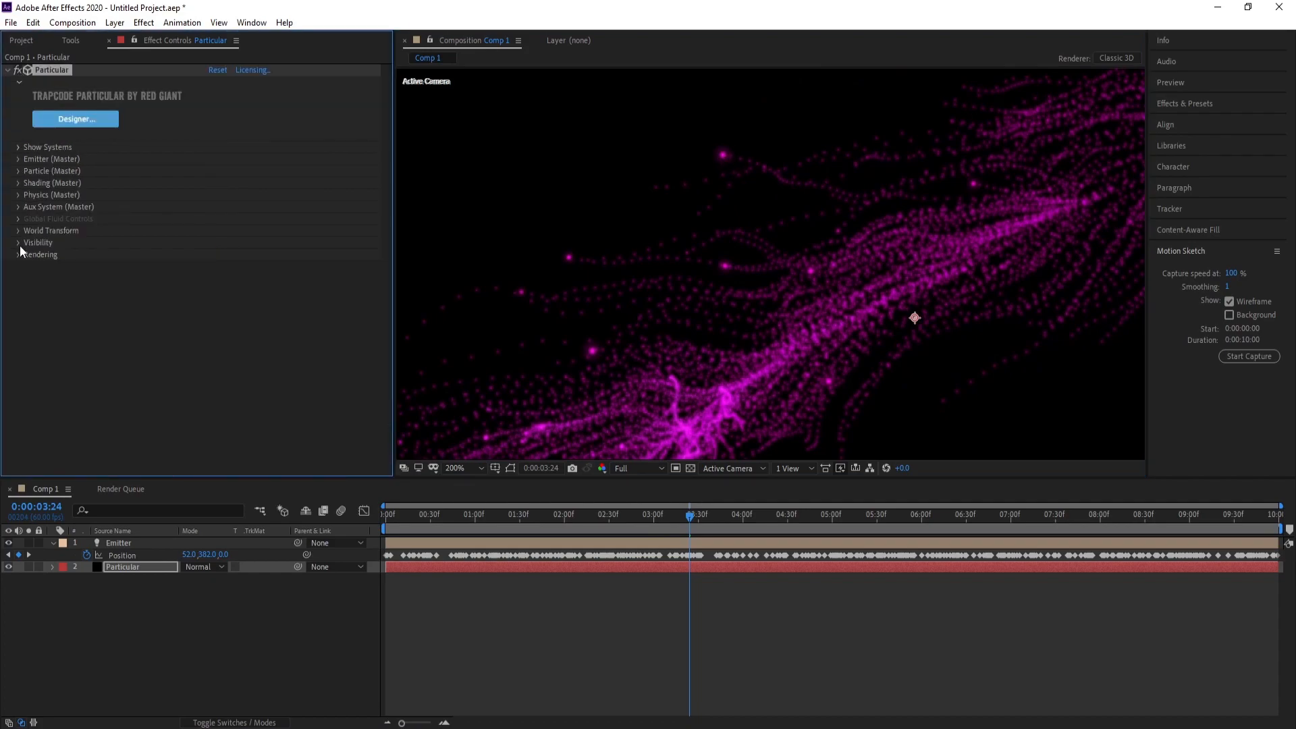
Under Physics > Air > Turbulence Field, set Affect Size to 30
left_click(15, 194)
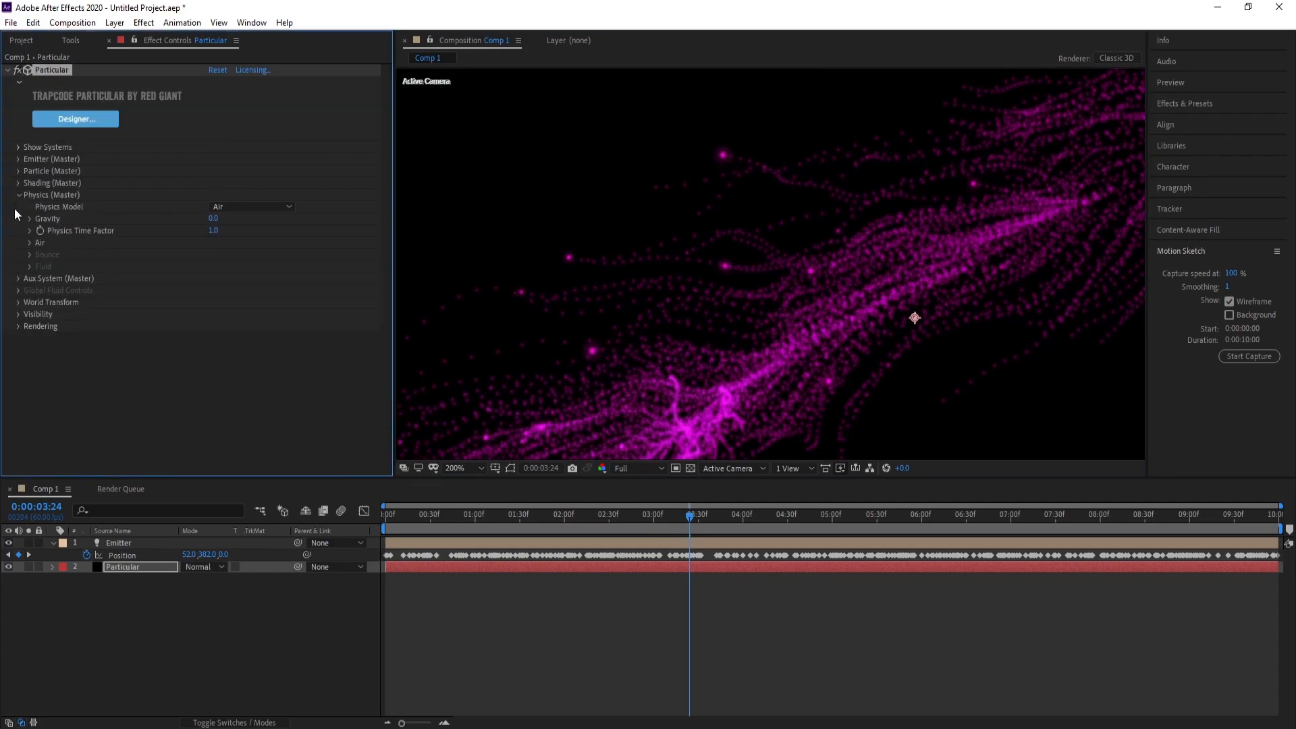
left_click(32, 243)
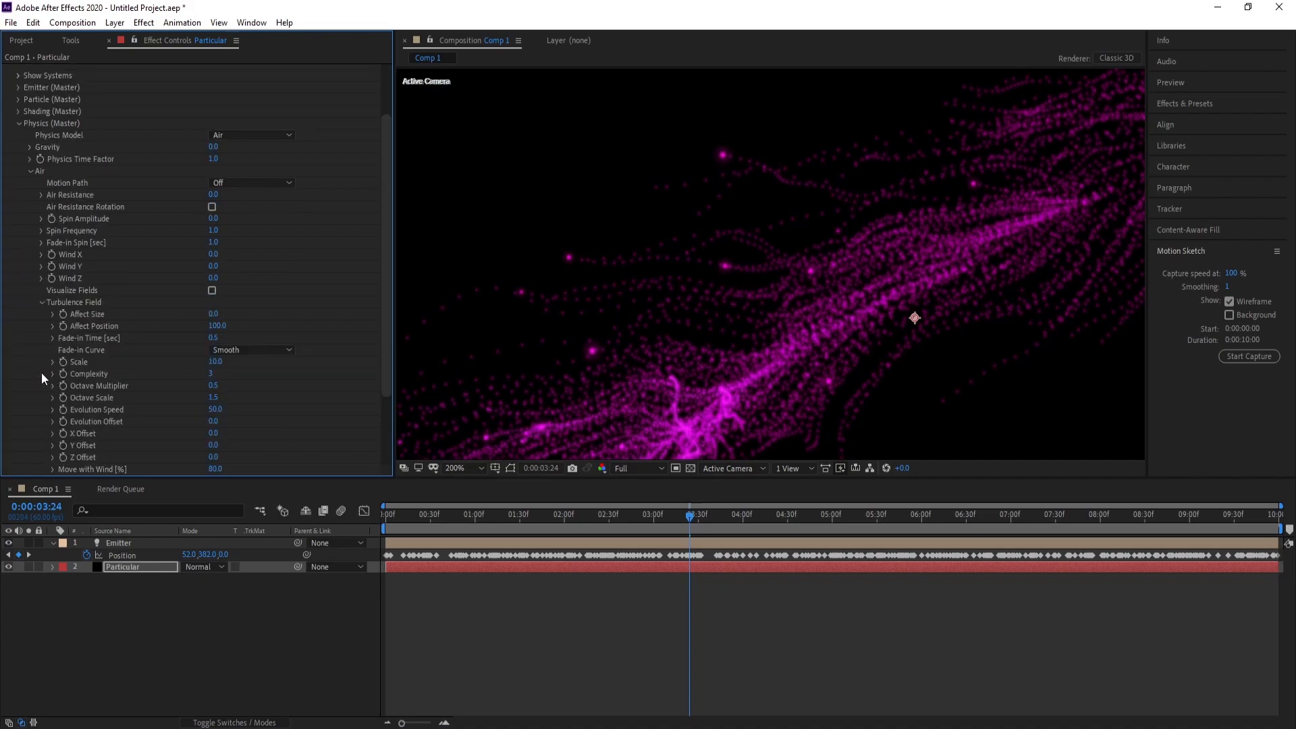
mouse_move(76, 321)
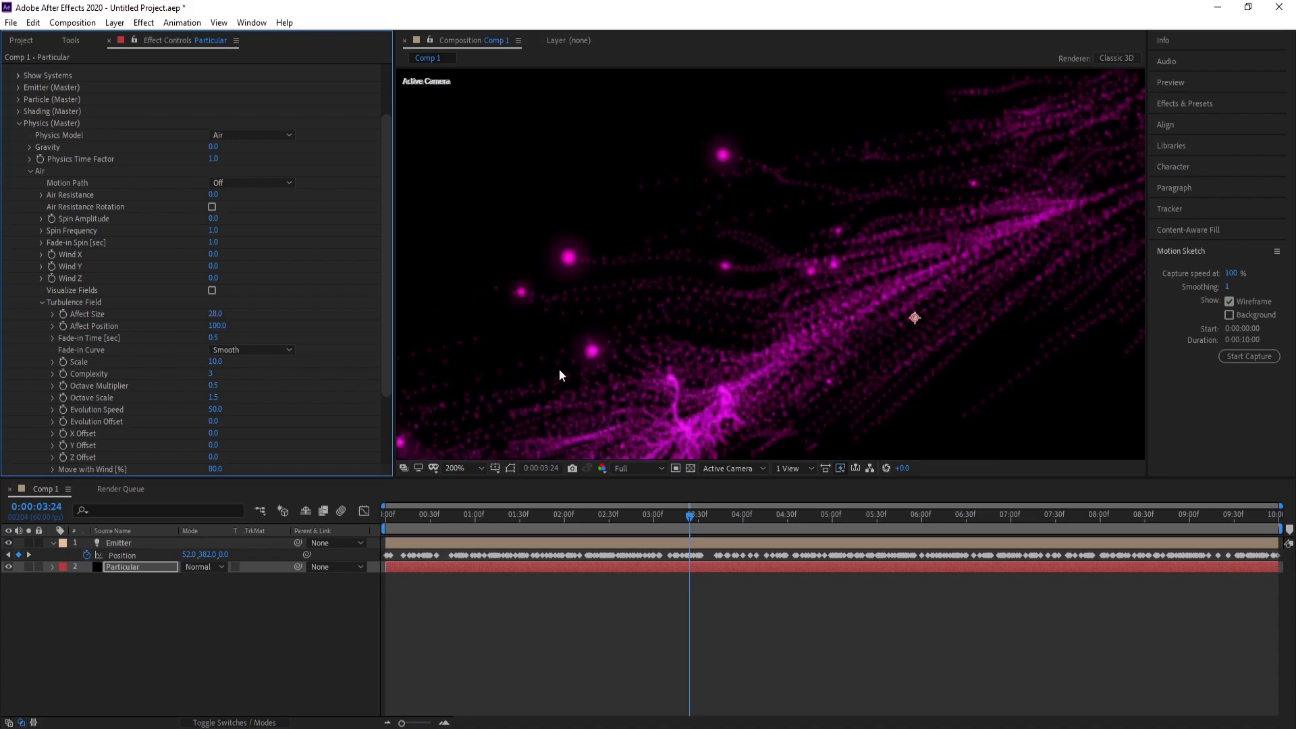
mouse_move(870, 329)
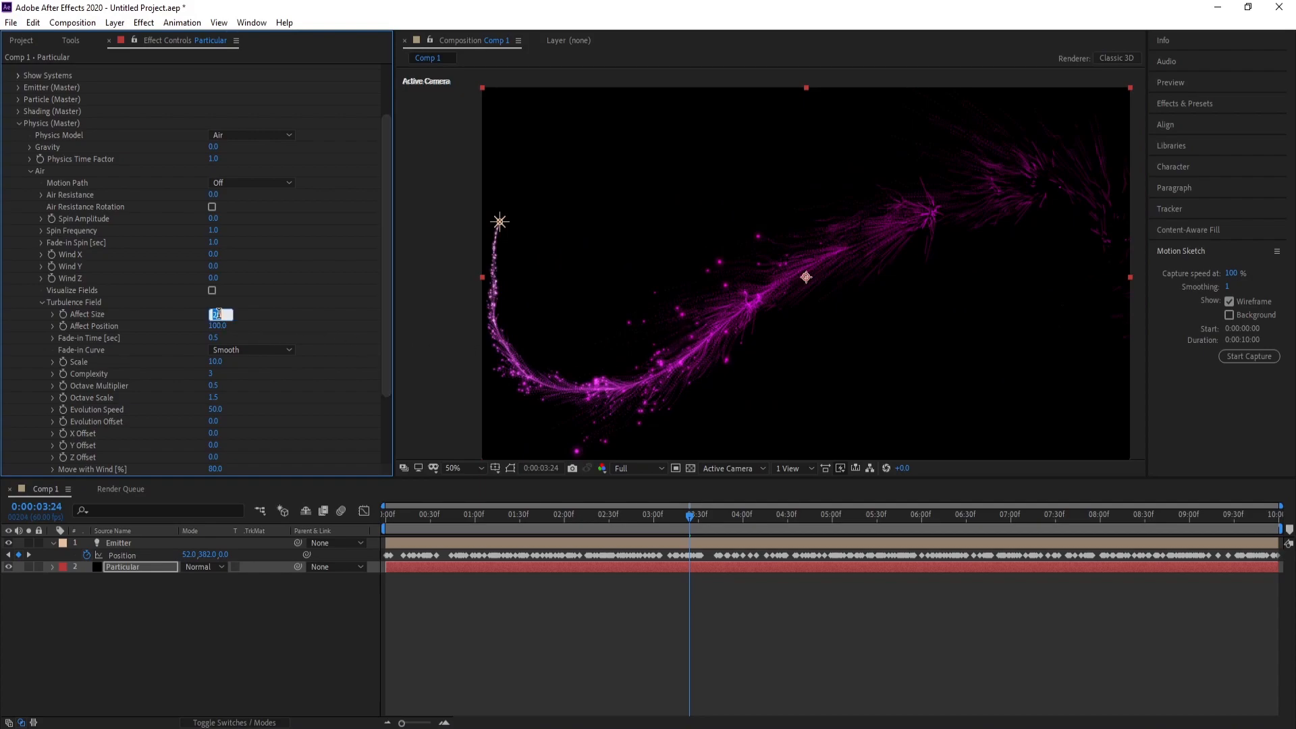
type("30.0")
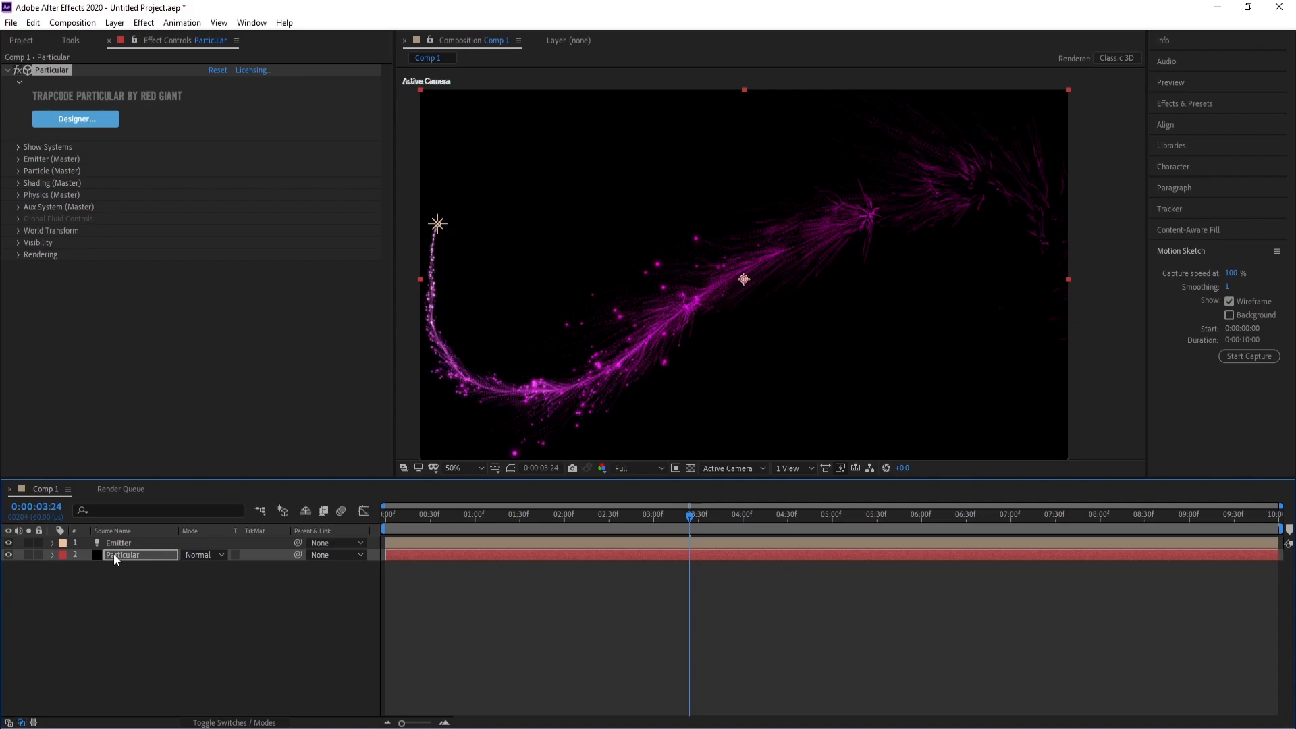
Apply a Glow effect to the Particular layer so the magenta trail shines brighter
left_click(140, 22)
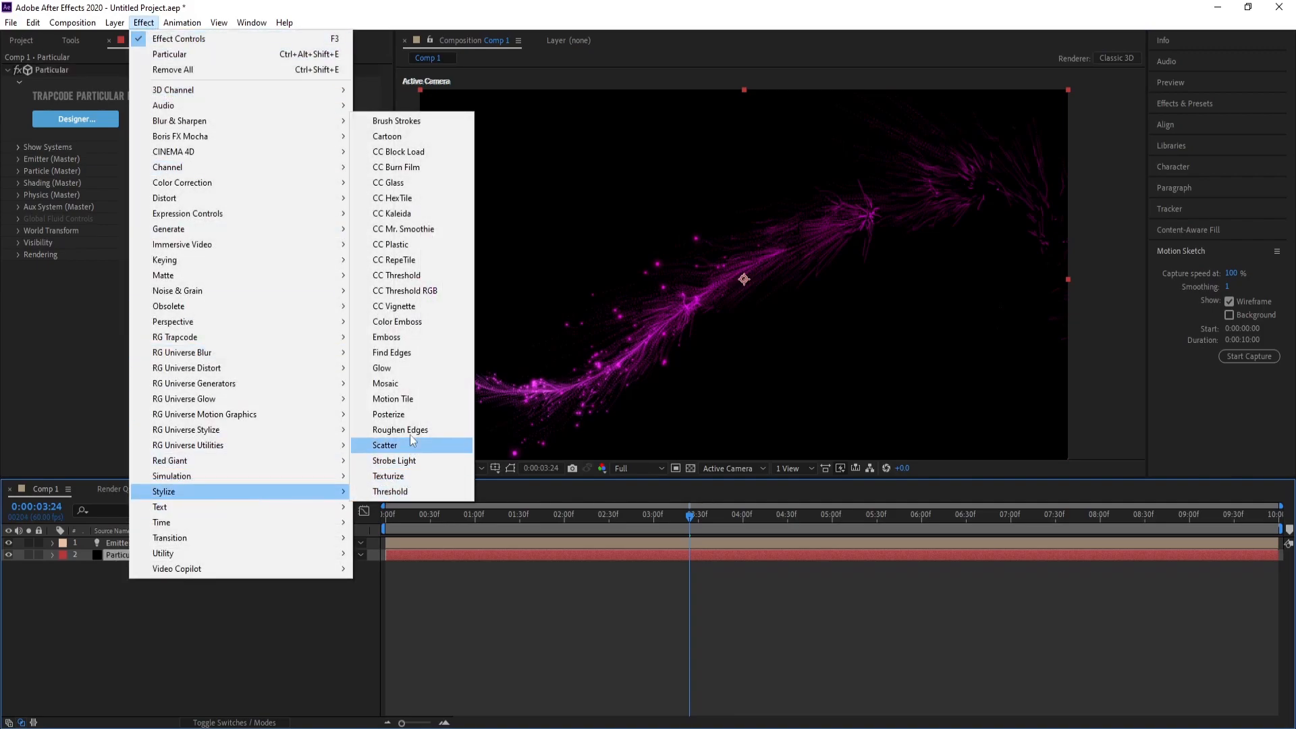
left_click(382, 368)
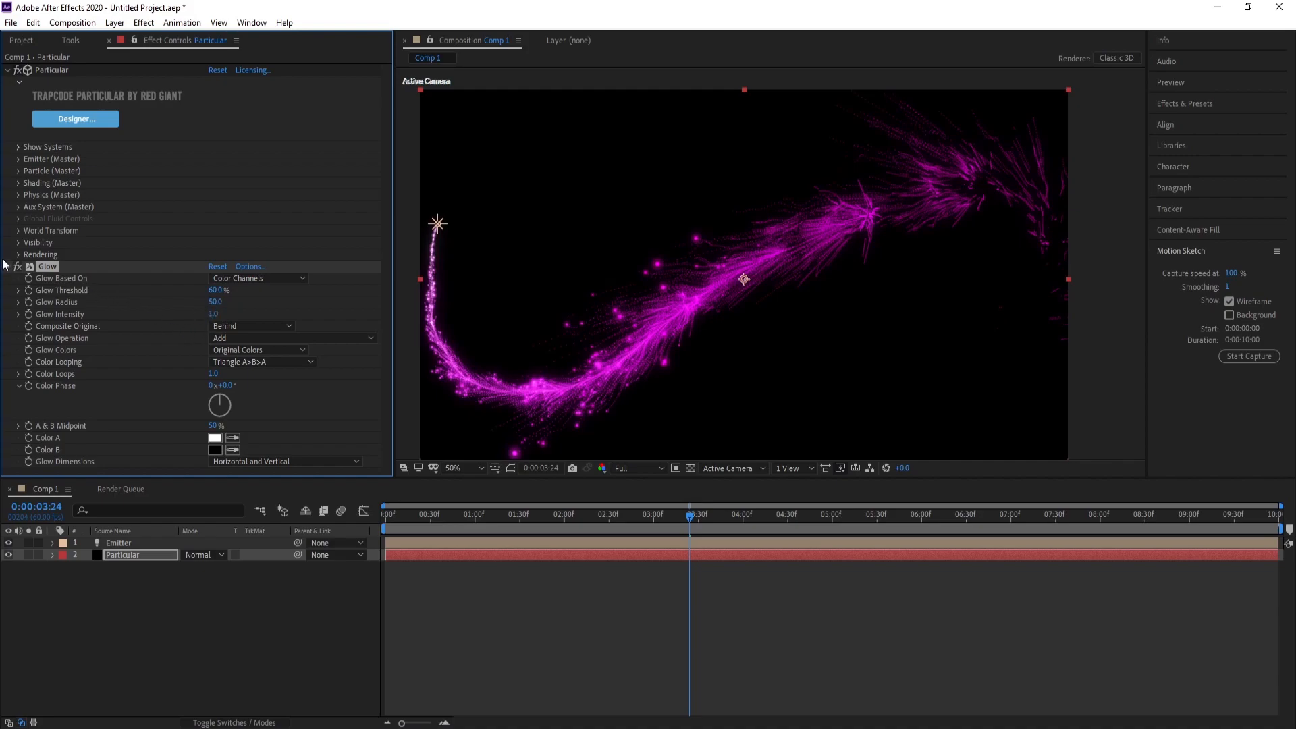
left_click(8, 266)
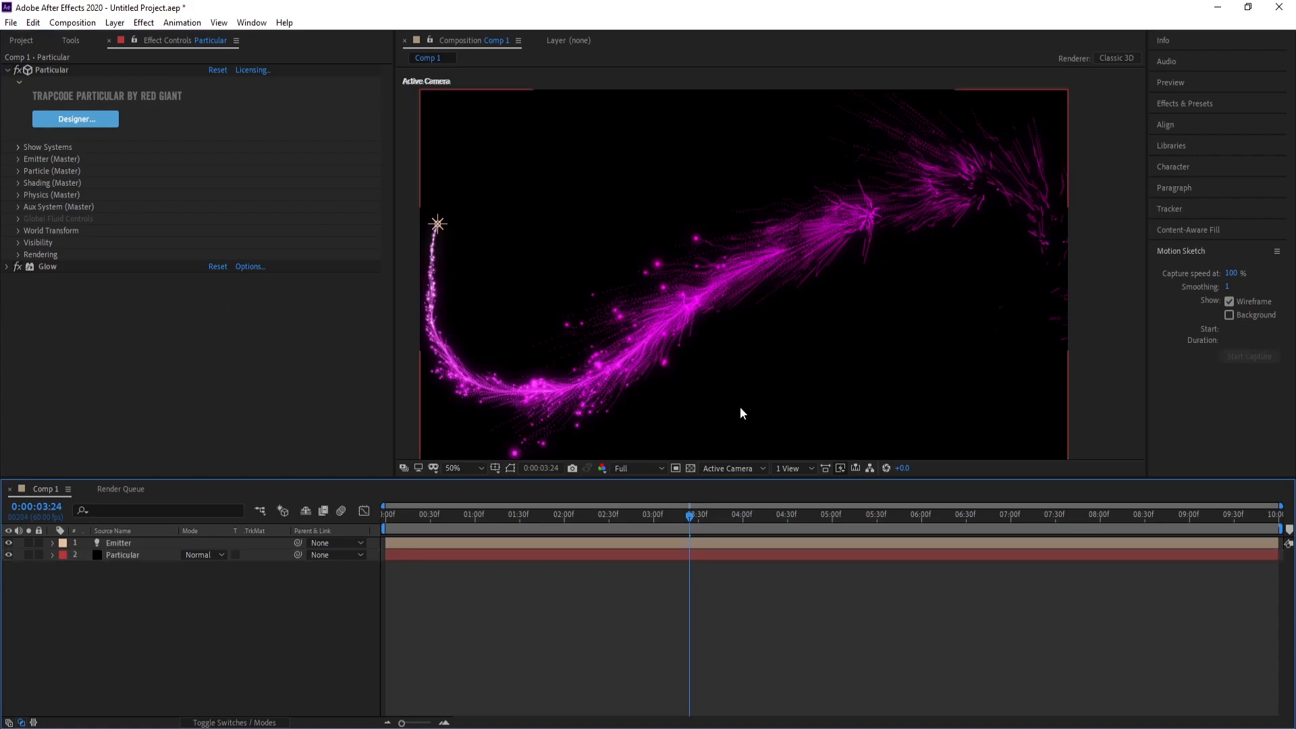
Create a new solid named 'Particular 2' and apply Trapcode Particular to it
left_click(114, 22)
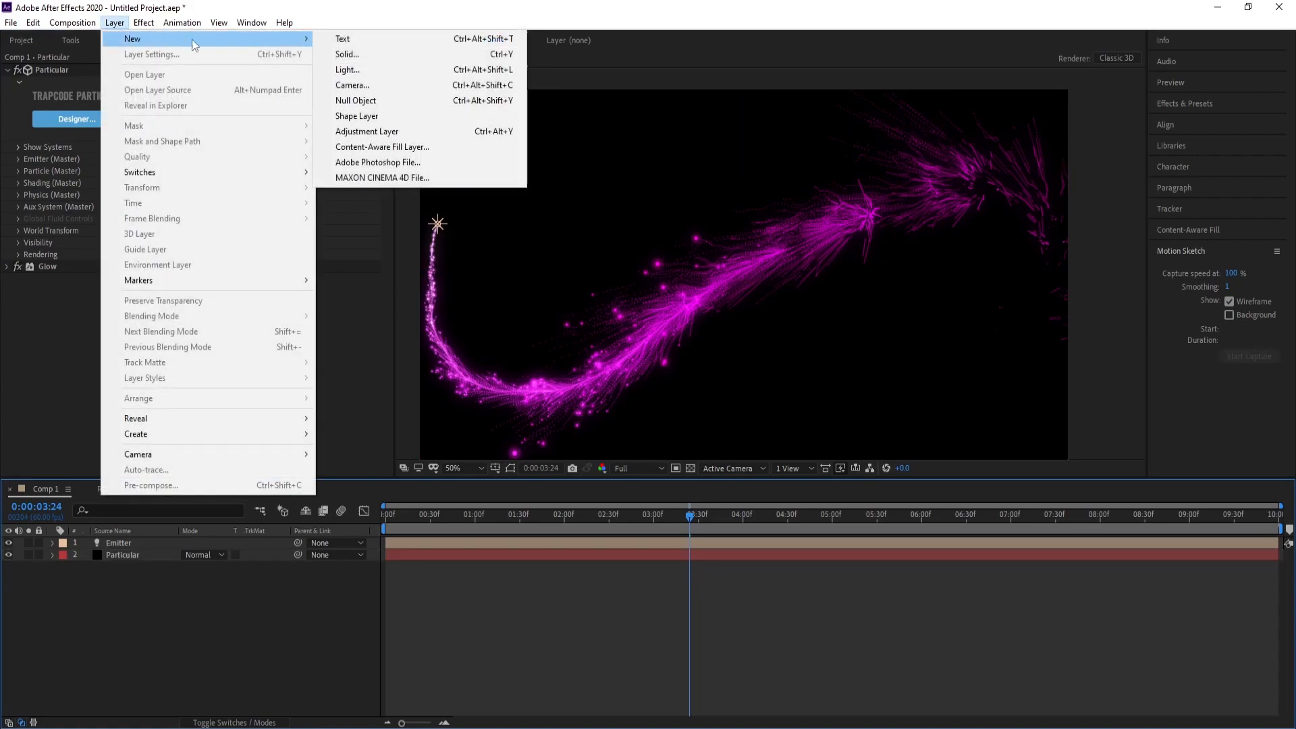
left_click(347, 54)
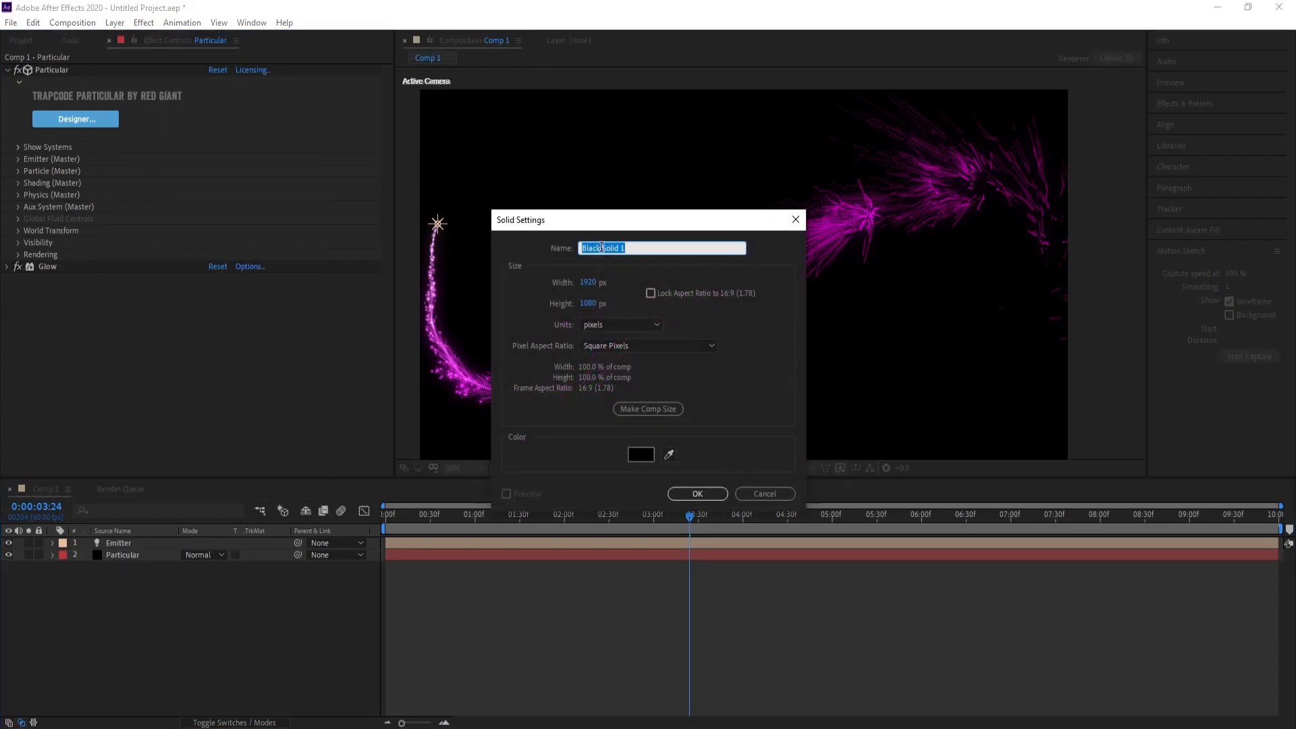
type("Particu")
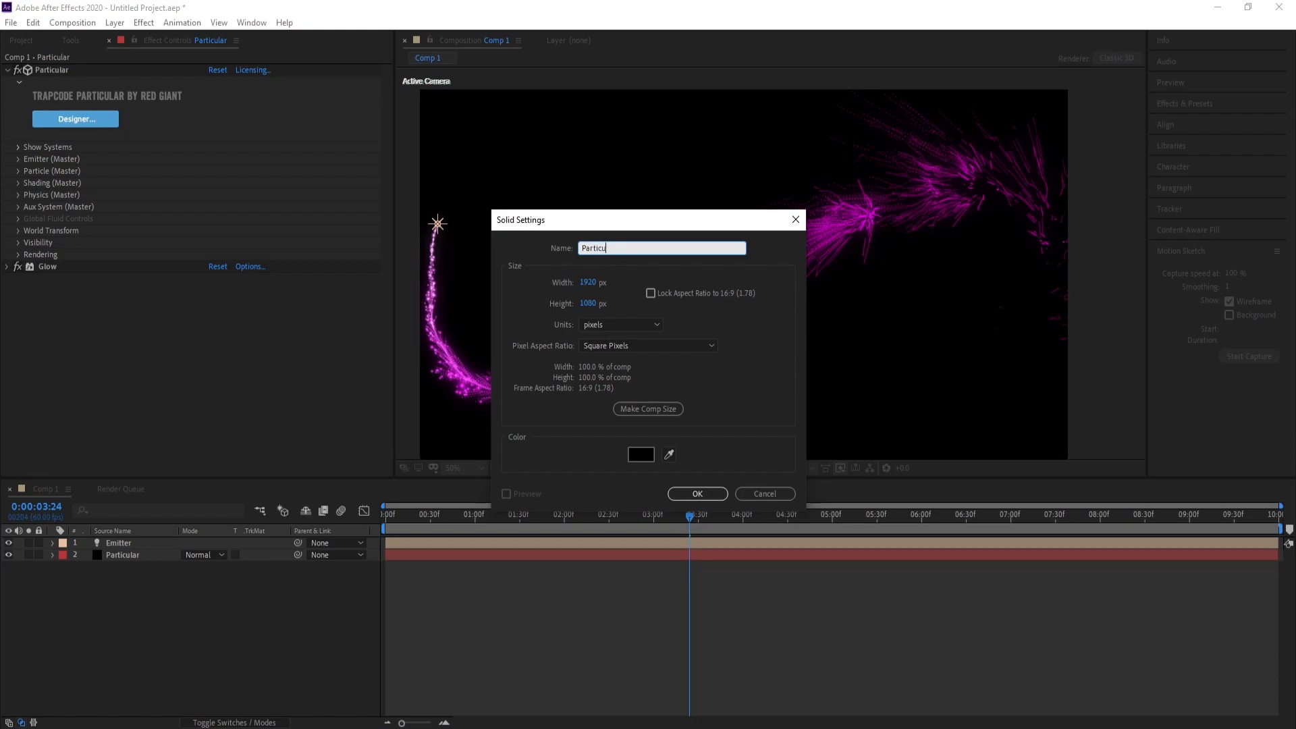
type("Particular 2")
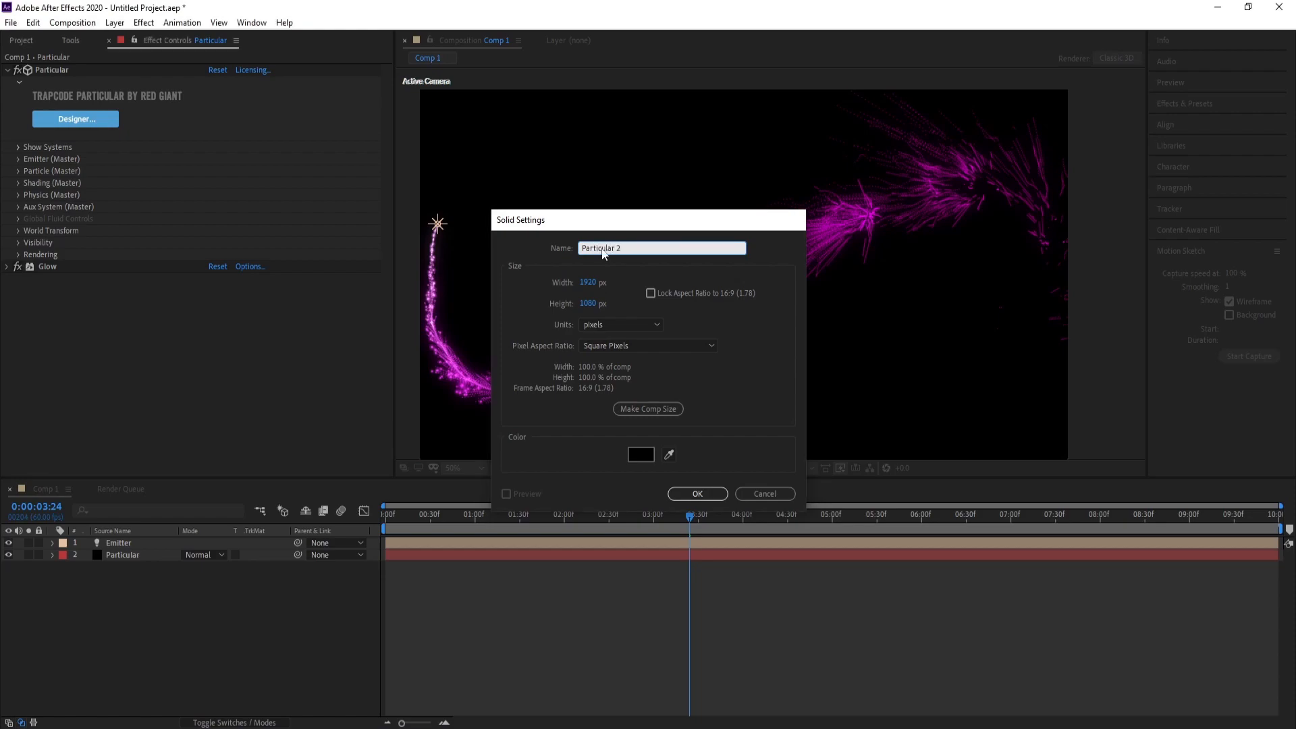
left_click(697, 494)
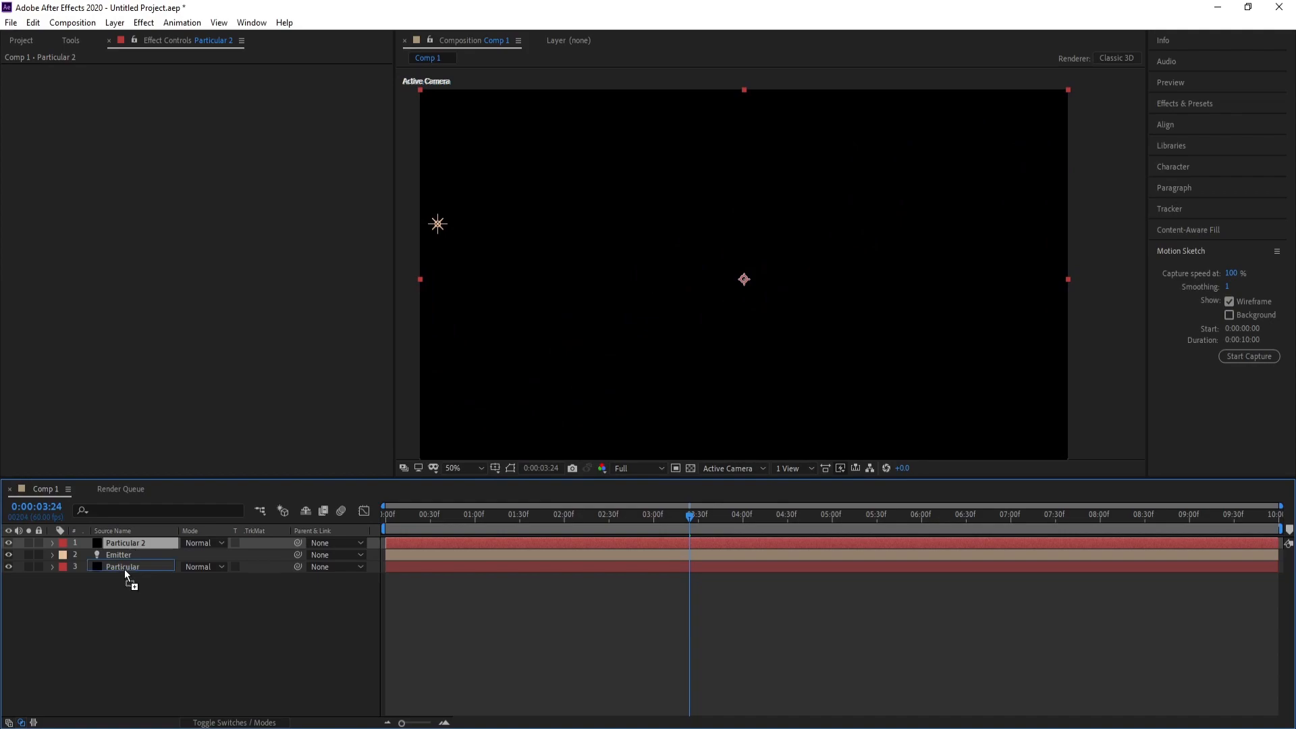
left_click(145, 22)
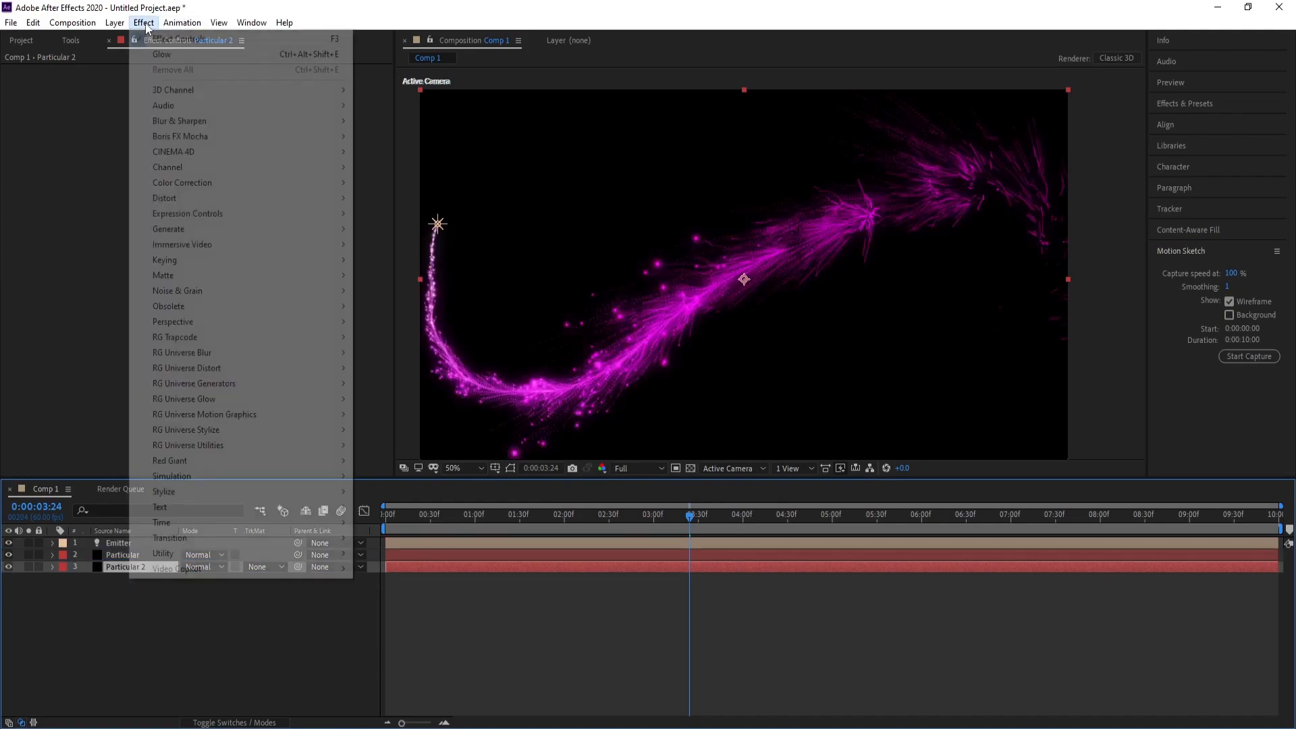
mouse_move(260, 311)
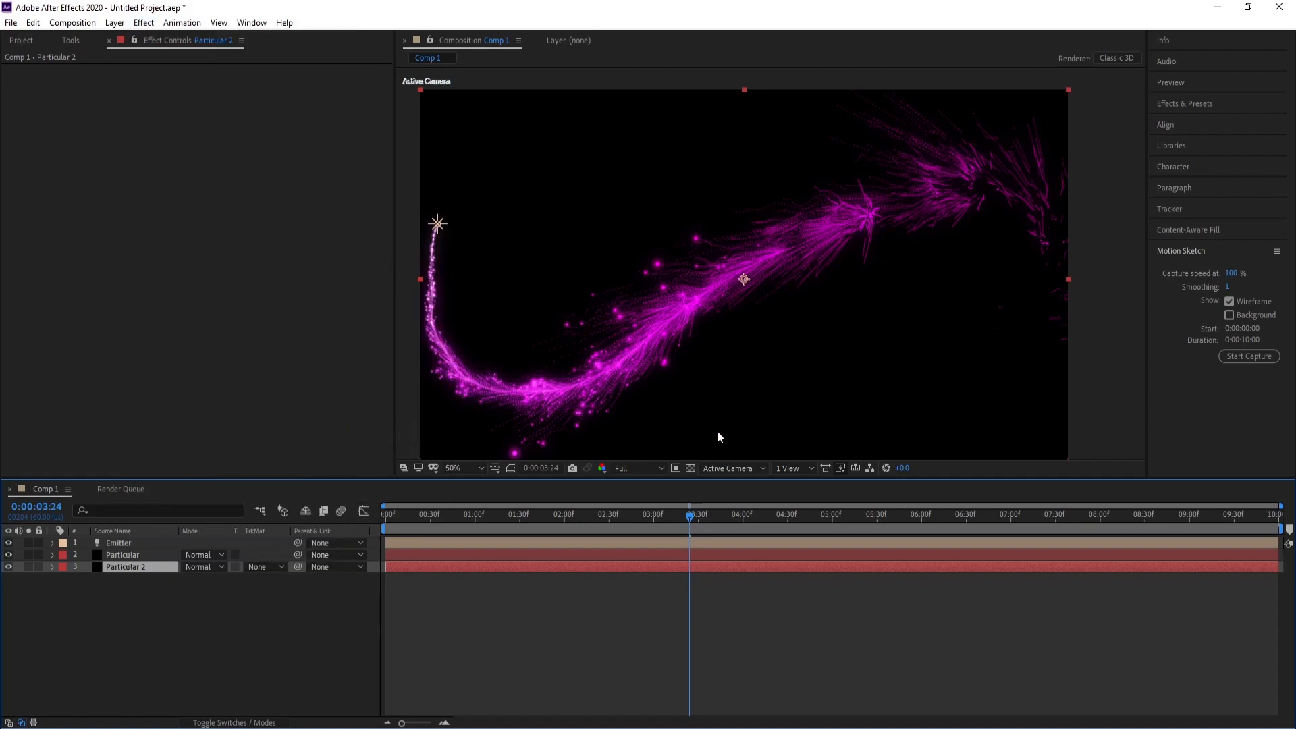
mouse_move(702, 520)
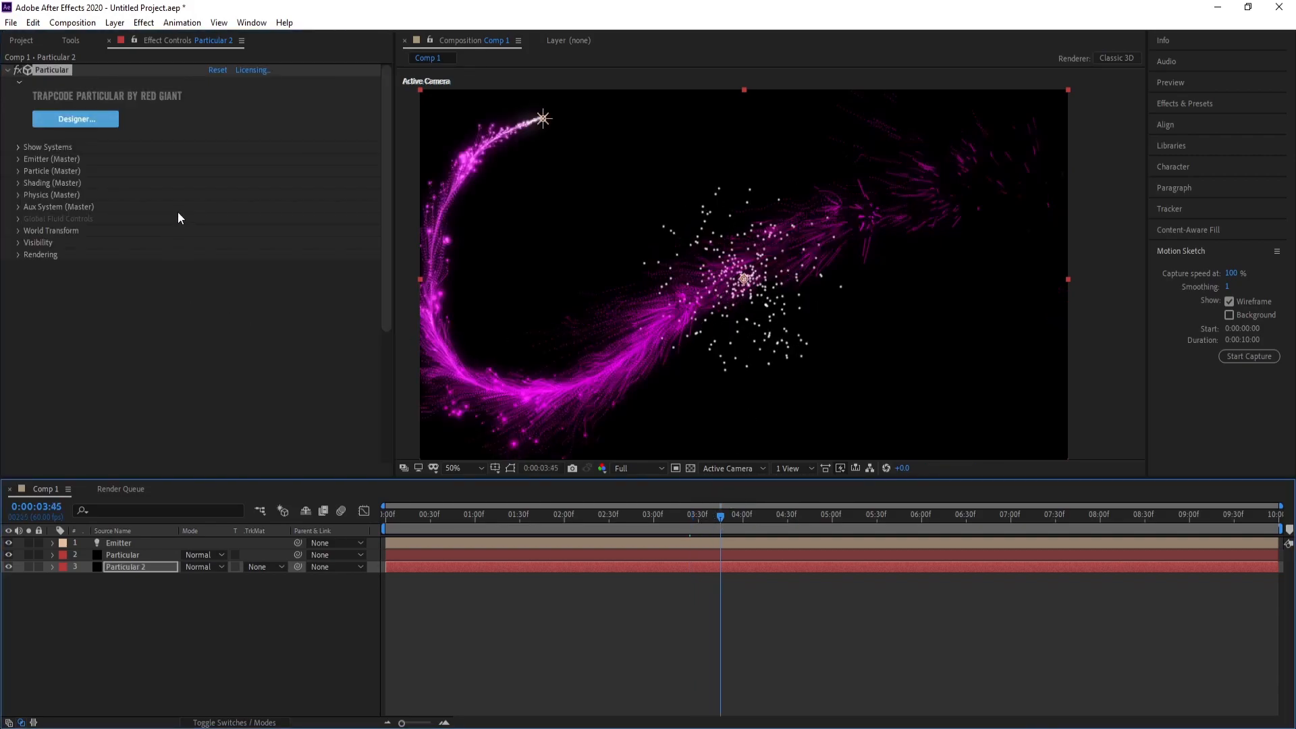
Make the emitter a zero-velocity Box sized XYZ Individual 1920×1080 at 500 particles/sec
left_click(15, 159)
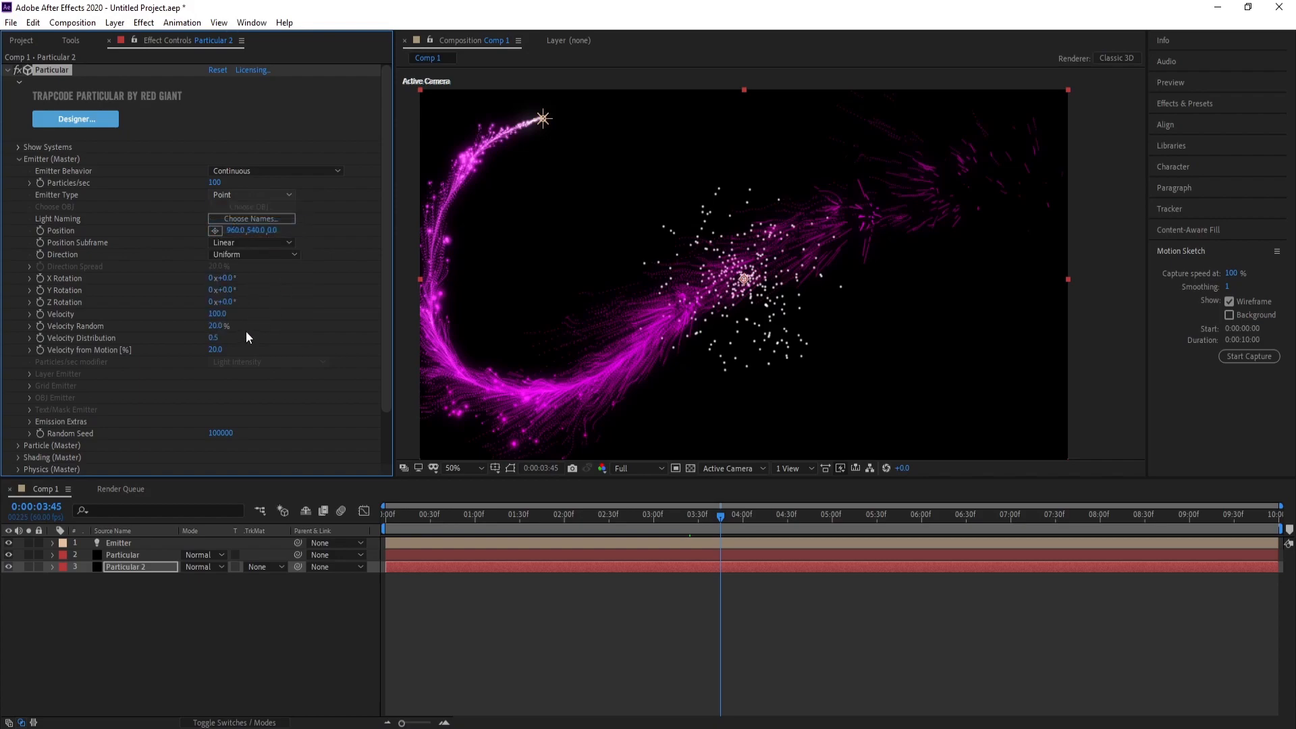
left_click(251, 194)
type("0")
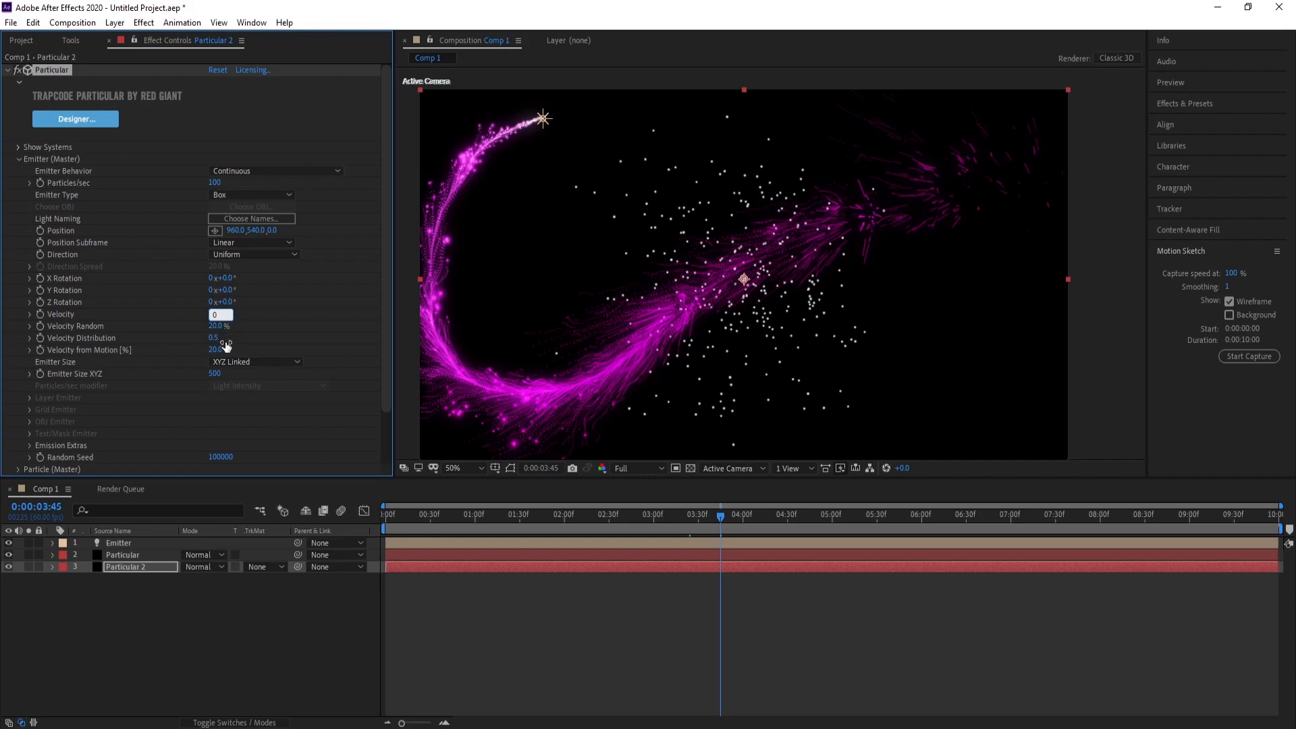
left_click(221, 326)
type("0")
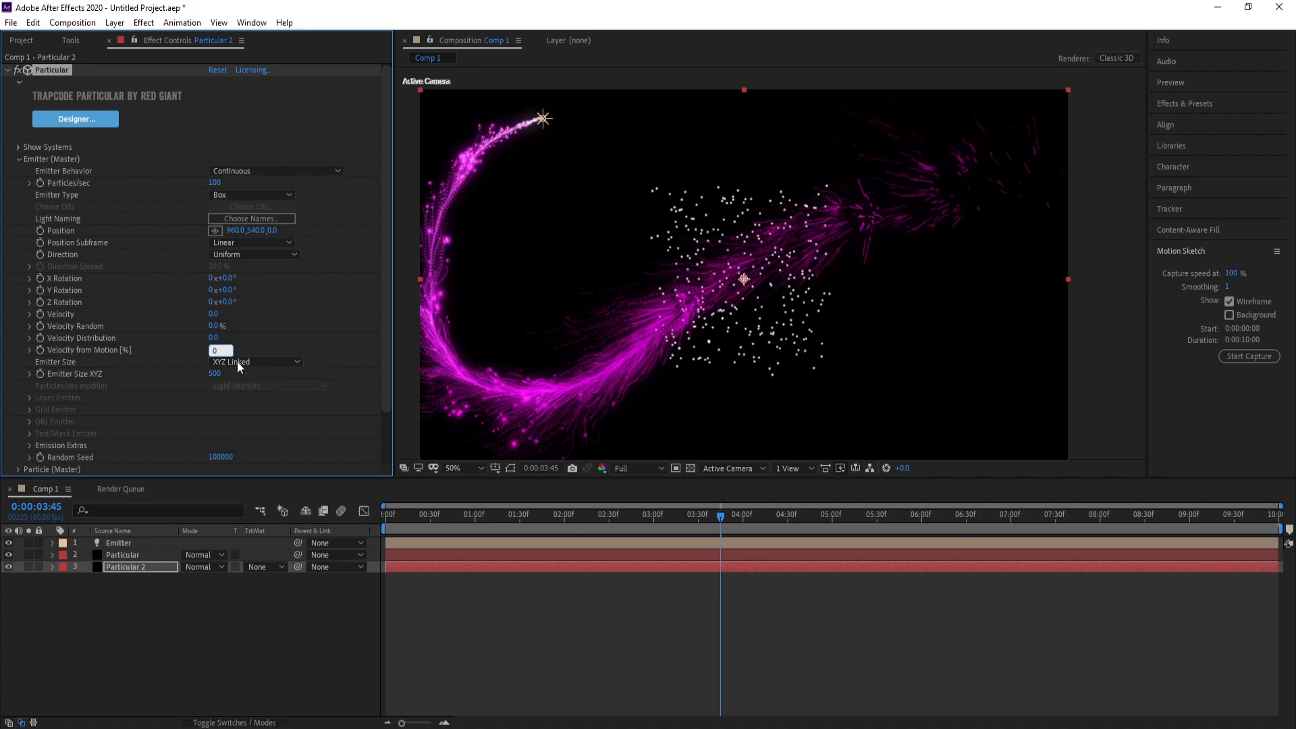
left_click(254, 362)
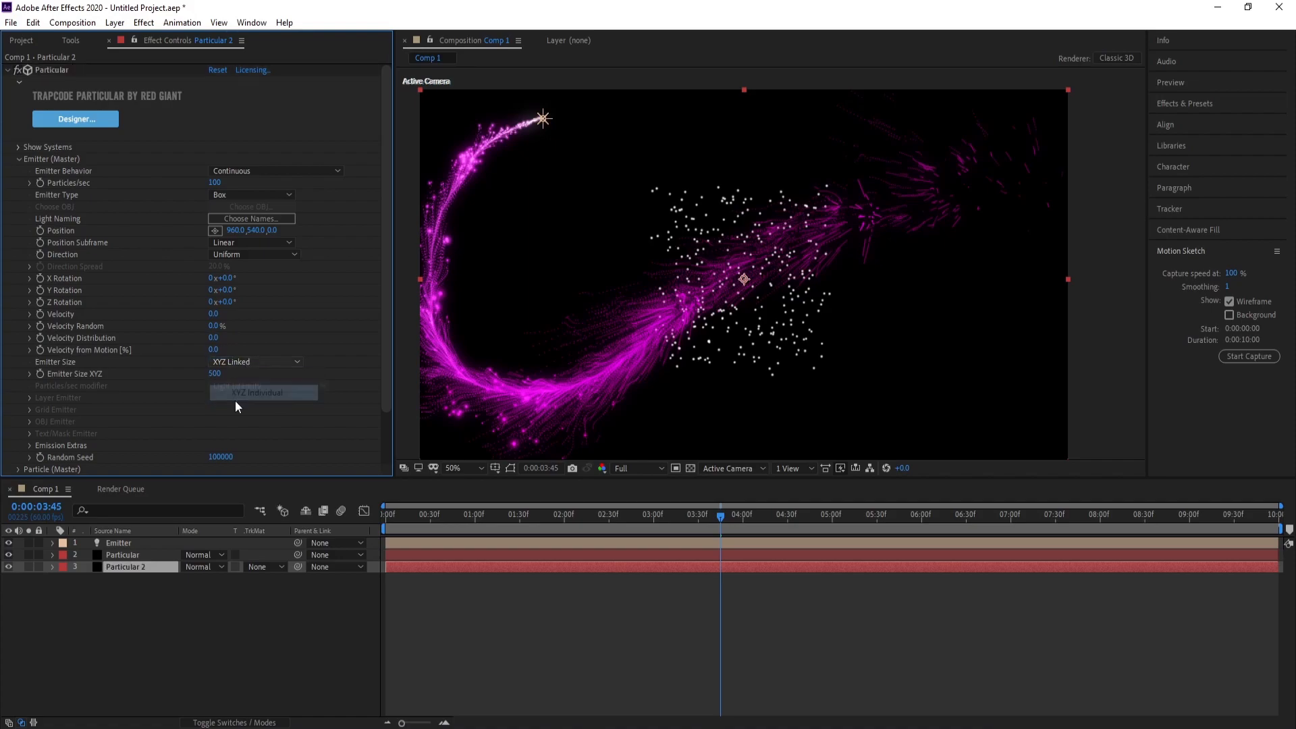
left_click(263, 392)
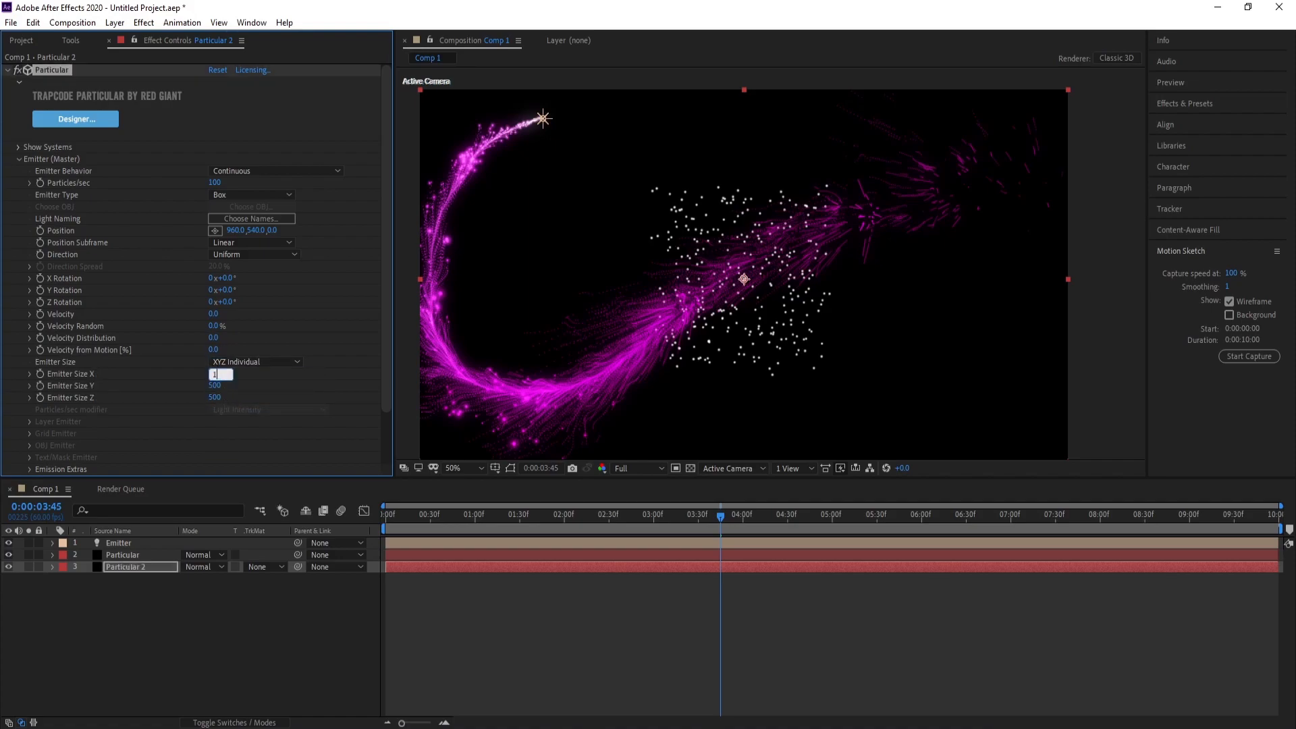
type("1920")
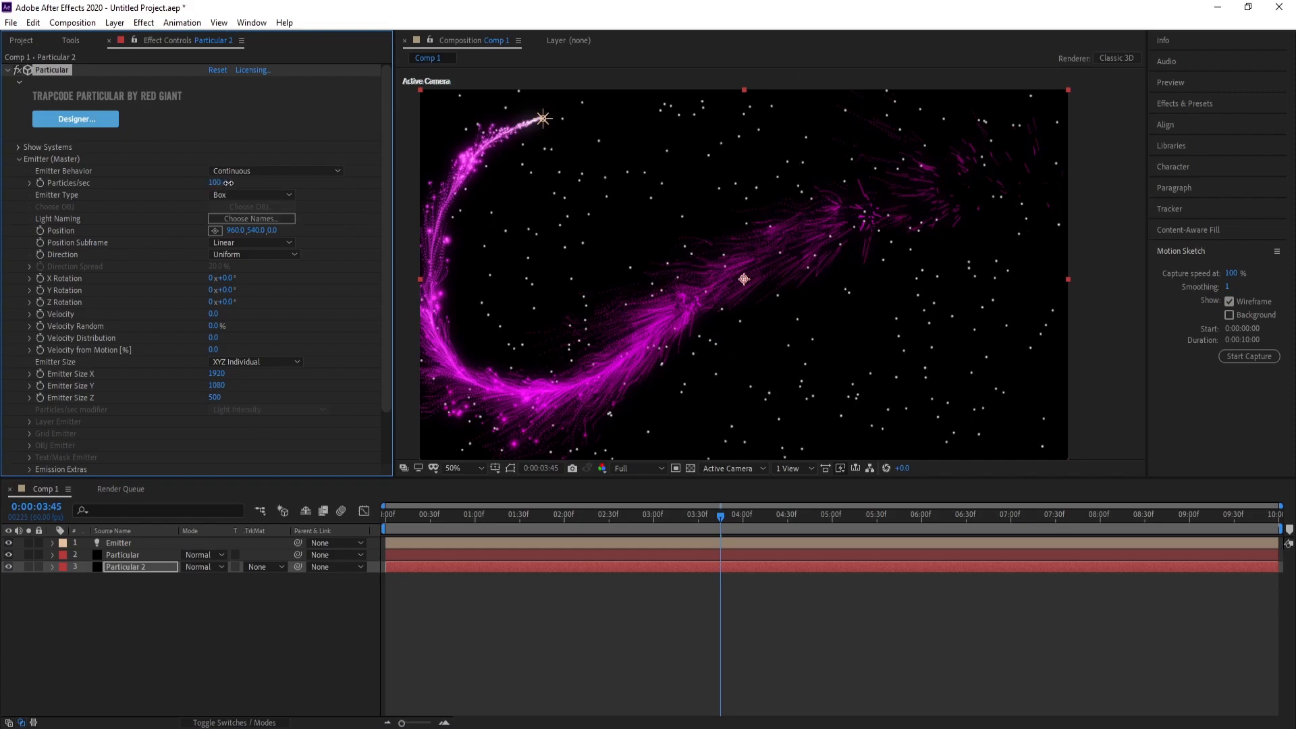
double_click(216, 184)
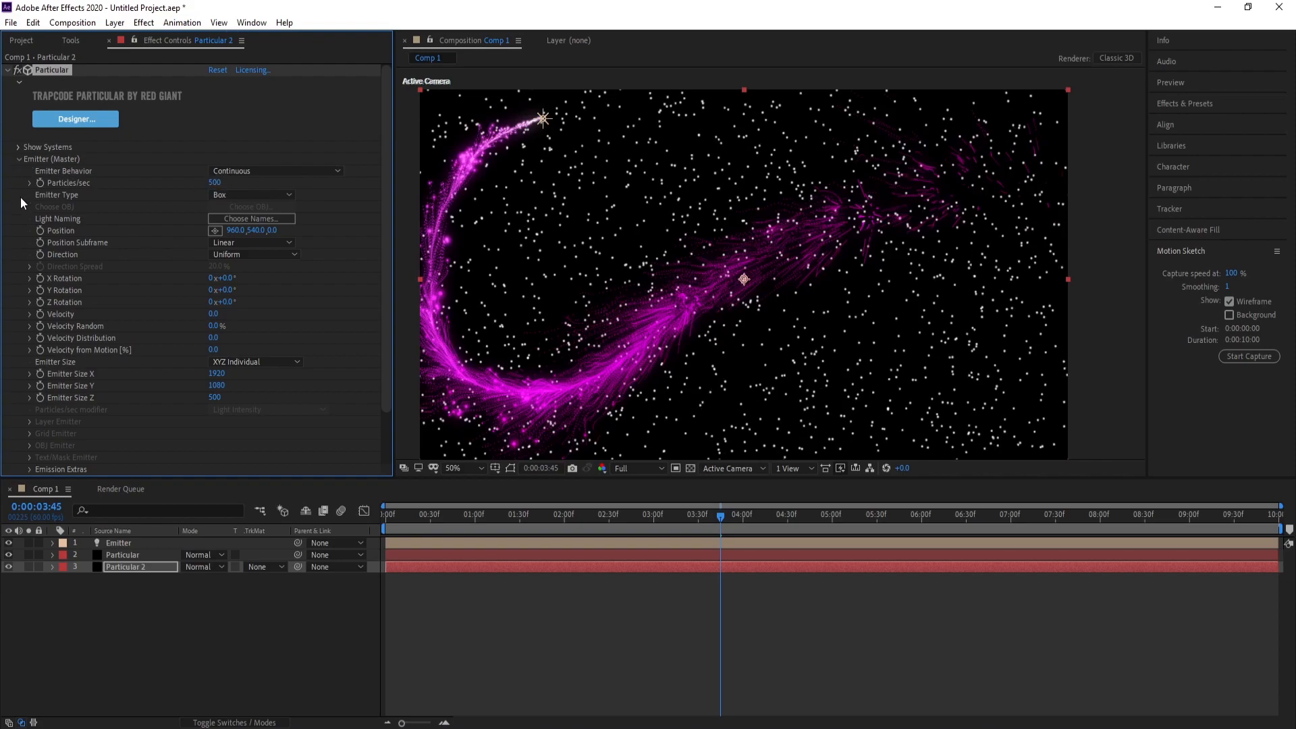
Set the Particle (Master) size to 2 for tiny star particles
left_click(15, 159)
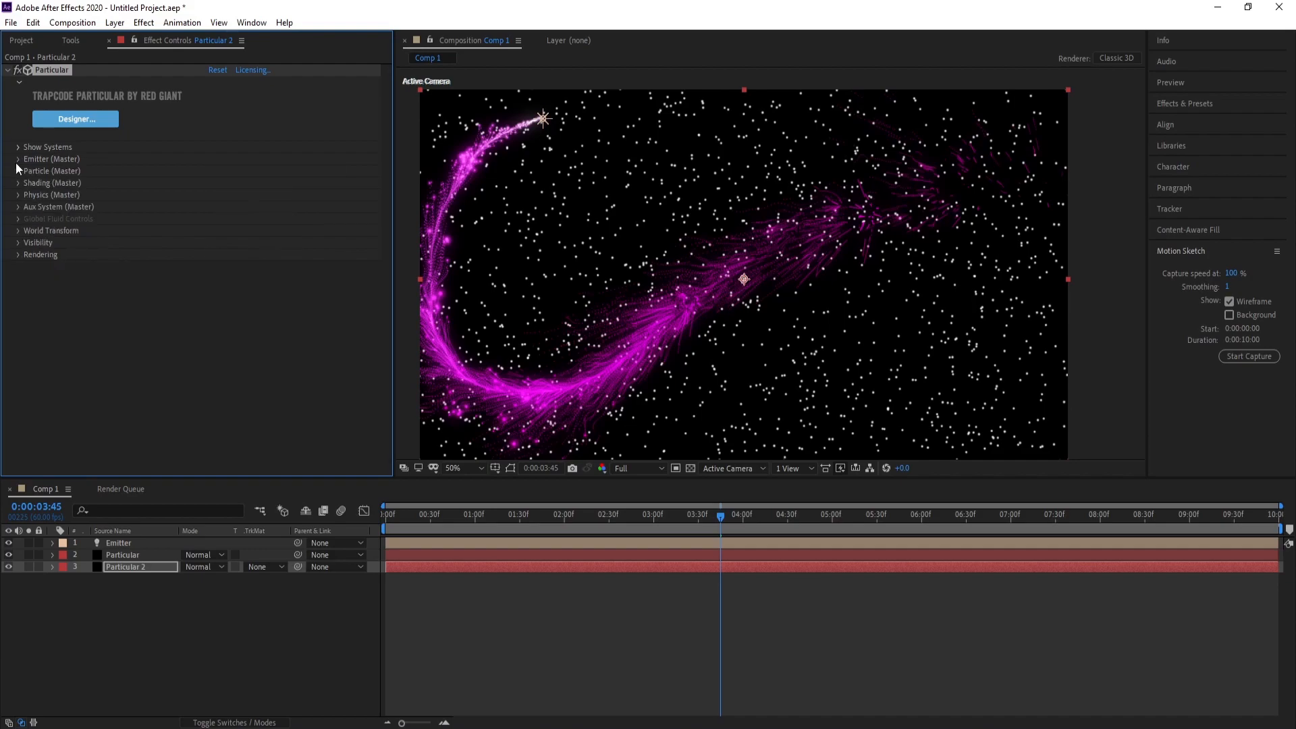
left_click(16, 171)
type("2")
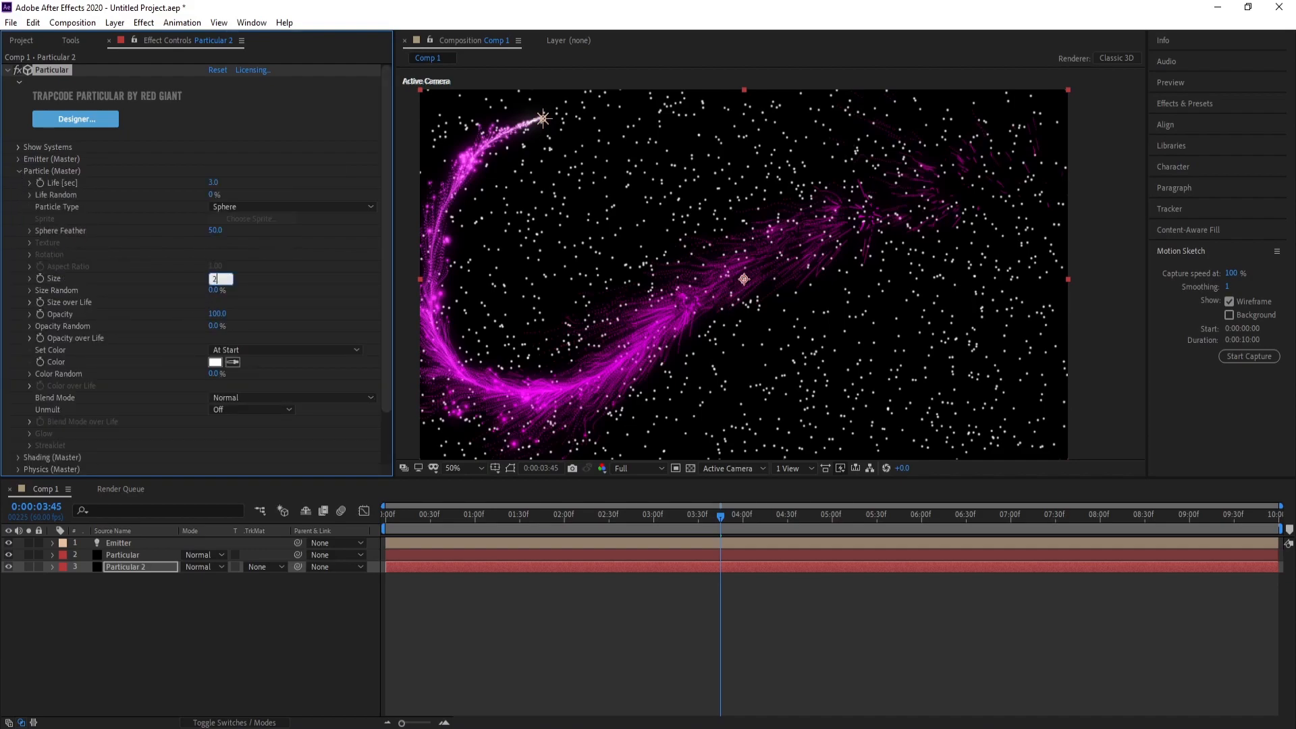
key("Enter")
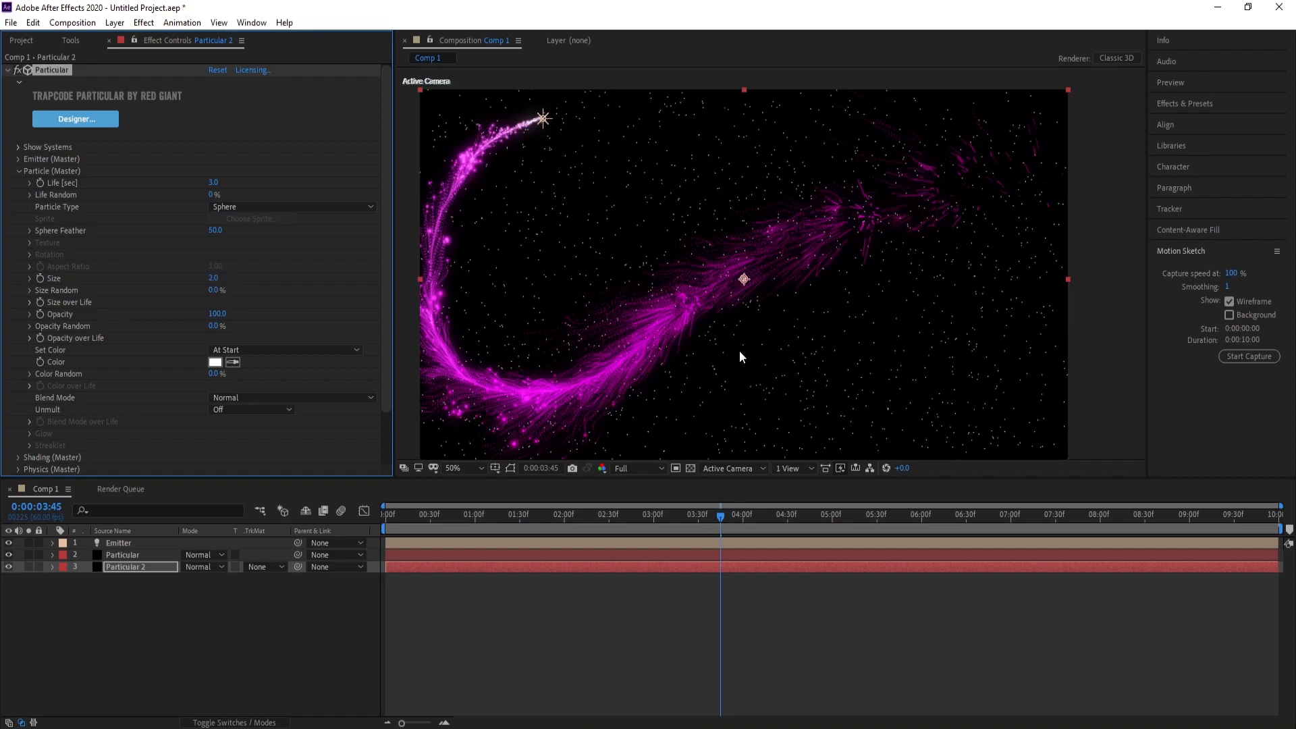
mouse_move(124, 333)
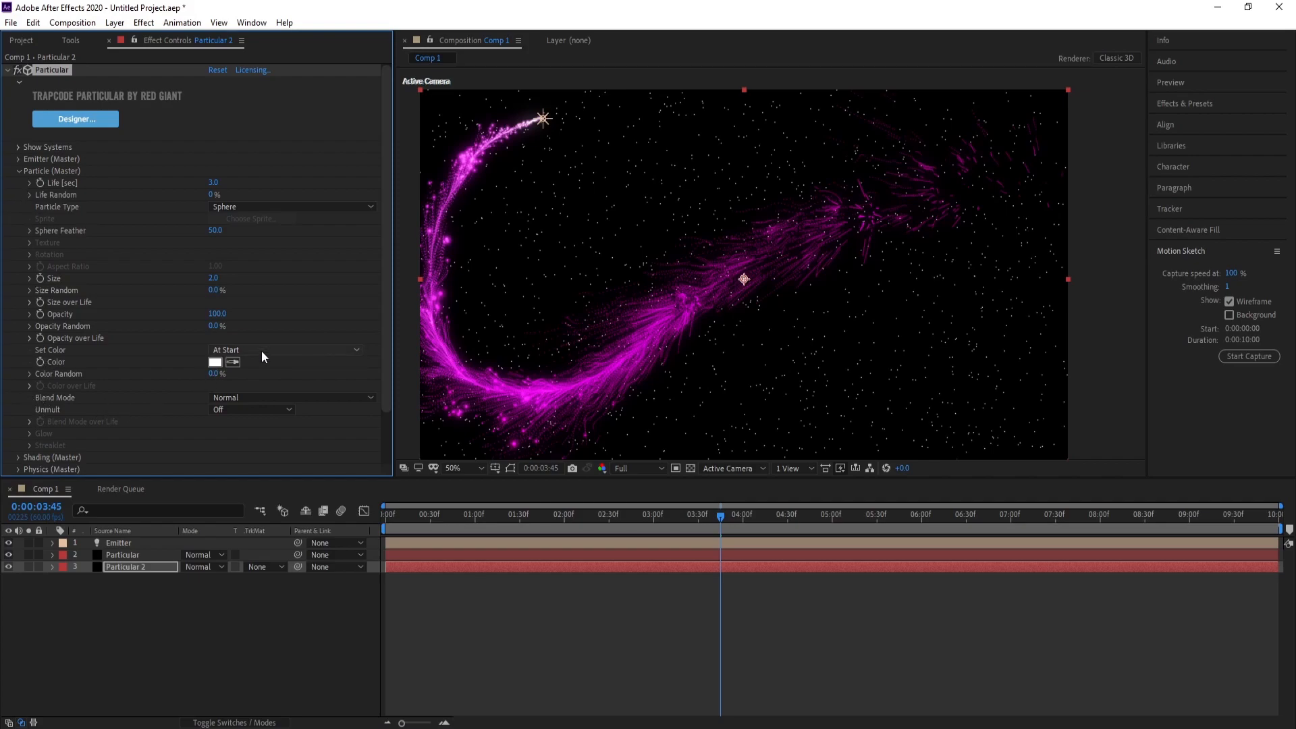
Colour the particles Over Life with a pale-purple-to-magenta ramp
left_click(286, 349)
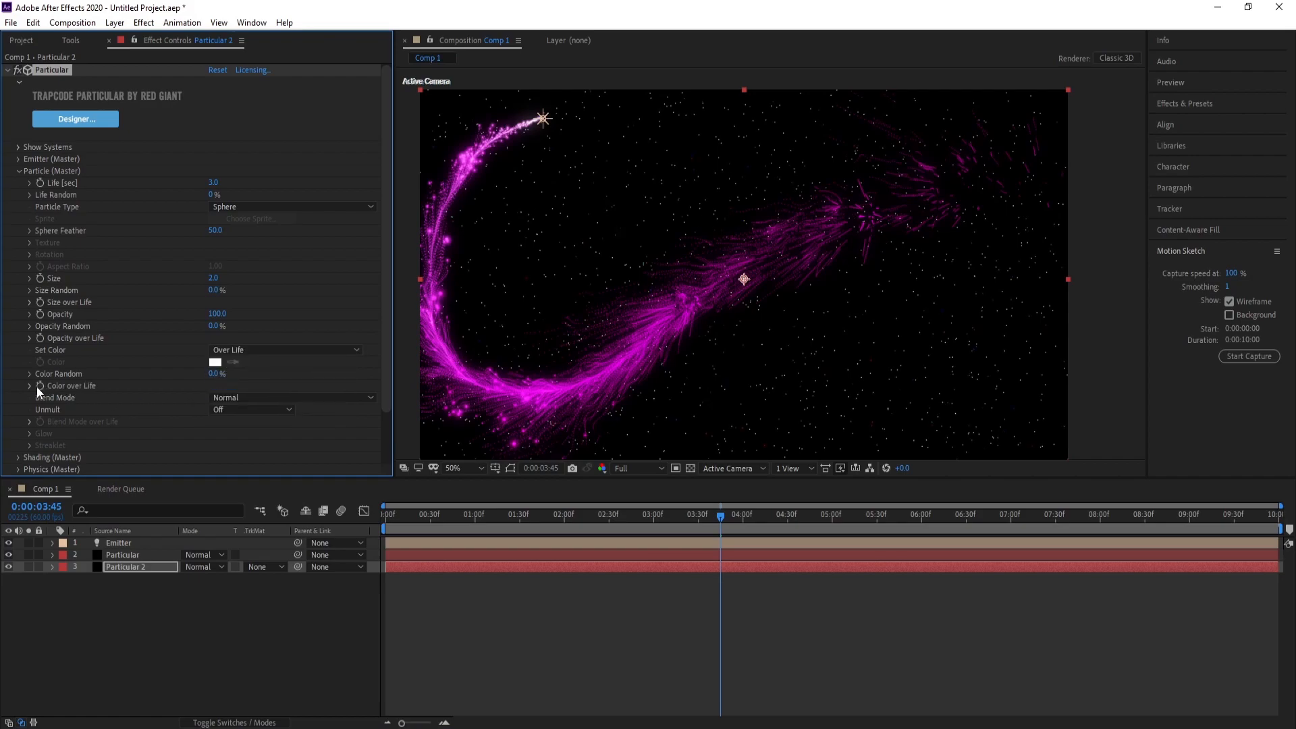
left_click(29, 386)
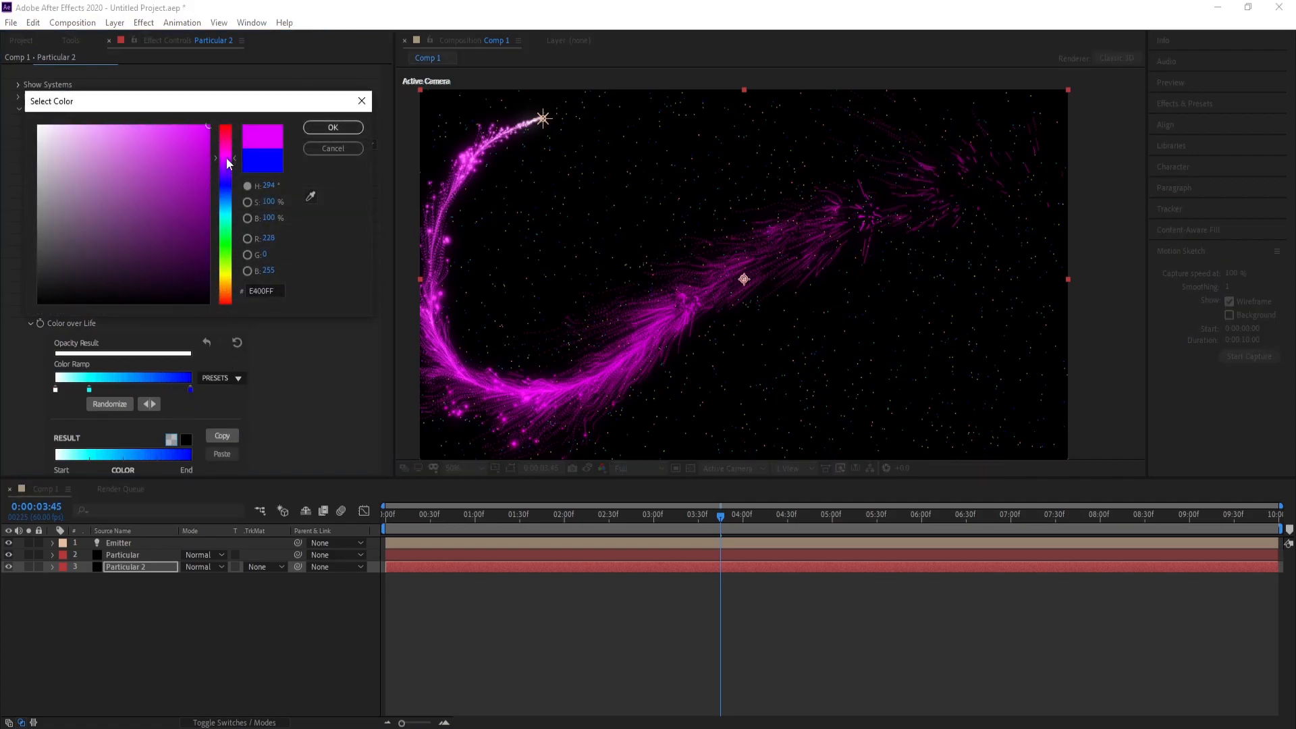
left_click(332, 127)
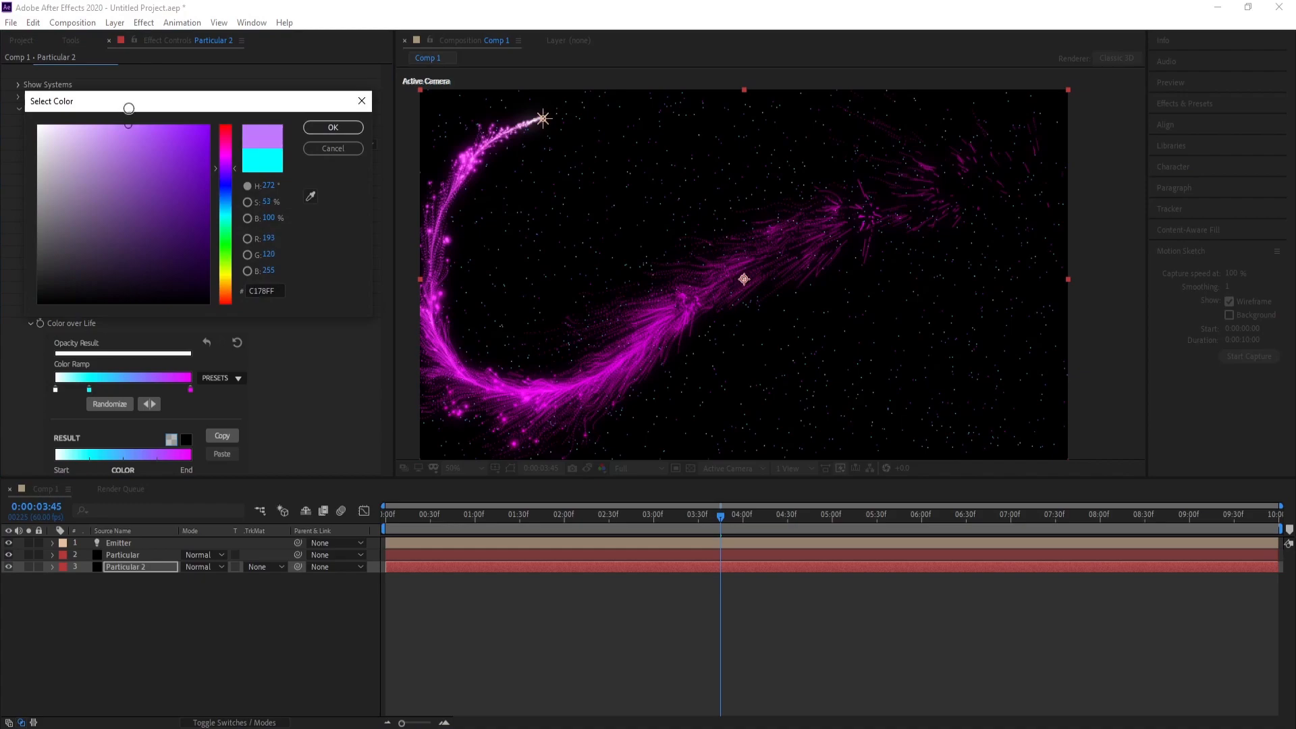
left_click(332, 127)
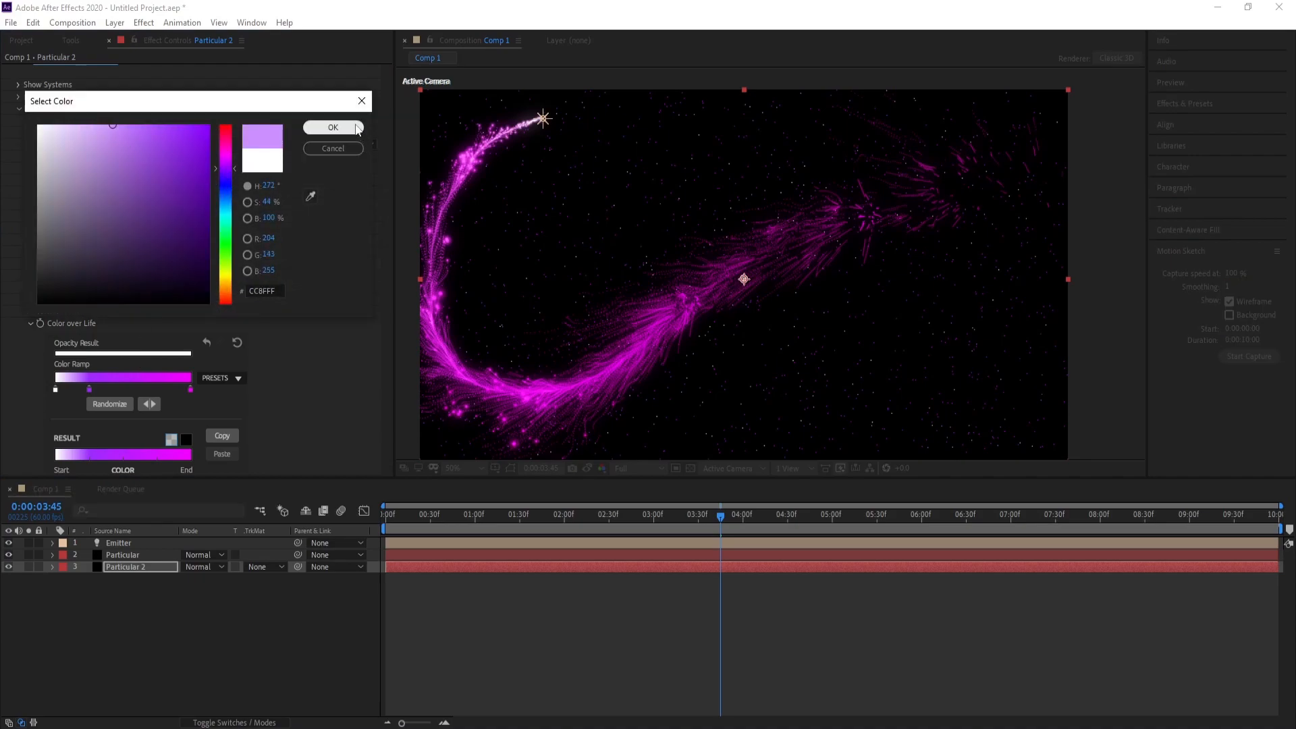
left_click(332, 127)
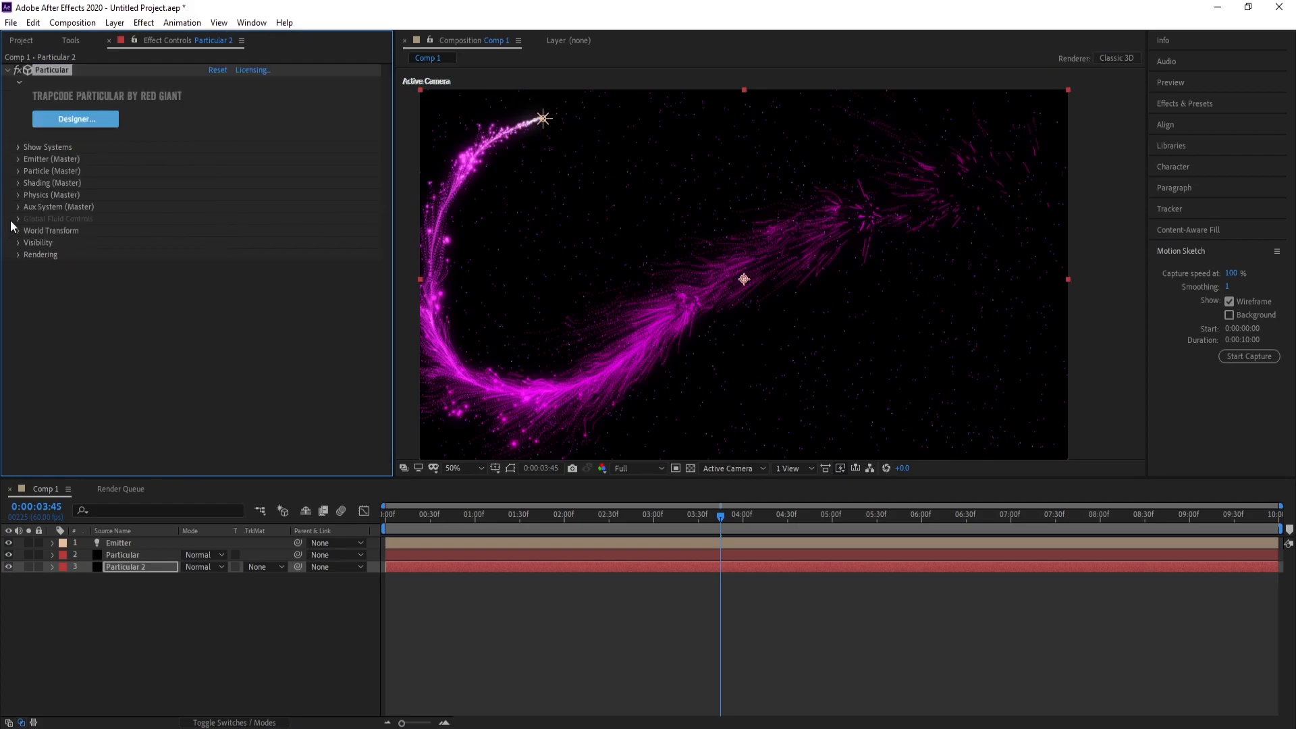
Apply a Glow effect to the Particular 2 layer so the star dots shine
left_click(17, 194)
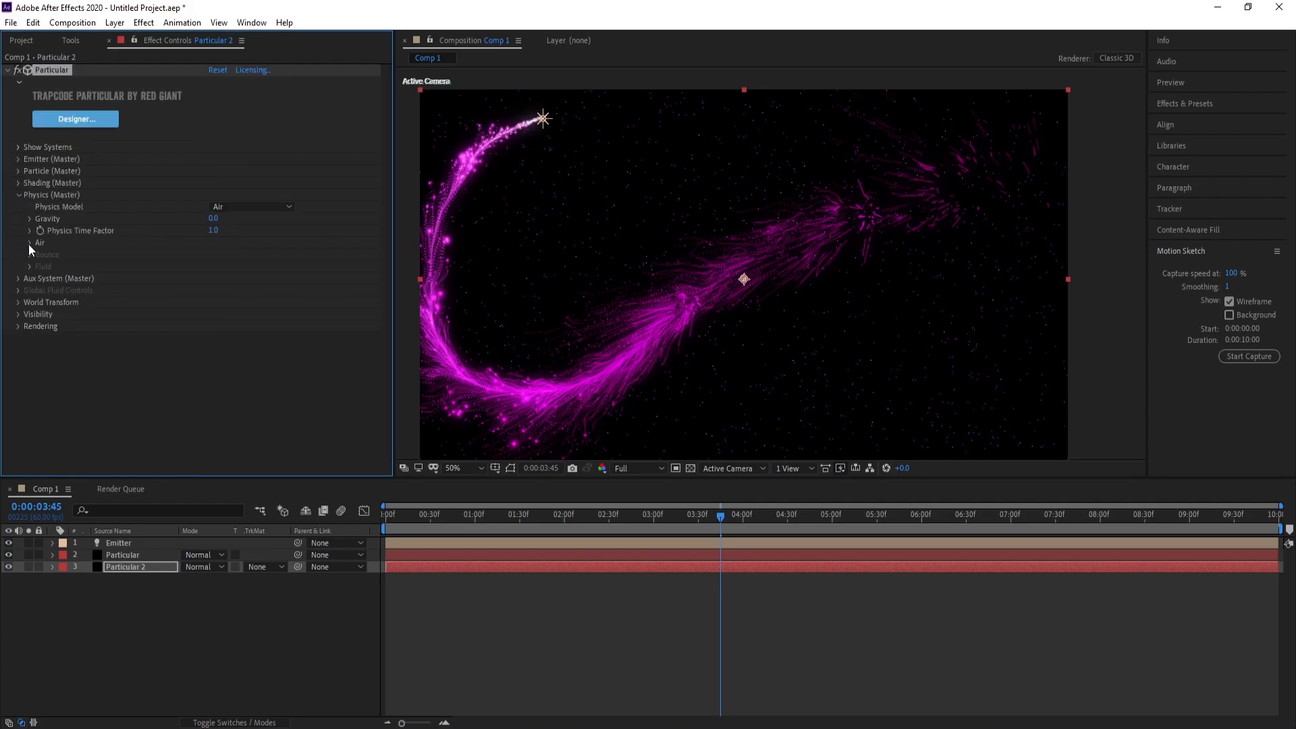
left_click(32, 242)
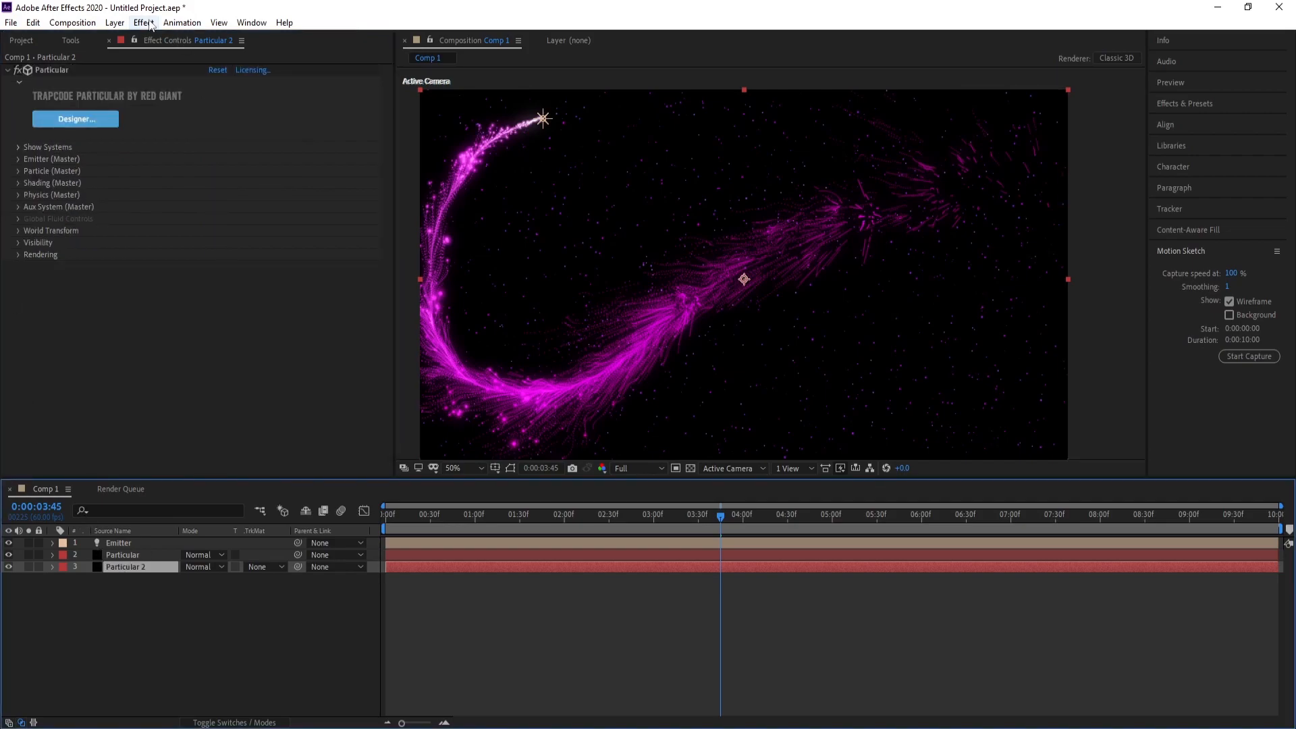
left_click(143, 22)
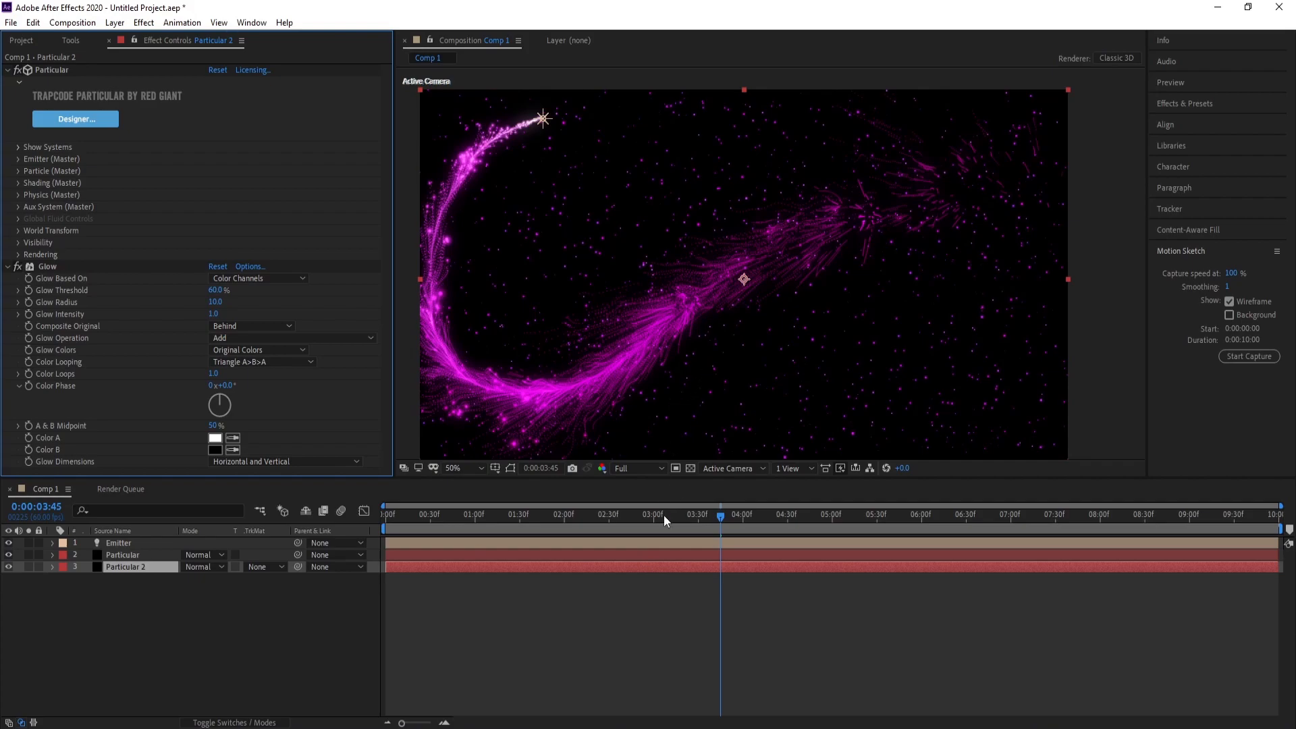
mouse_move(142, 656)
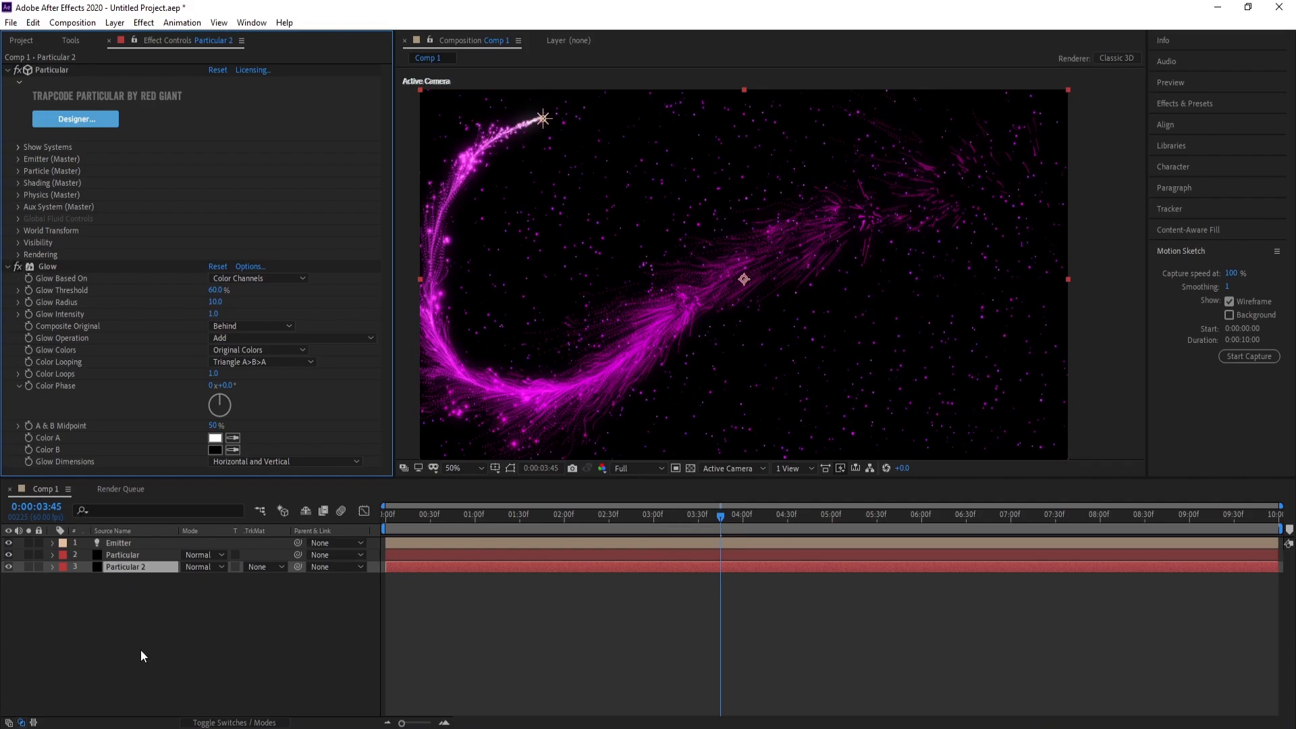
Create a new solid named BG at the bottom and search 'ramp' in Effects & Presets
left_click(114, 22)
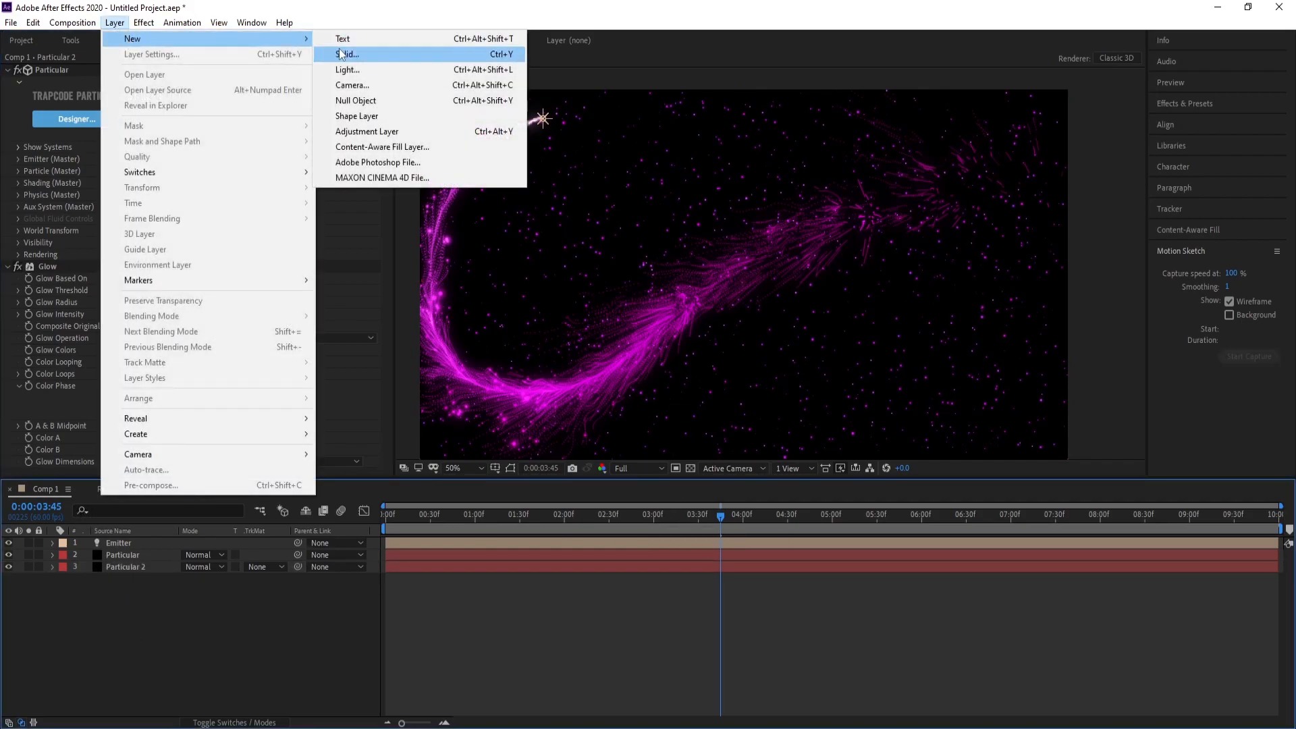
left_click(347, 54)
type("BG")
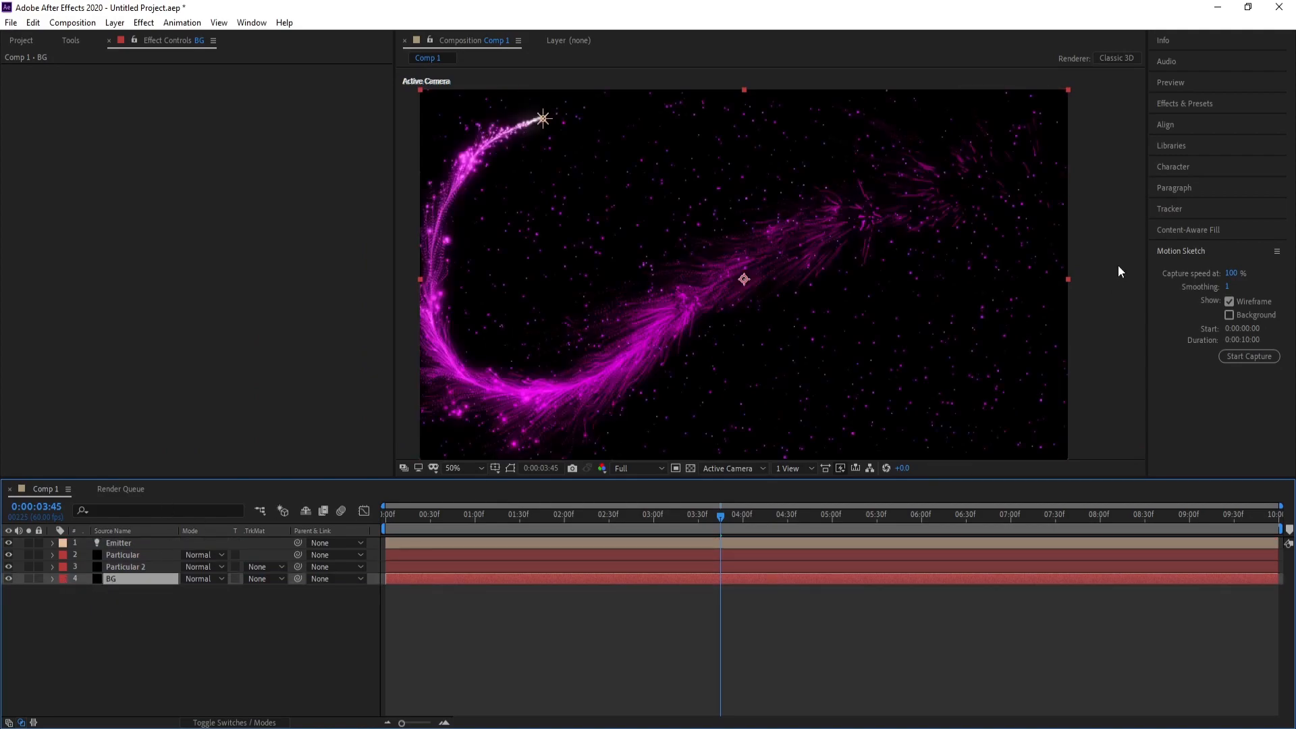
type("ramp")
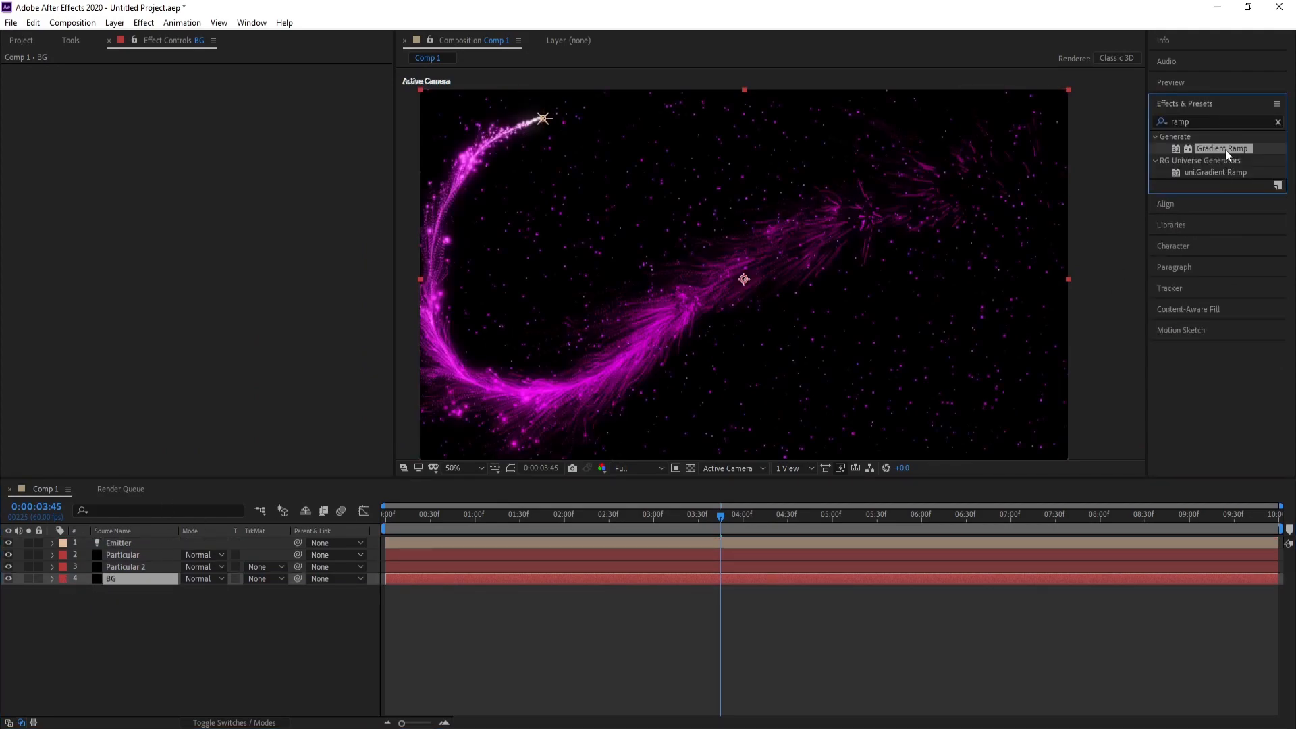
Apply Gradient Ramp to BG as a Radial Ramp with end colour near-black navy #060020
double_click(1221, 149)
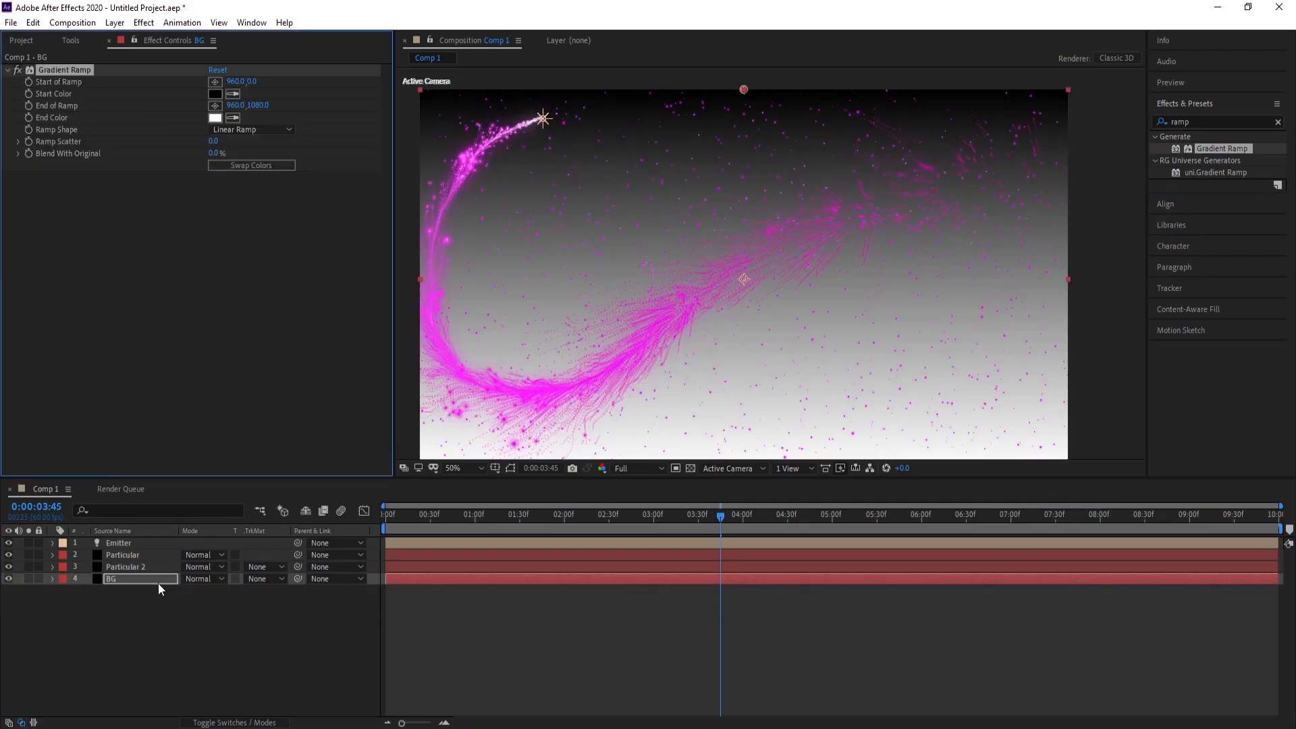
left_click(251, 129)
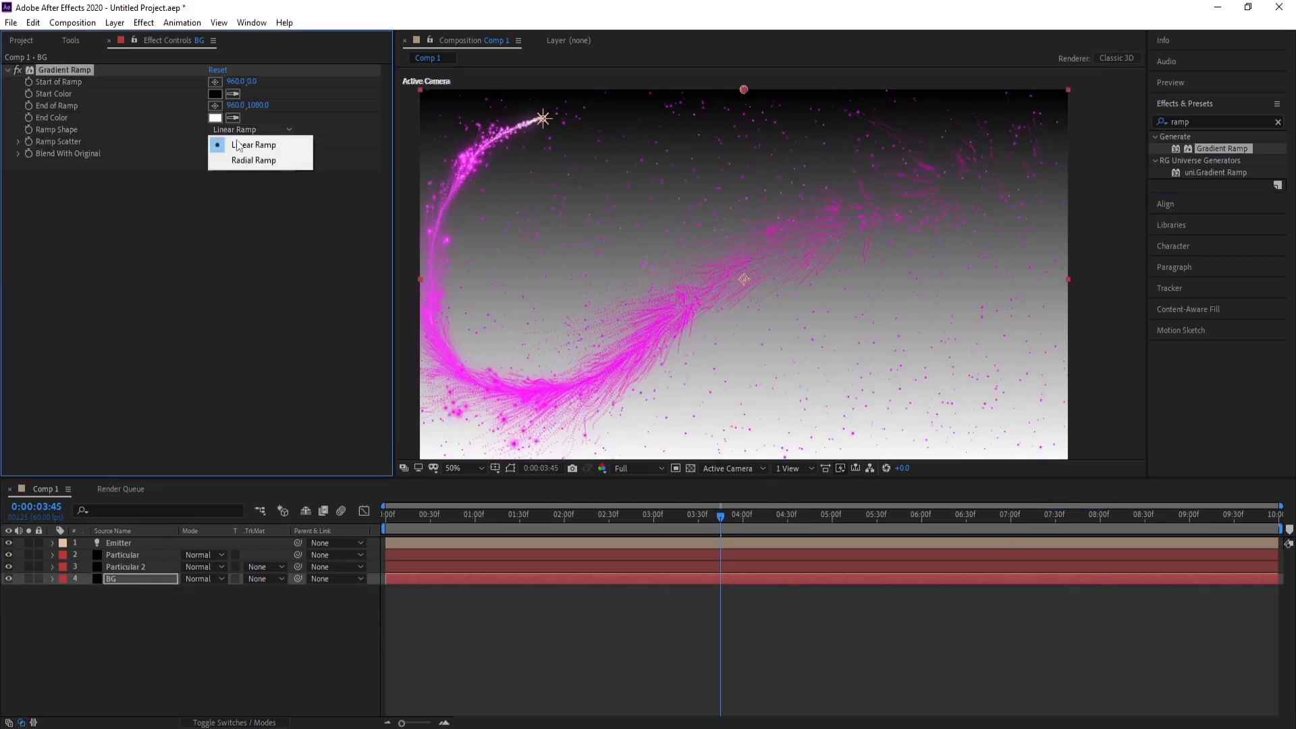
left_click(254, 159)
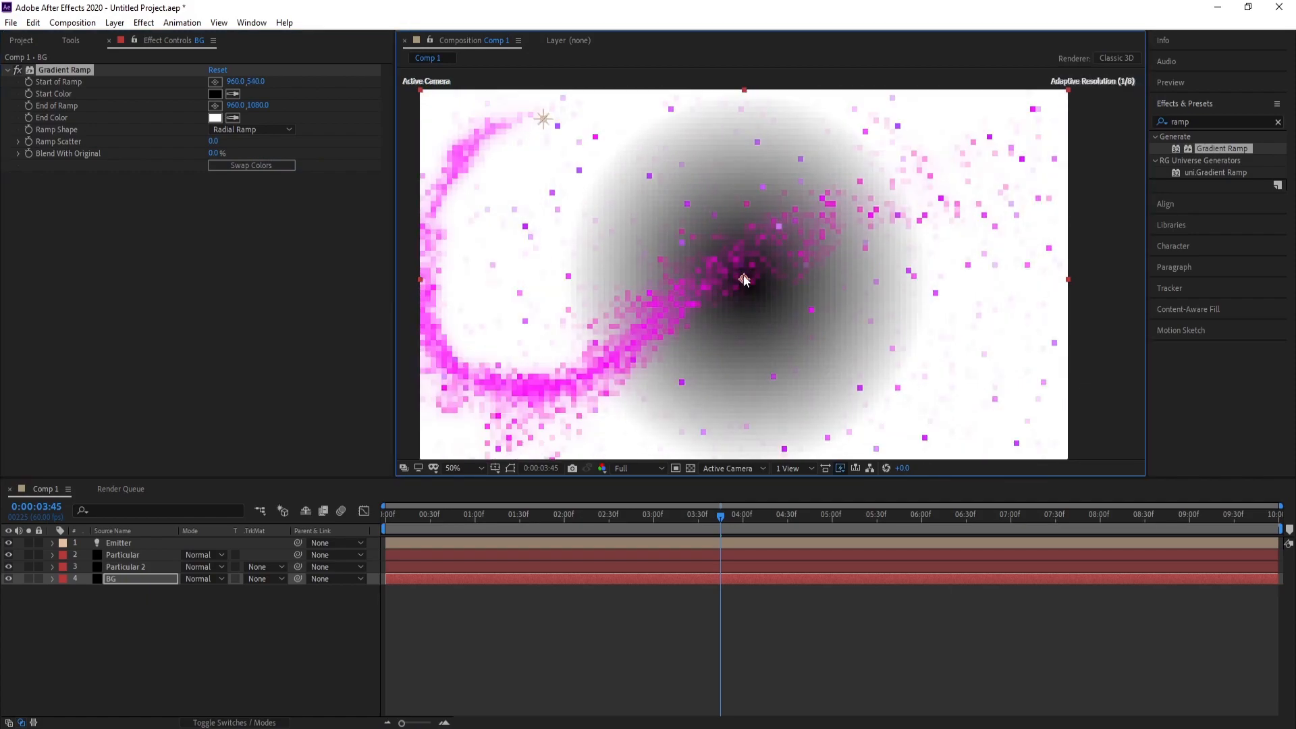
left_click(214, 116)
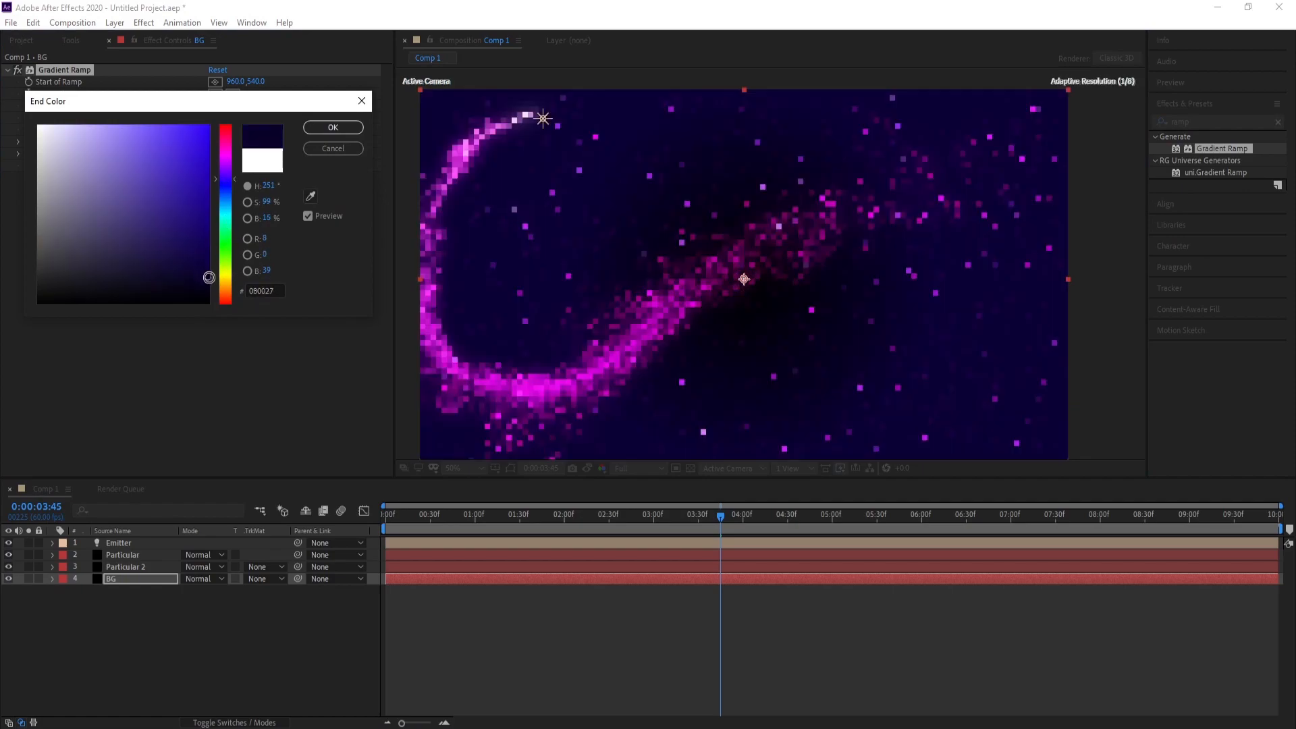
left_click_drag(209, 275, 218, 282)
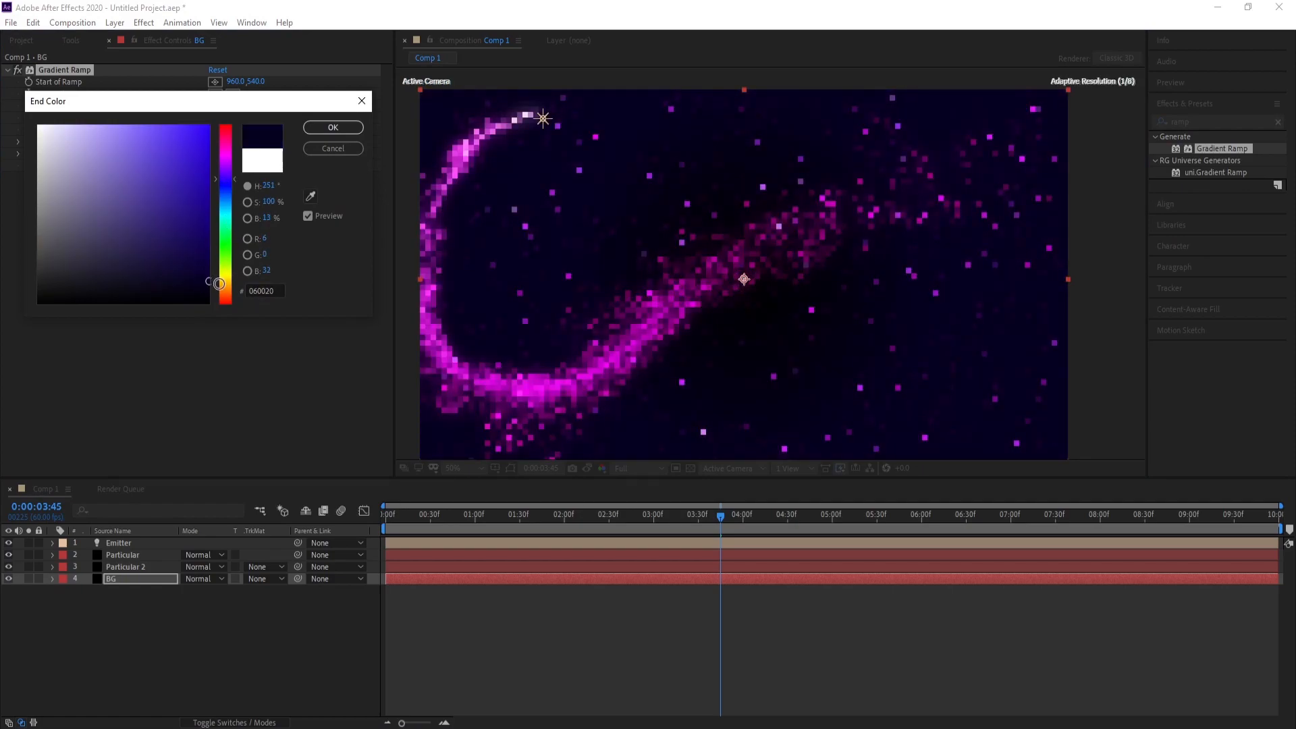
left_click(332, 127)
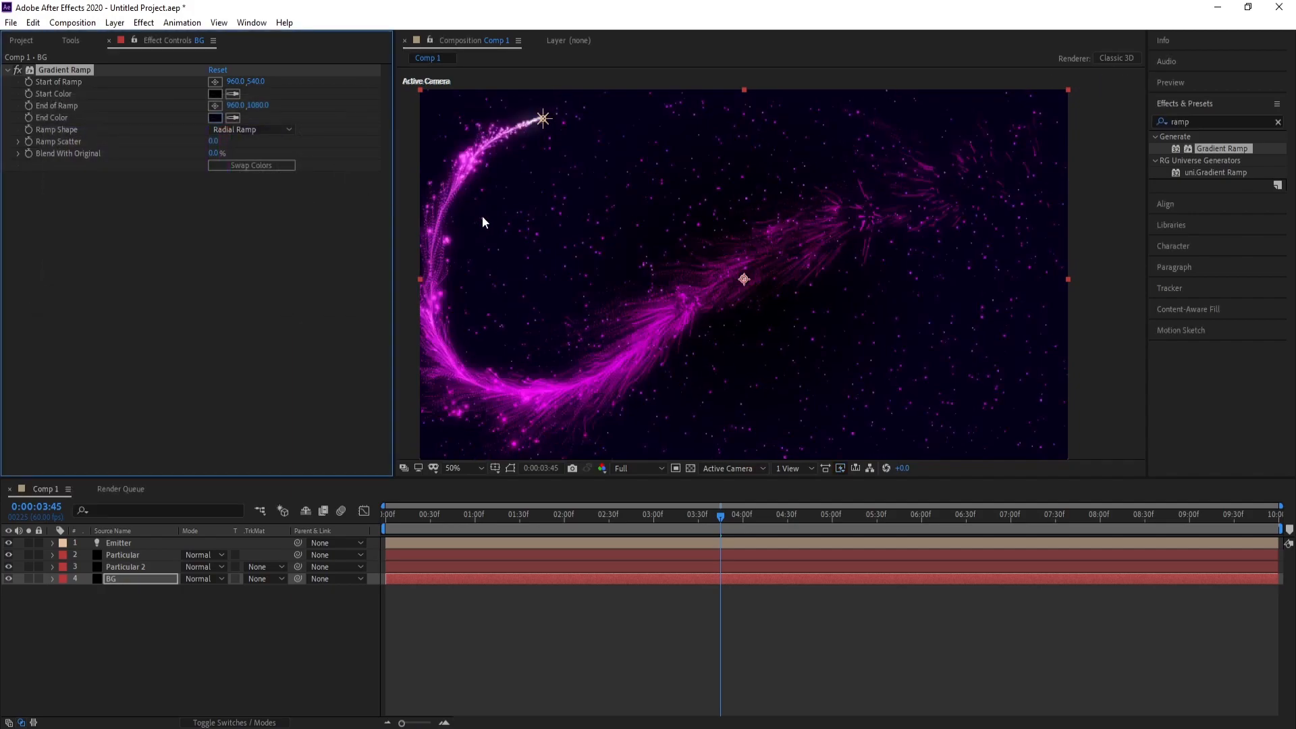
Set the gradient's start colour to dark blue #06015A glowing at the centre
left_click(213, 93)
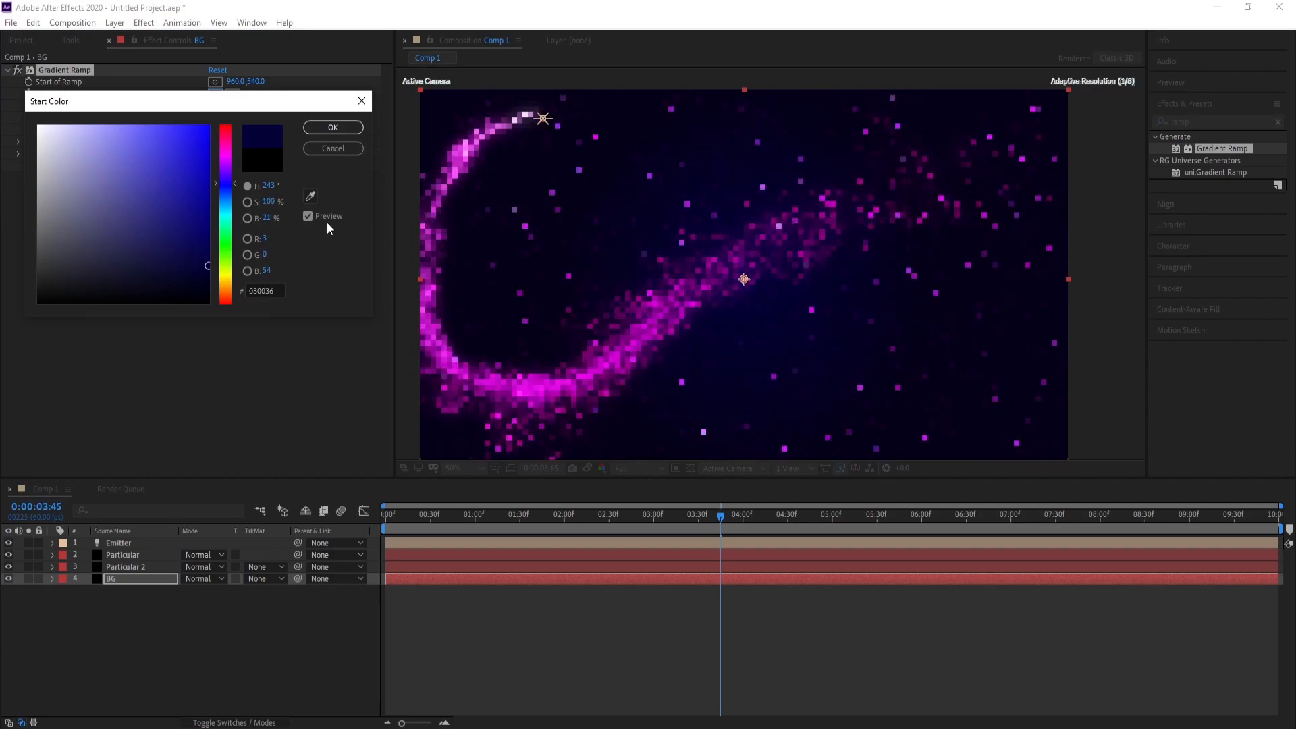
left_click(332, 127)
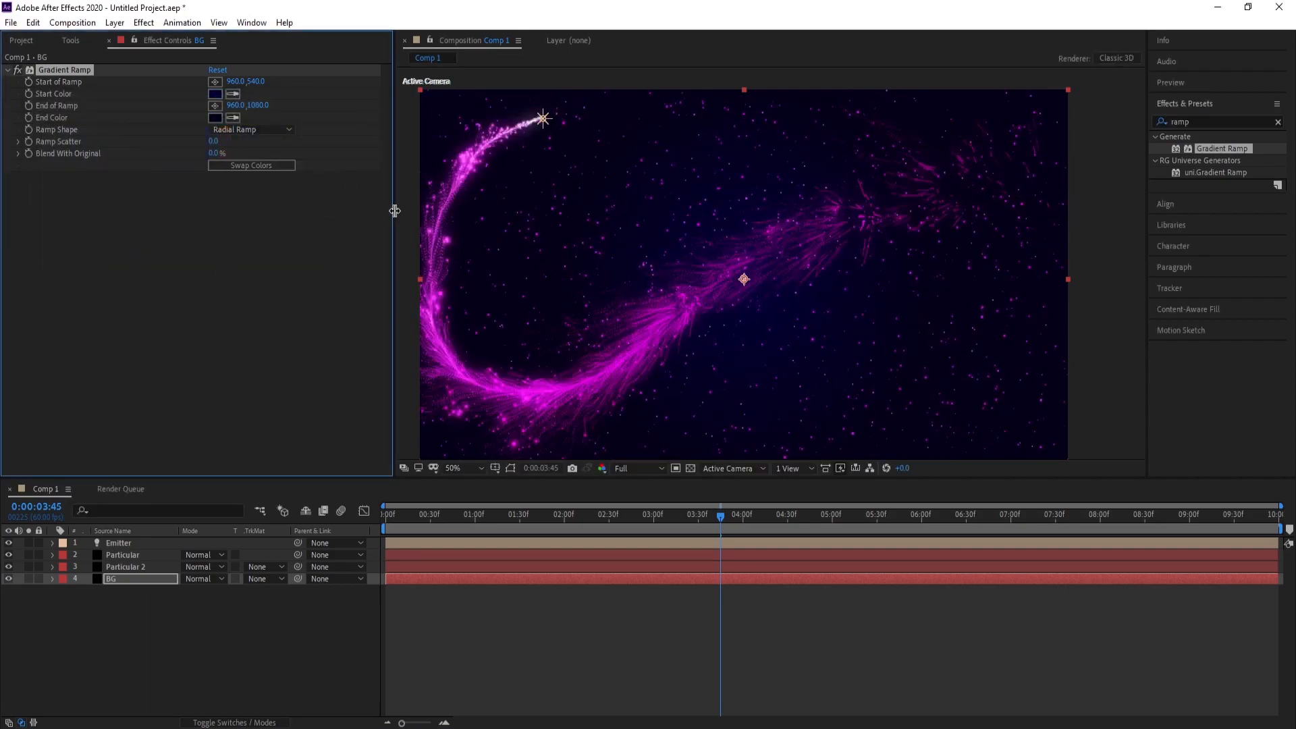
left_click(214, 93)
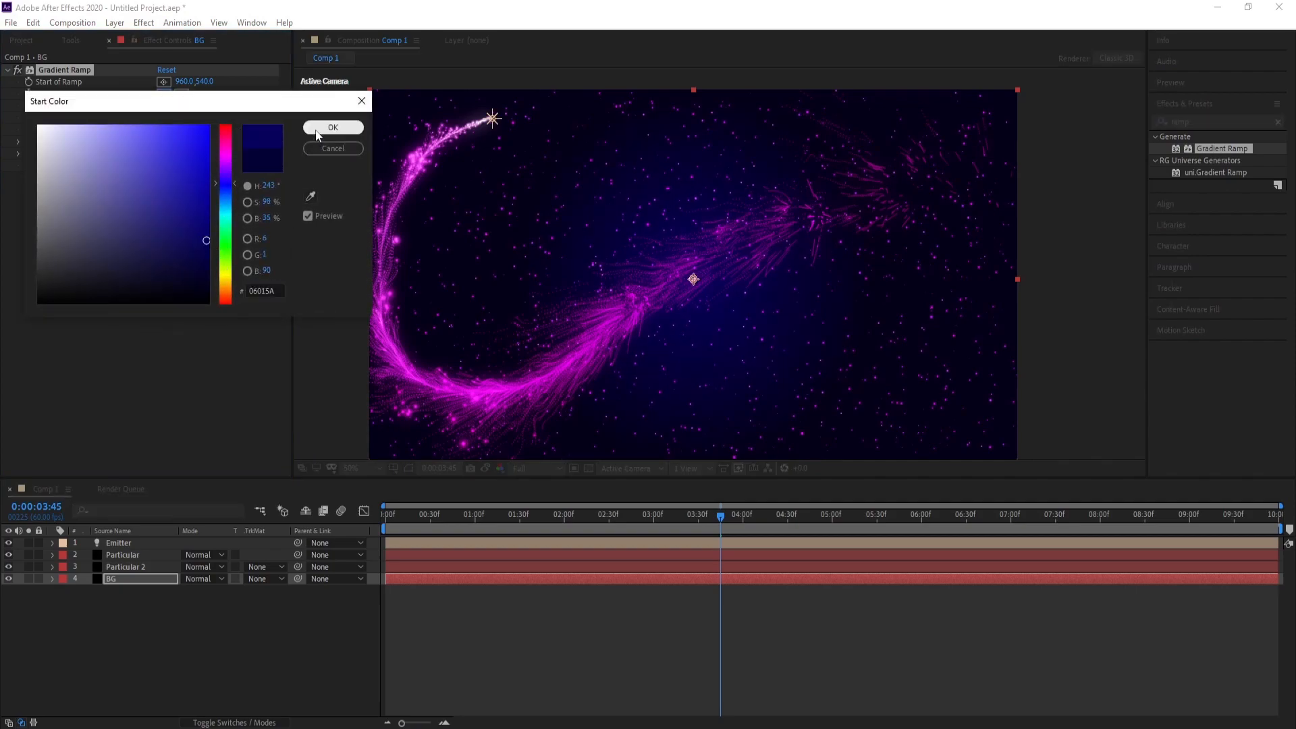
left_click(332, 127)
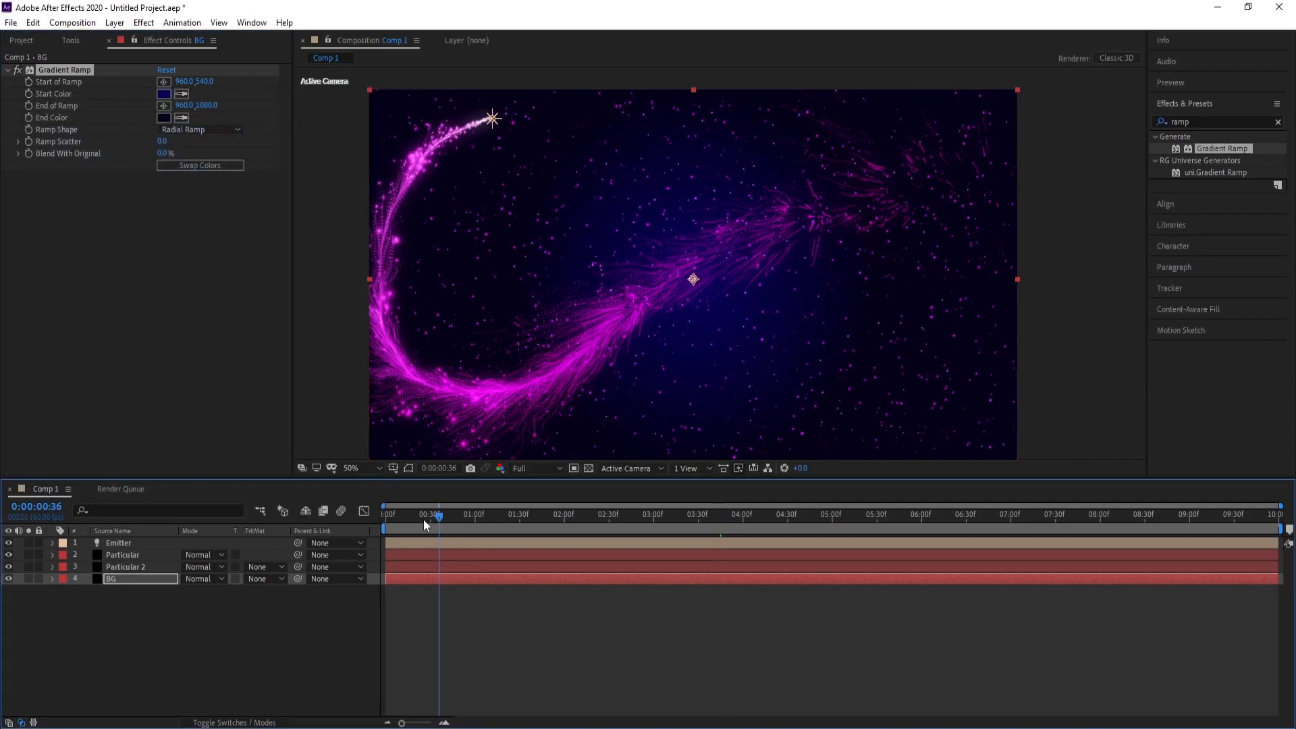